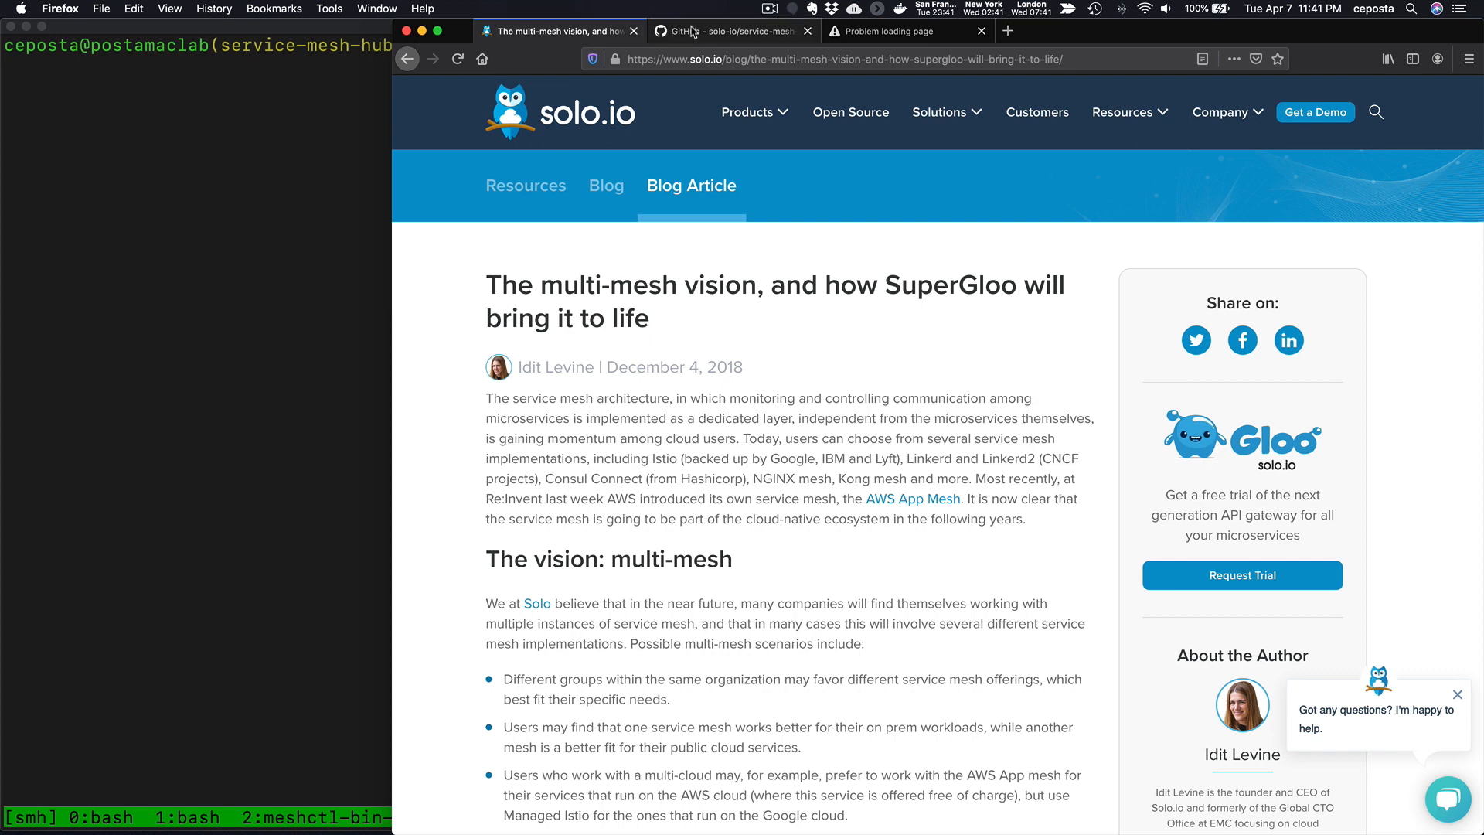
Step: Switch to the service-mesh-hub GitHub tab and read down to the README overview
left_click(732, 31)
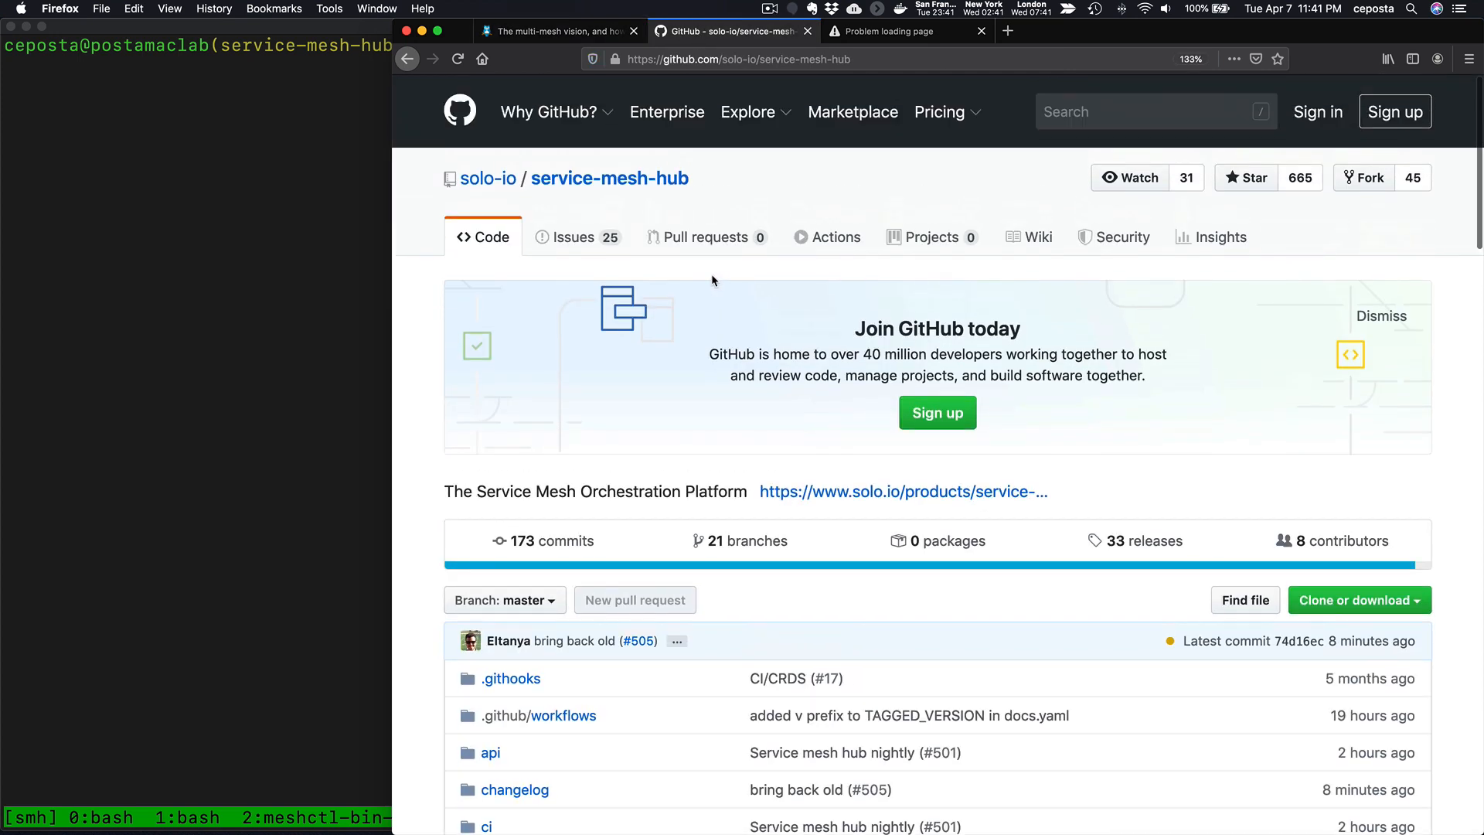
scroll("down", 3)
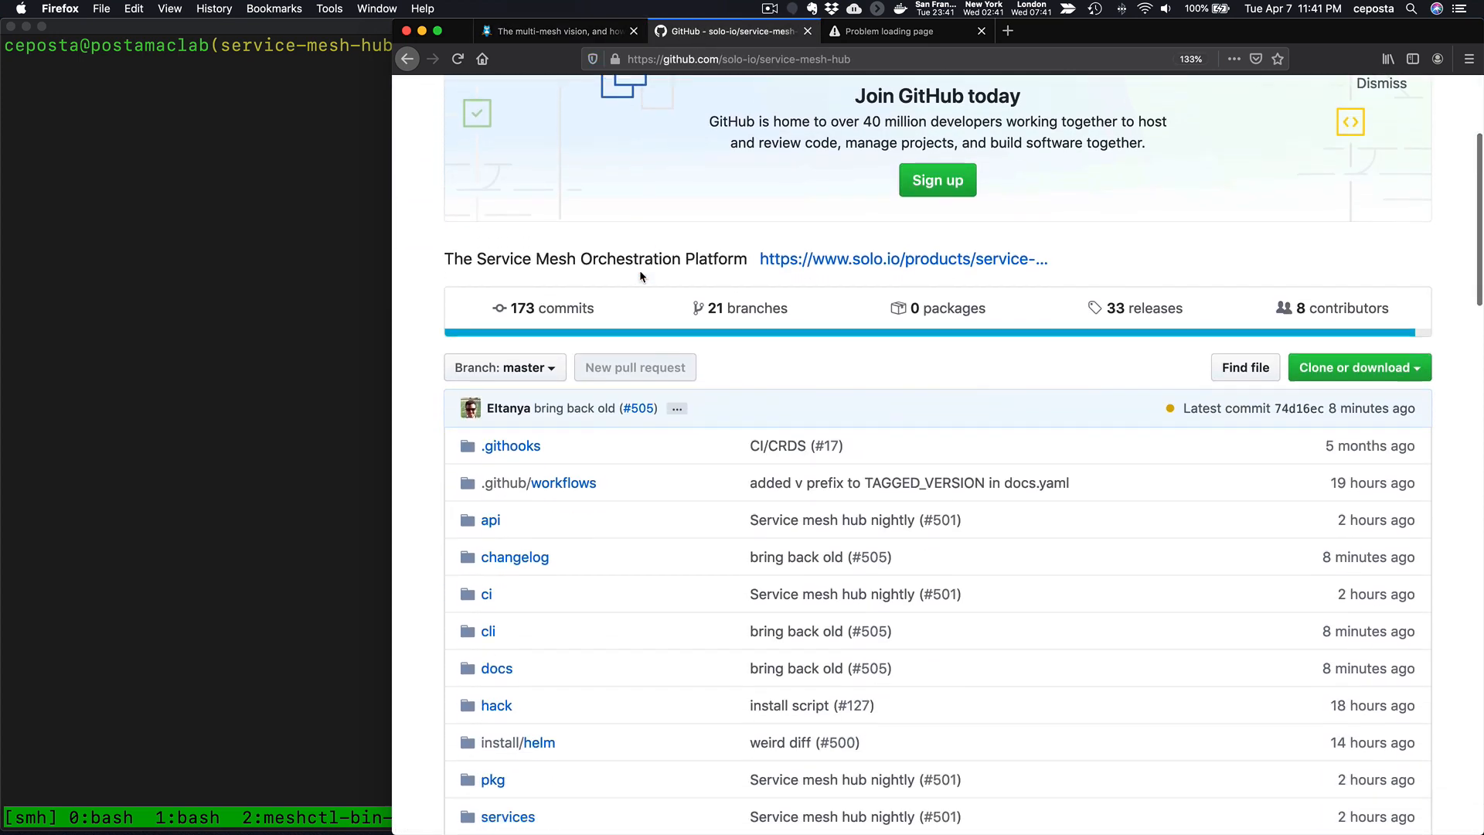
scroll("down", 3)
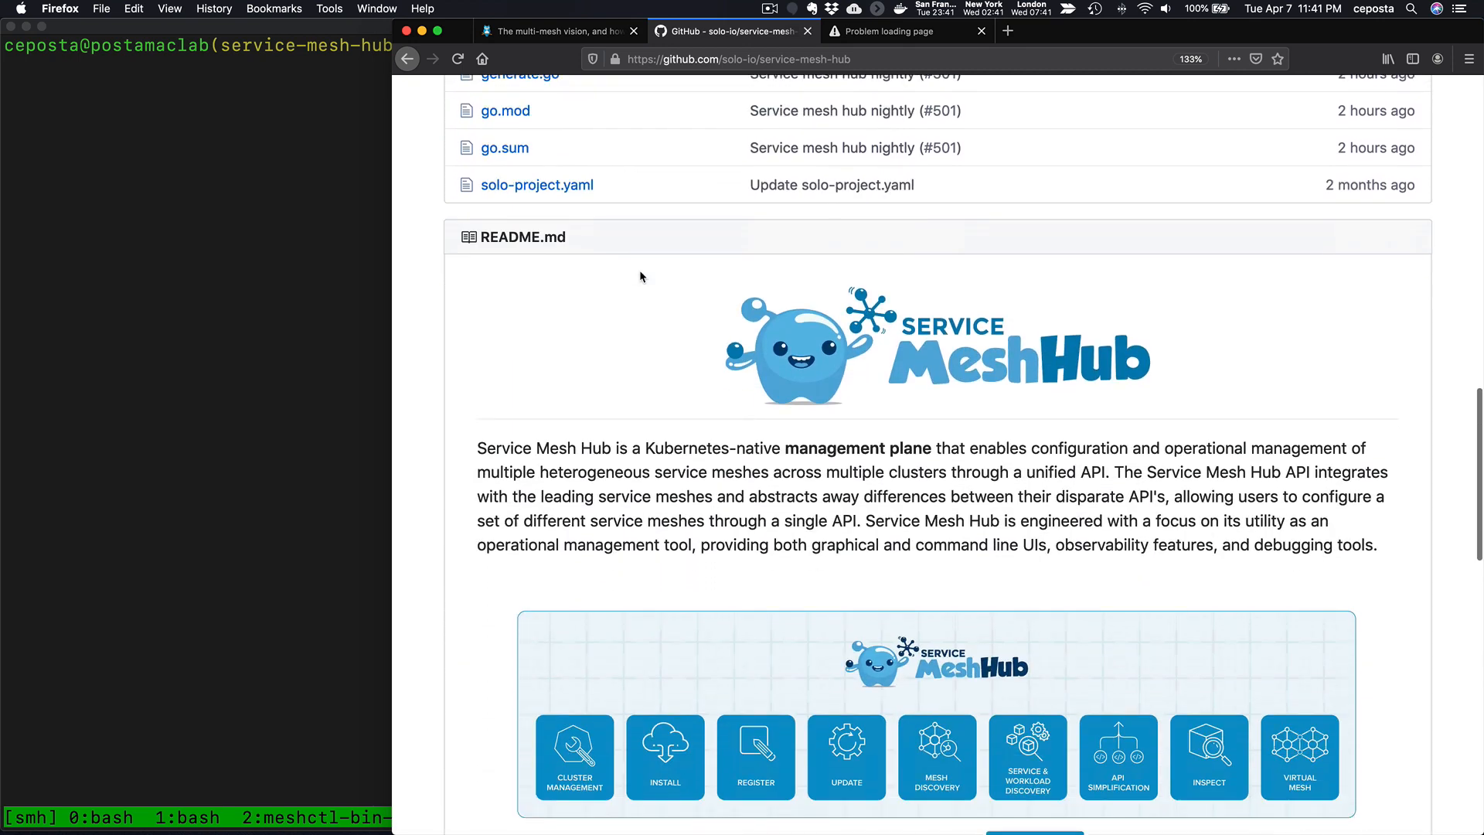
scroll("down", 3)
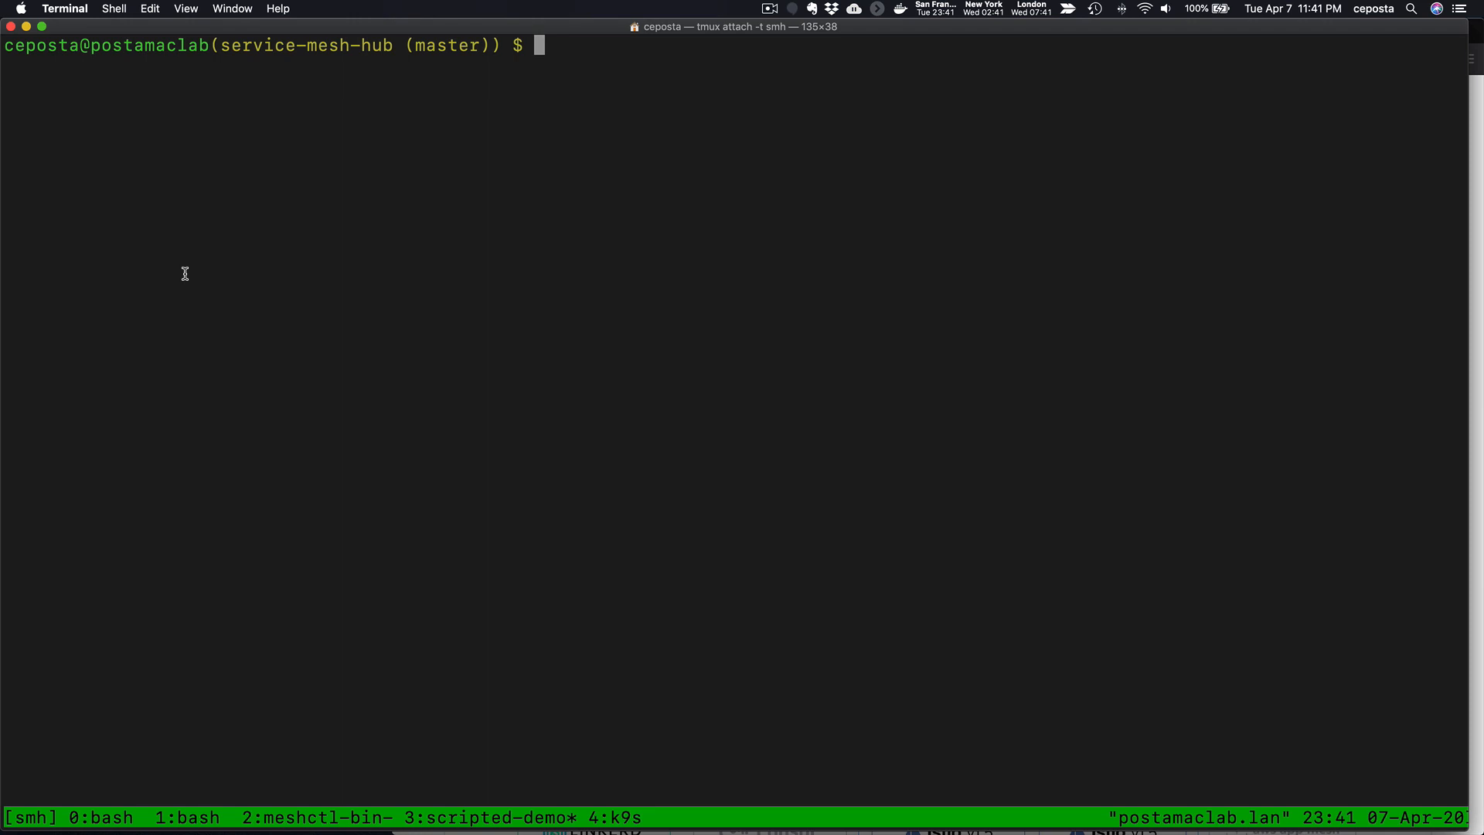
Step: Run ./demo-full.sh so meshctl demo init creates the management-plane and remote kind clusters
type("./demo")
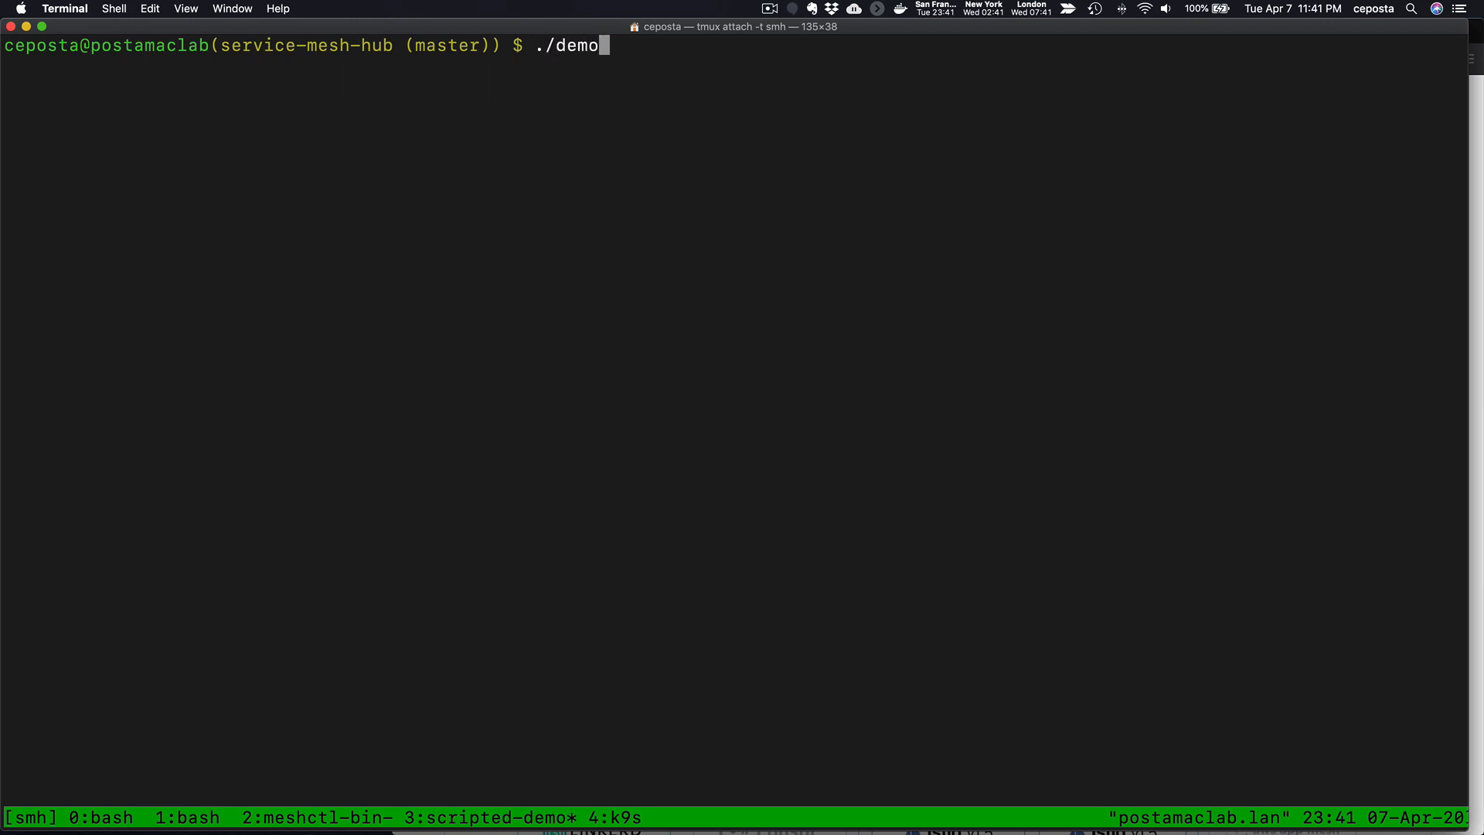
type("-full.sh")
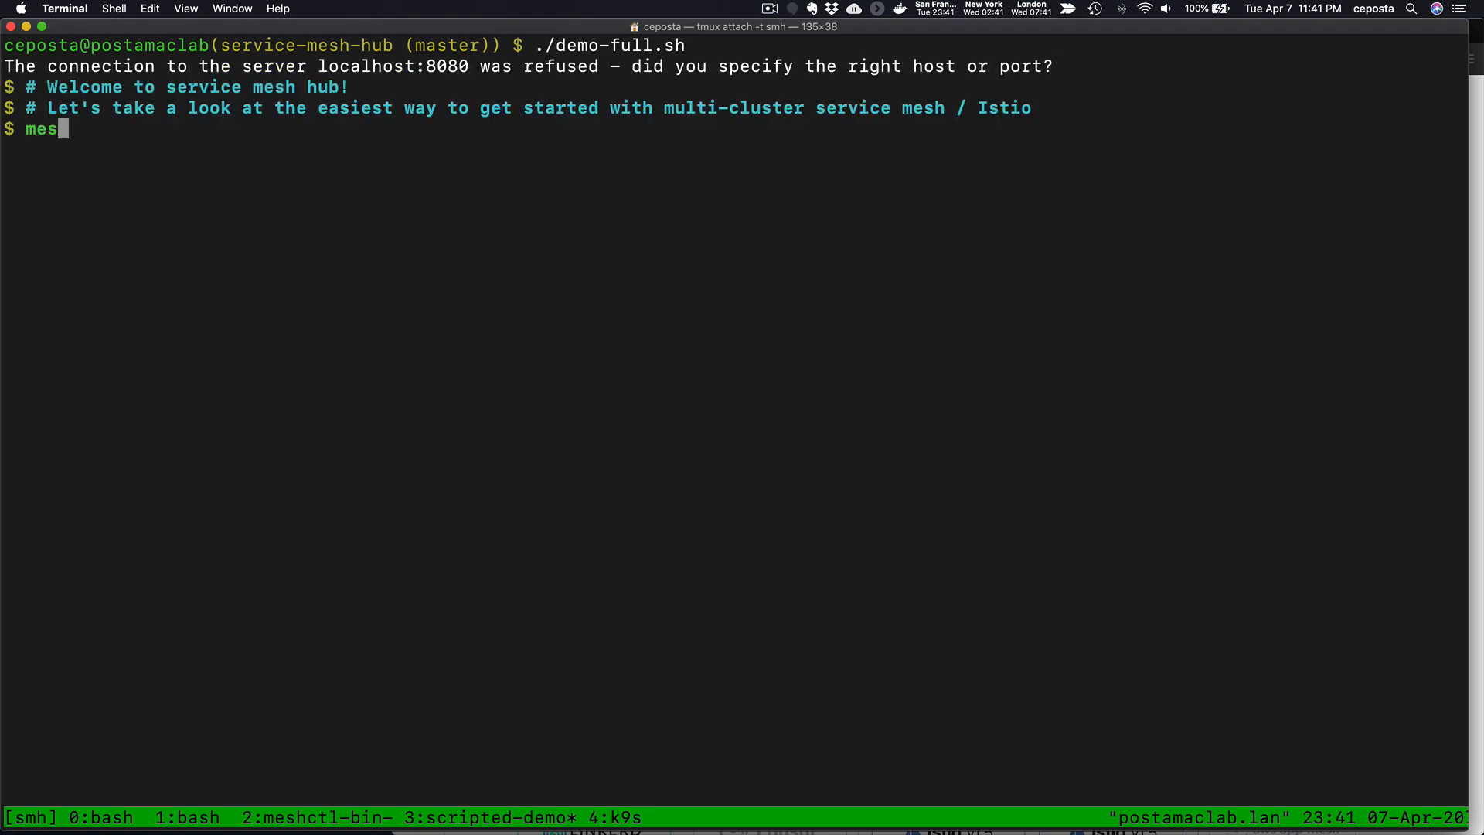
key("Return")
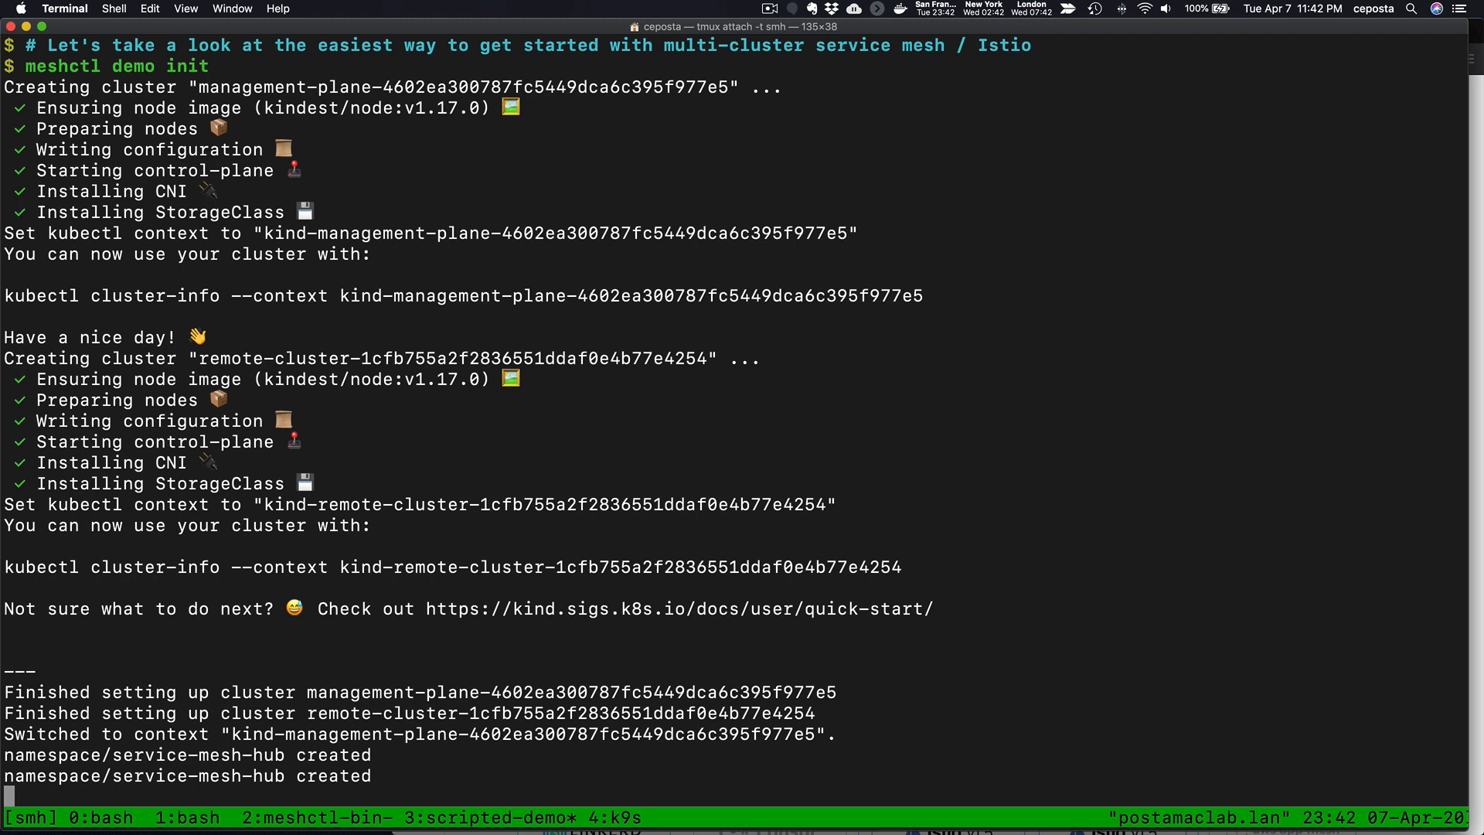
scroll("down", 3)
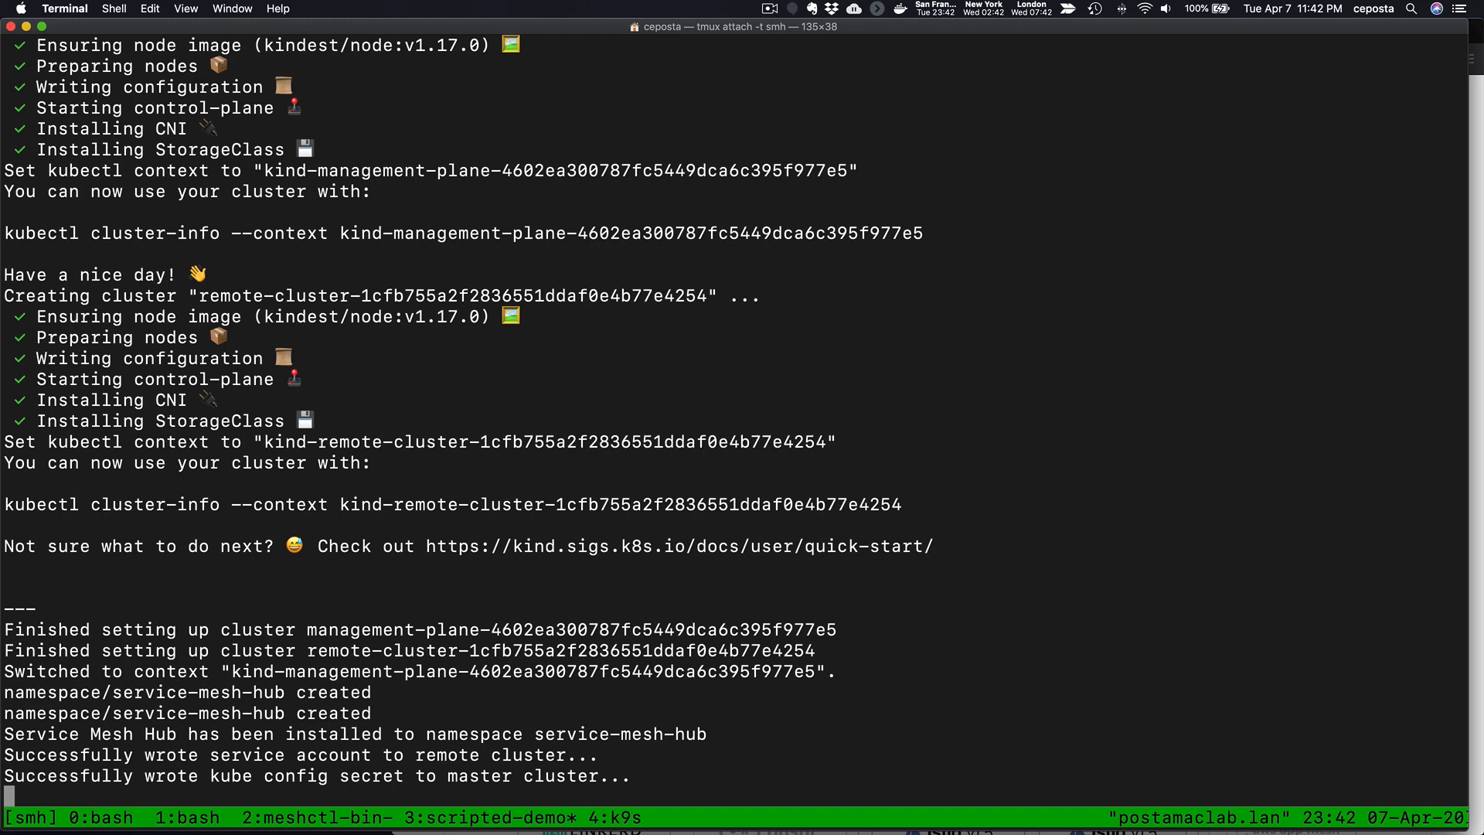
scroll("down", 3)
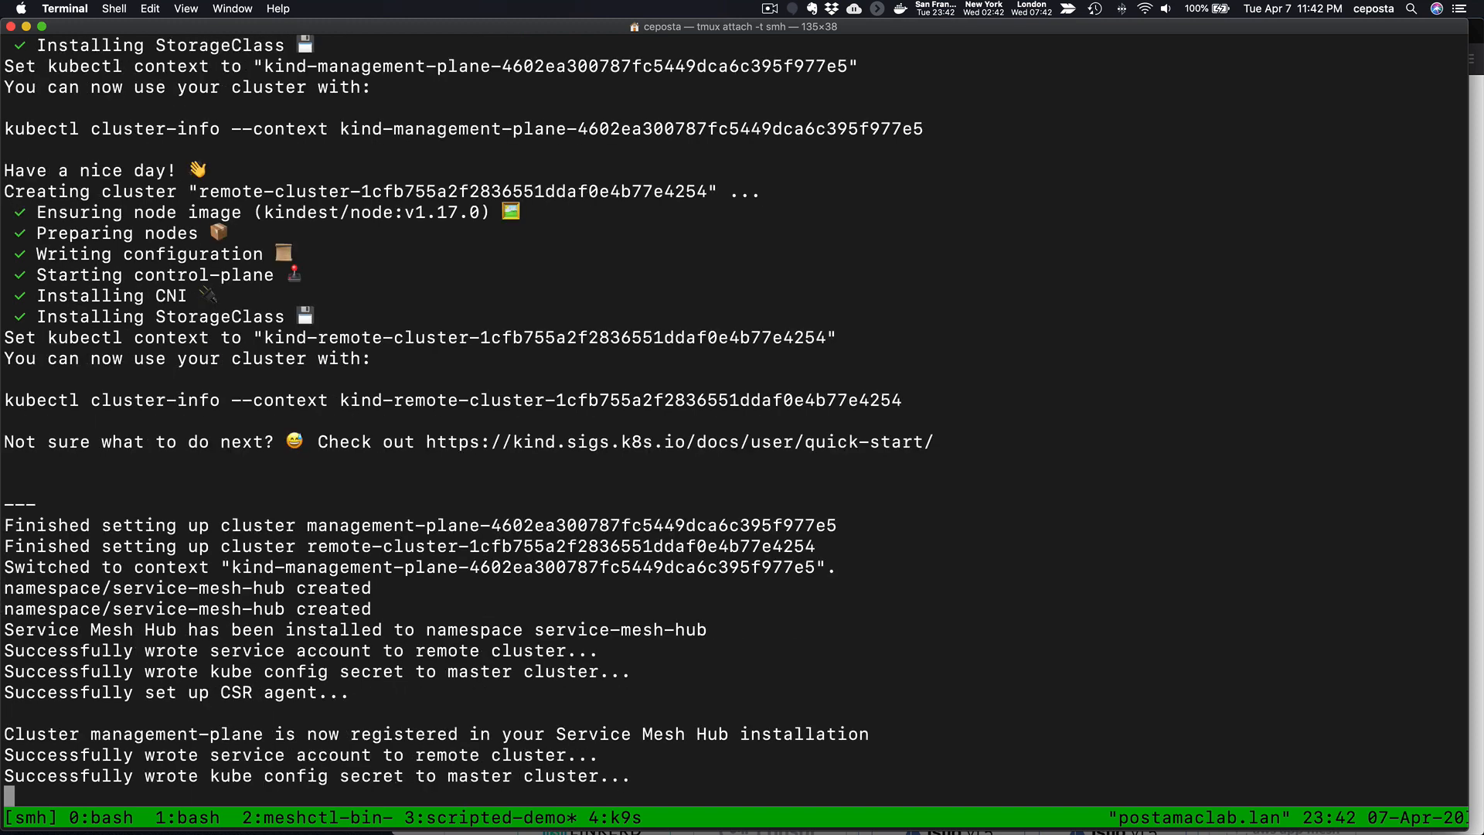
scroll("down", 3)
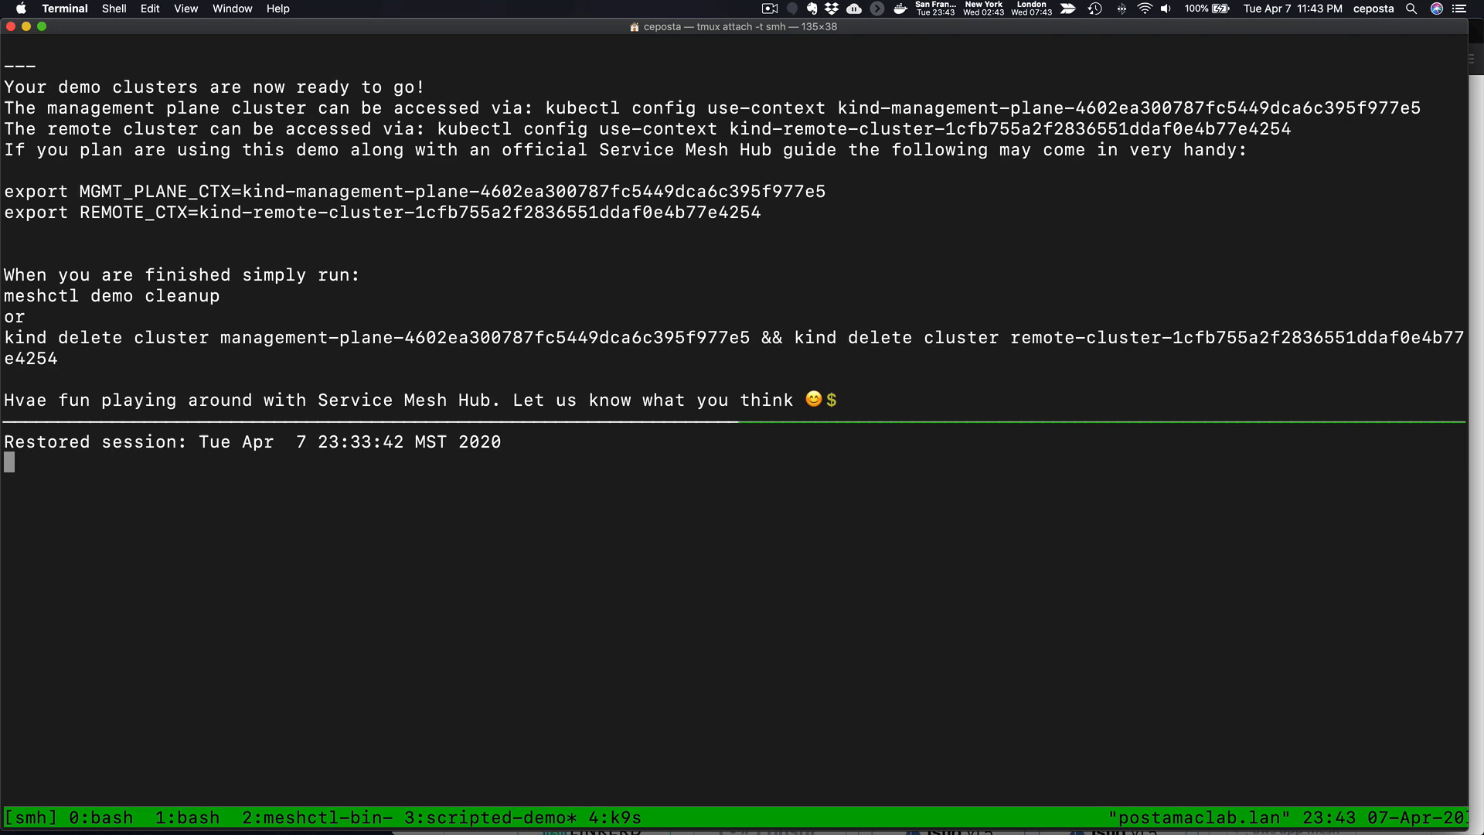
Step: Run kubectl get po -A on the management cluster, highlighting the istio-operator and csr-agent pods
type("kubectl get po -")
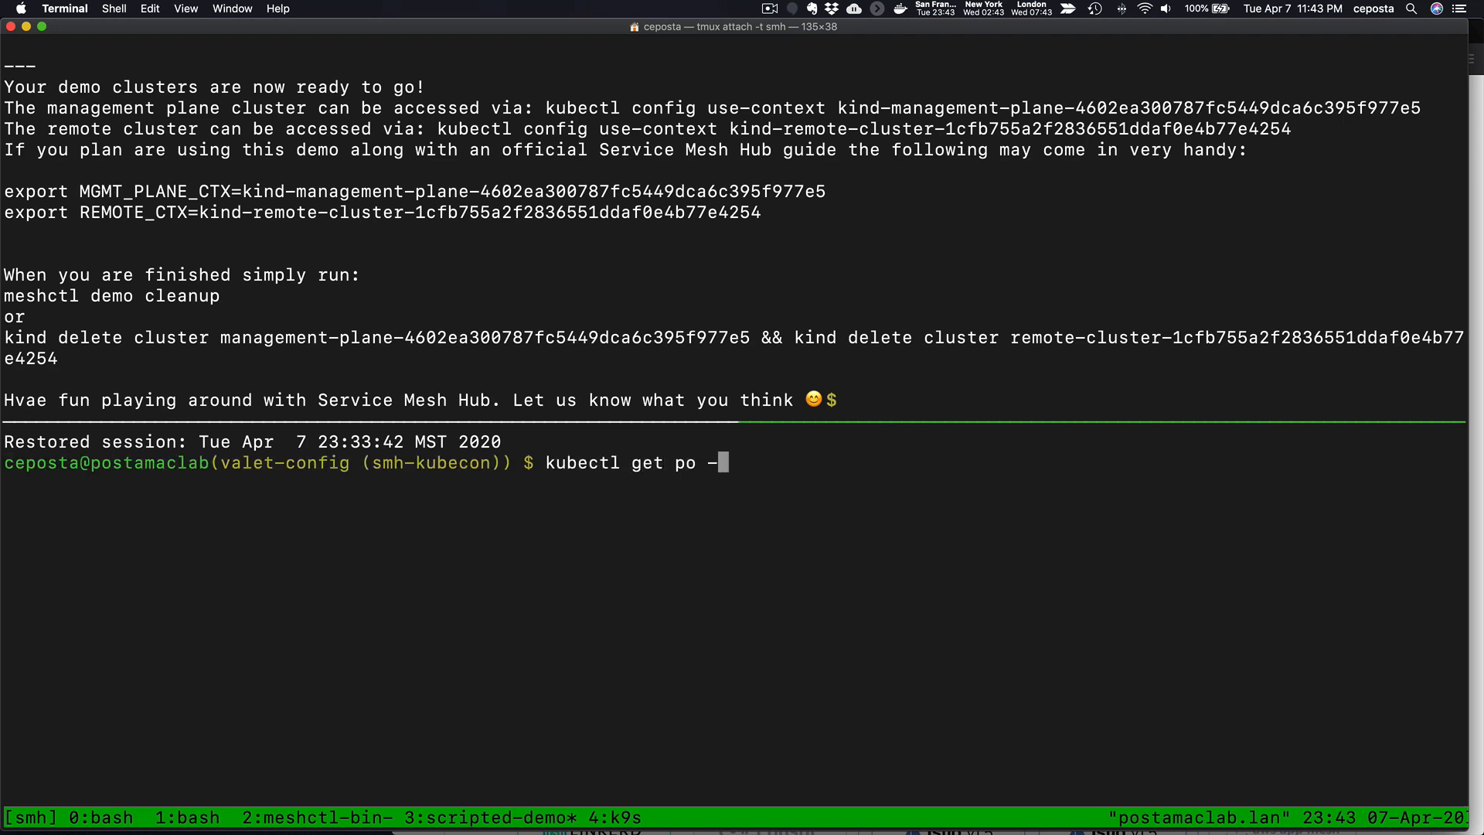
key("Return")
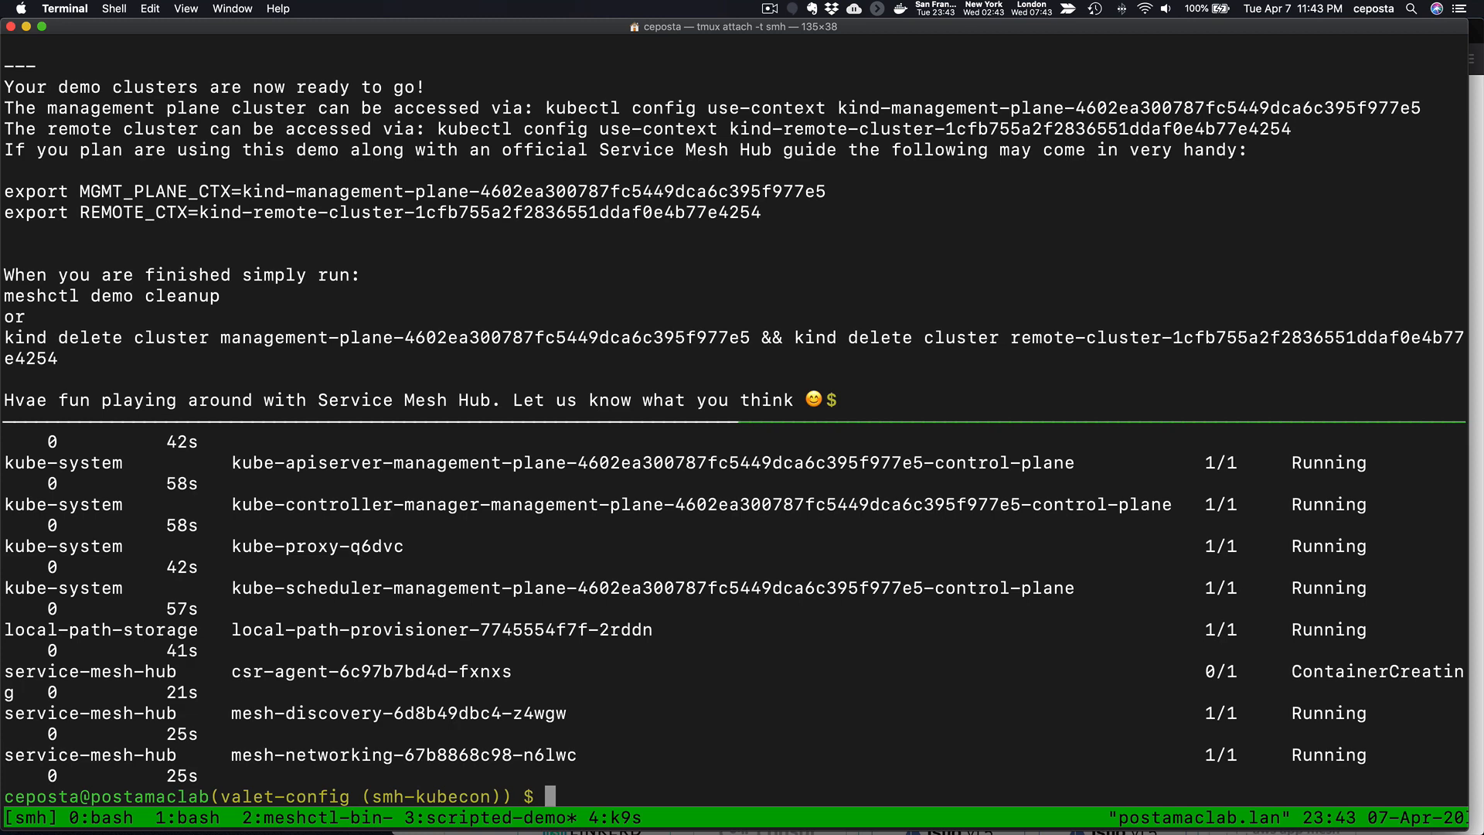
type("kubectl get po -A")
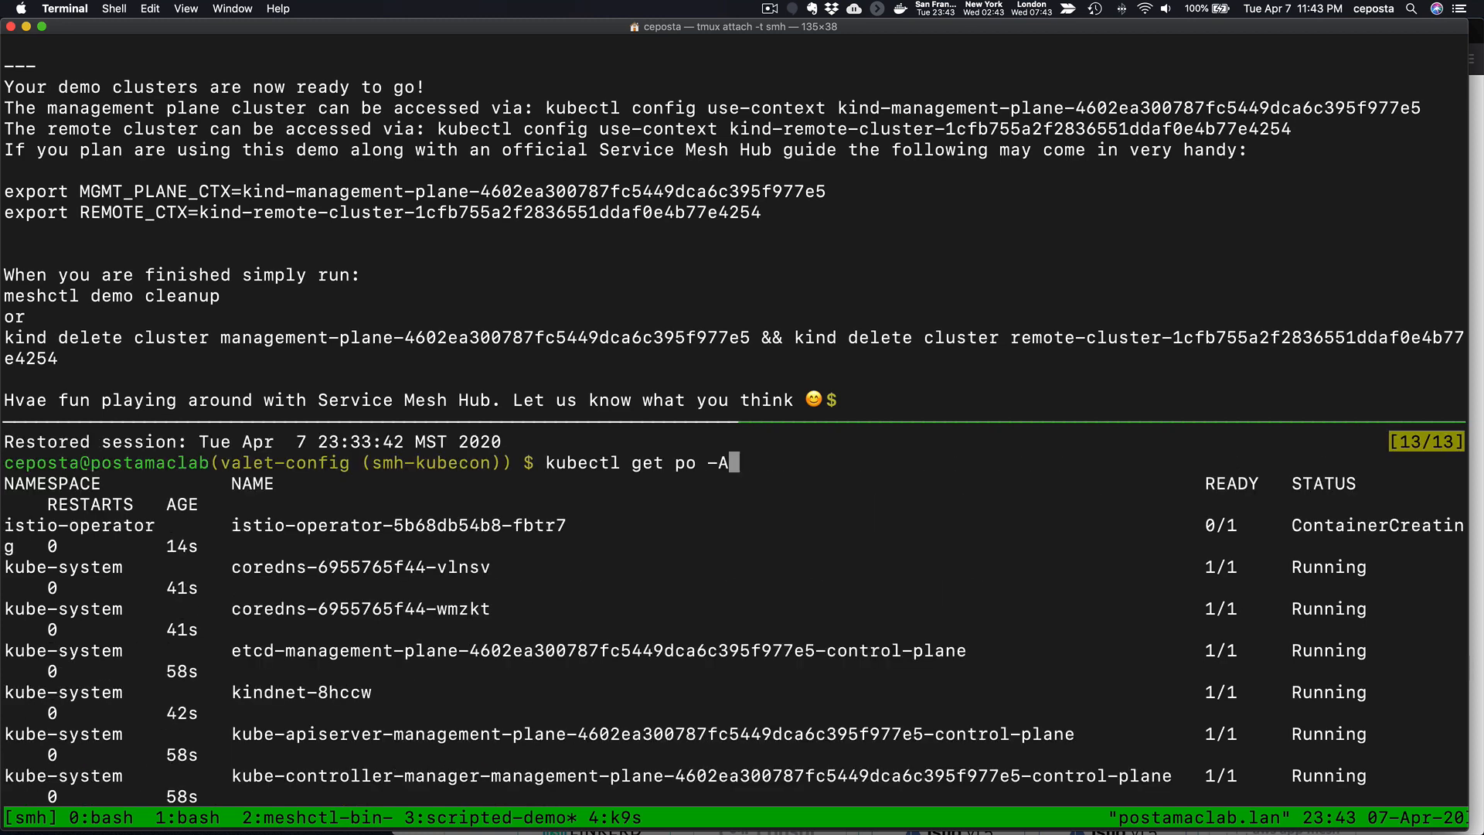
left_click_drag(225, 526, 414, 526)
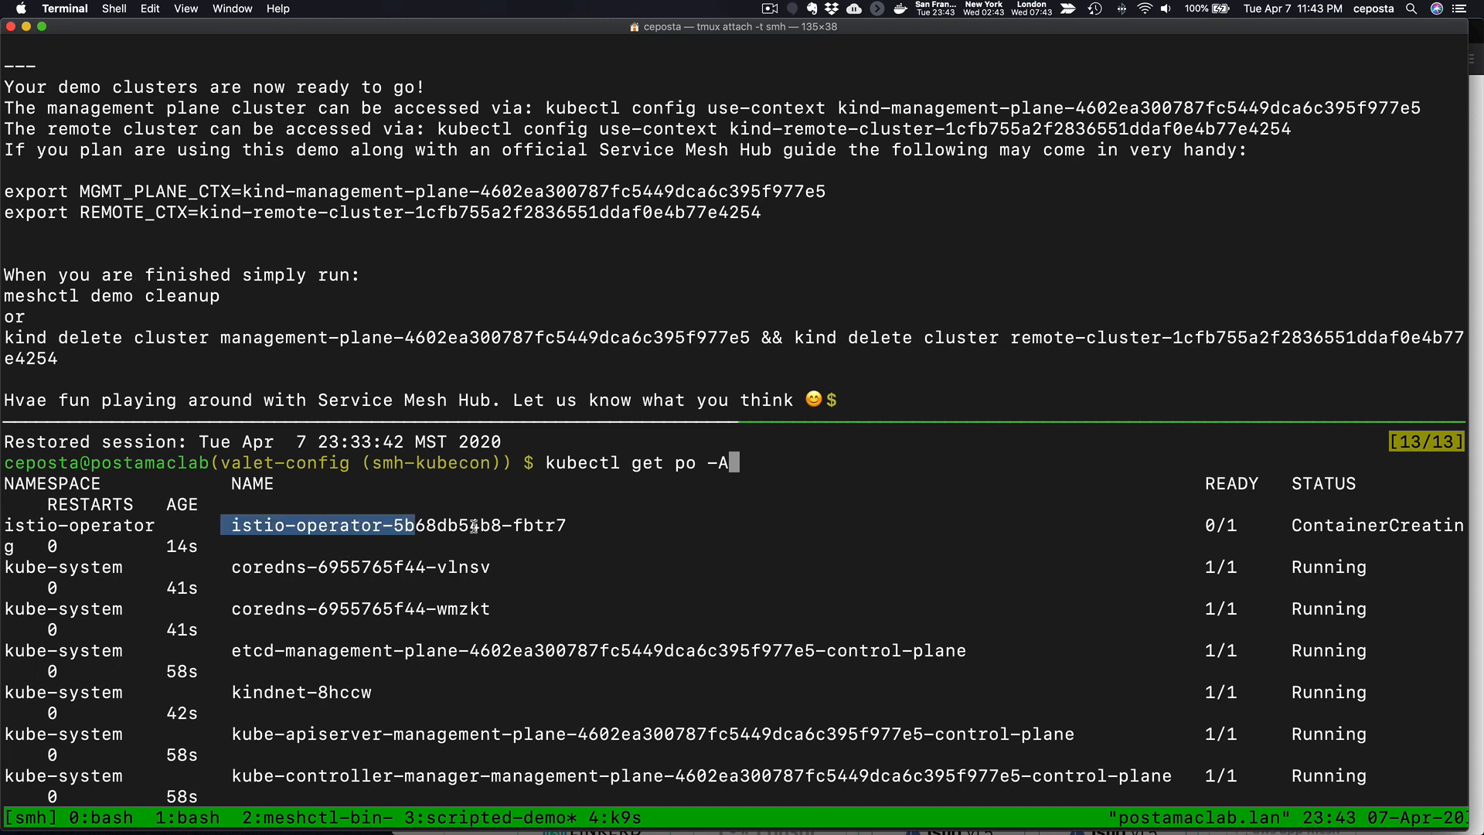
left_click_drag(473, 526, 594, 525)
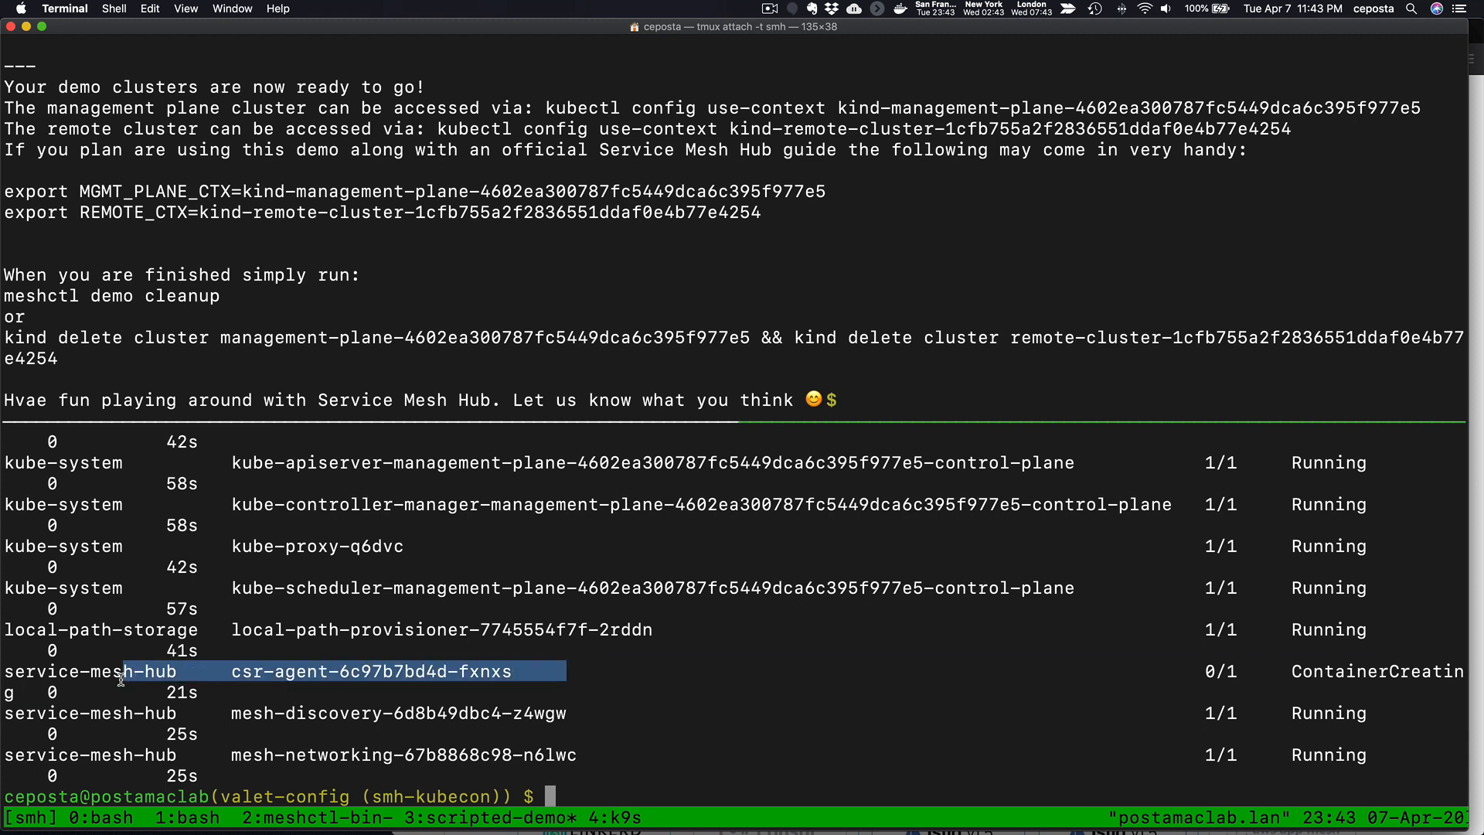
type("kubectl get po -A")
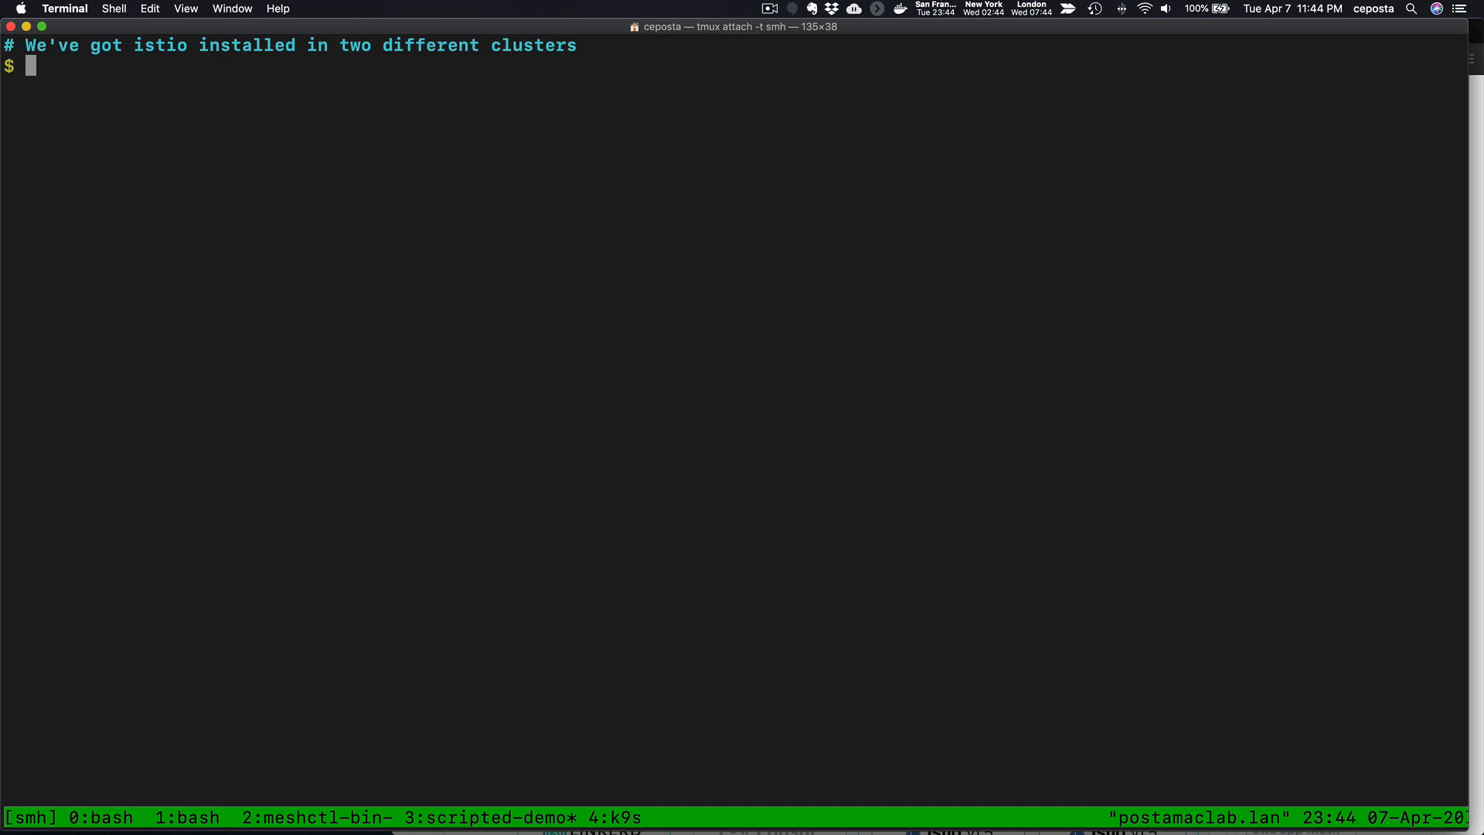
Step: List istio-system pods on kind-management-plane to see istiod and the ingress gateway running
type("kubectl --context kind-management-plane-4602ea300787fc5449dca6c395f977e5 get po -n istio-system")
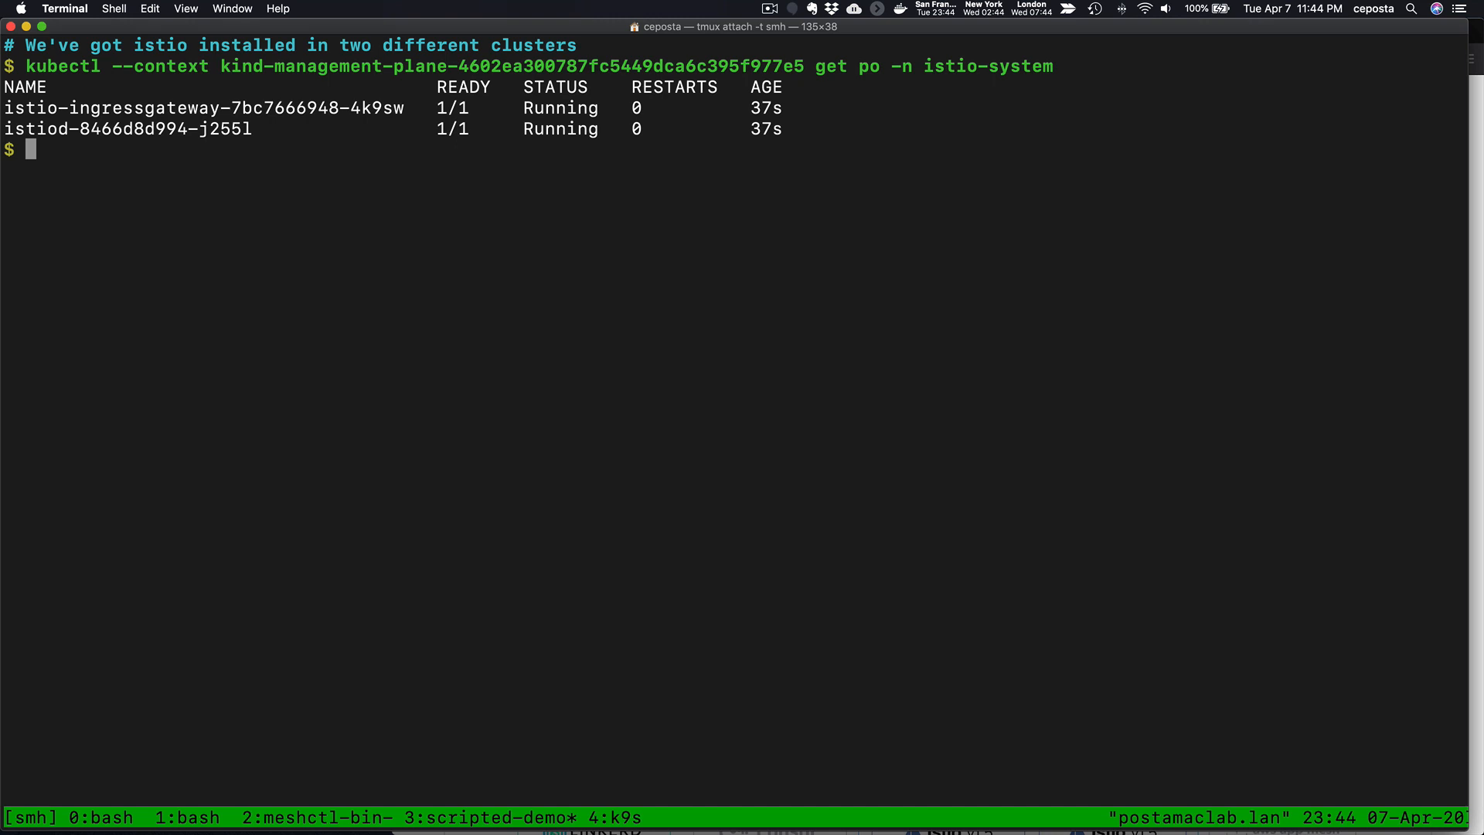
type("kubect")
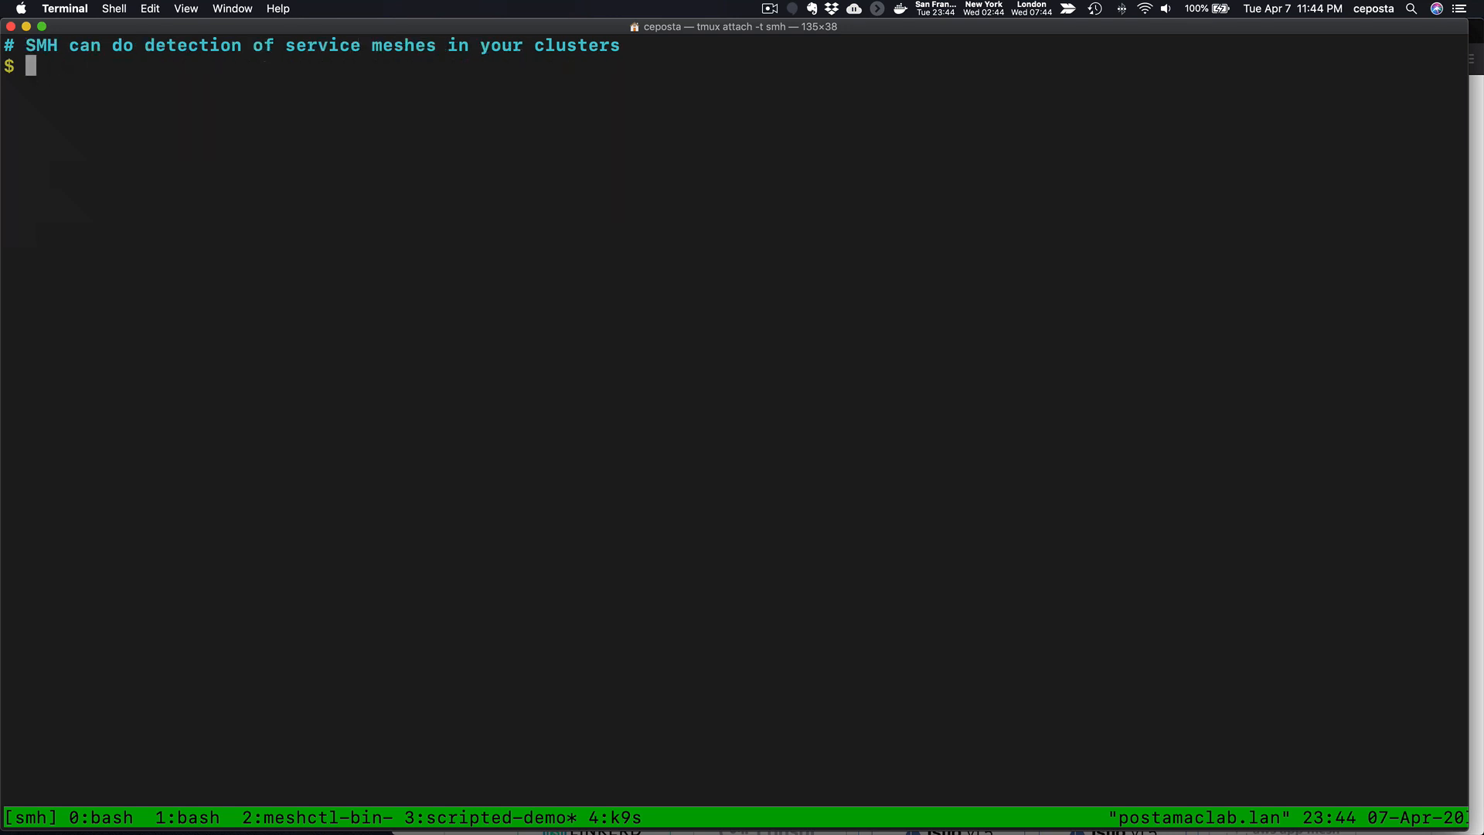
Step: List kubernetesclusters in service-mesh-hub and show meshctl cluster register --help
type("# We have two different clusters")
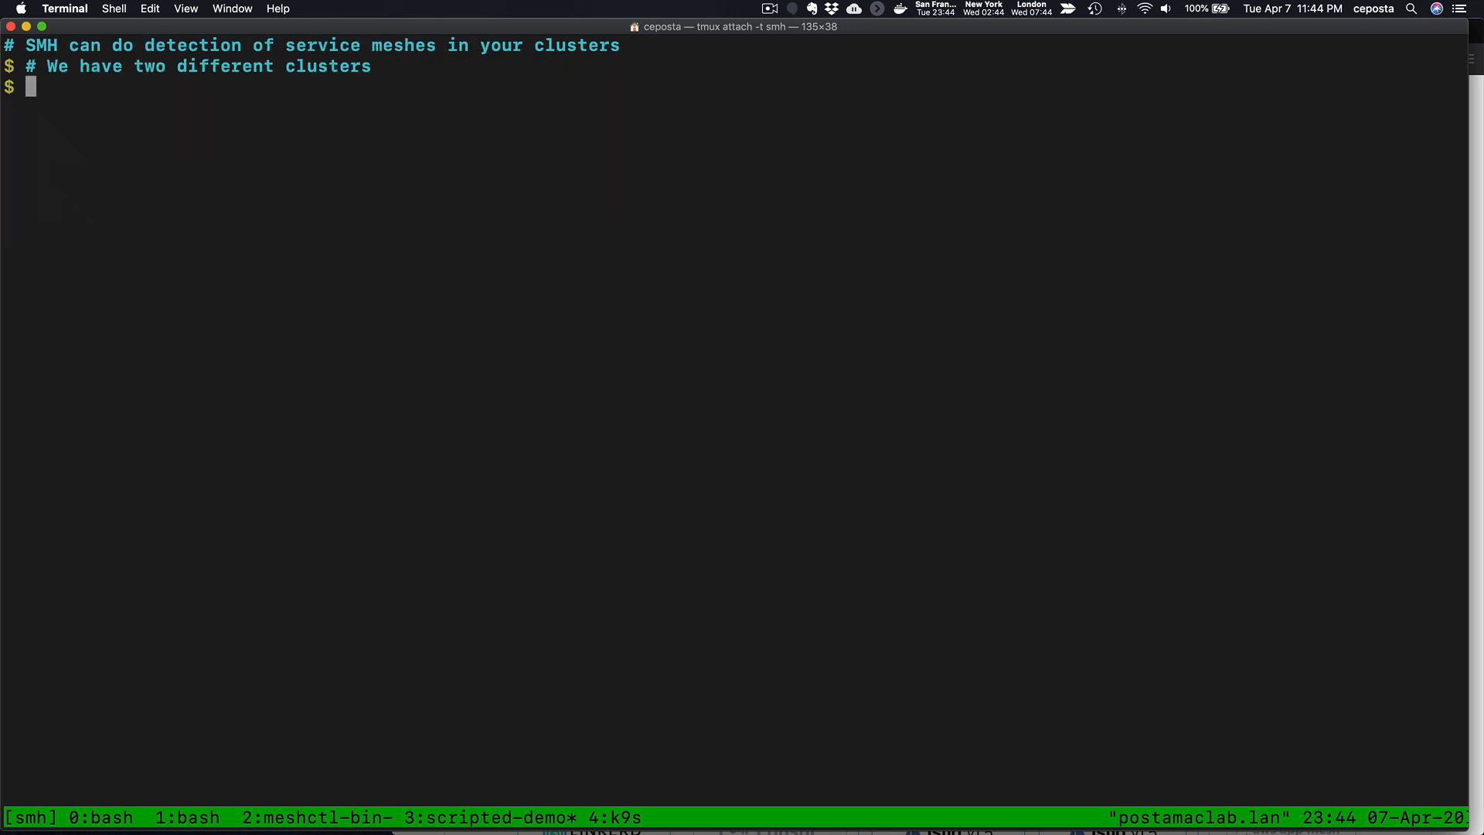
type("kubectl get kubernetesclusters -n service-mesh-hub")
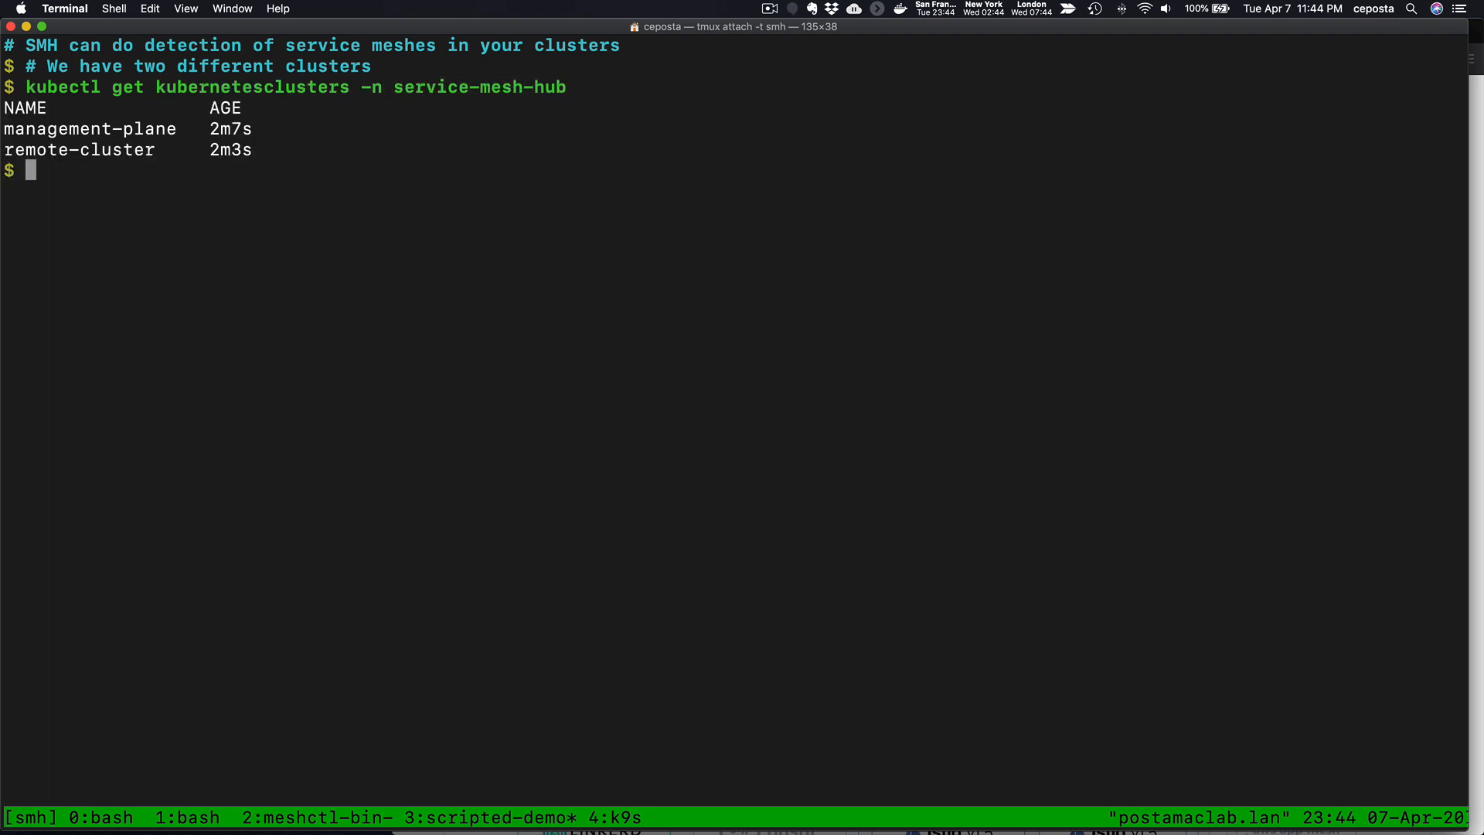
type("meshctl cluster register --help")
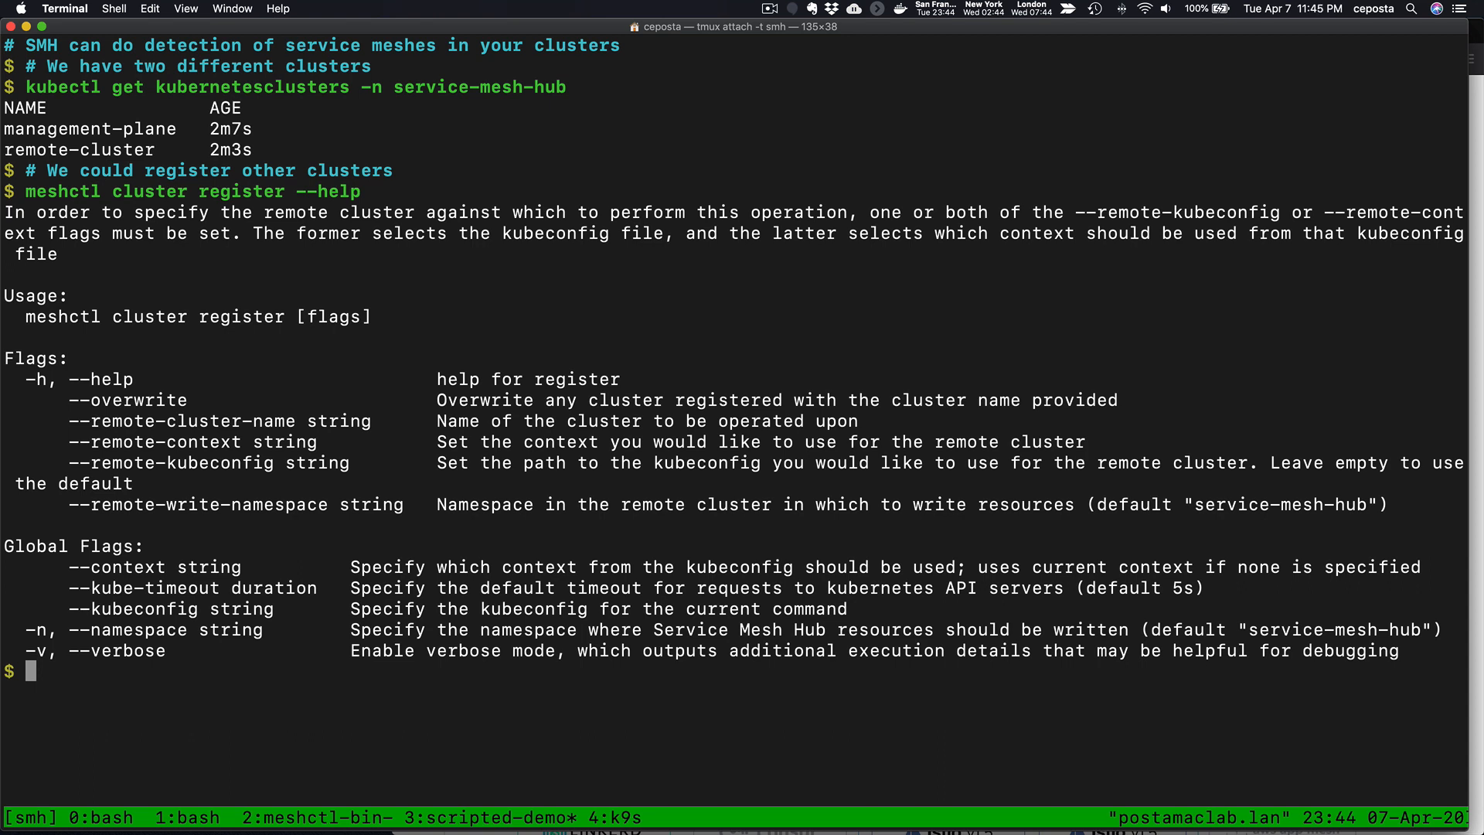
type("kubect")
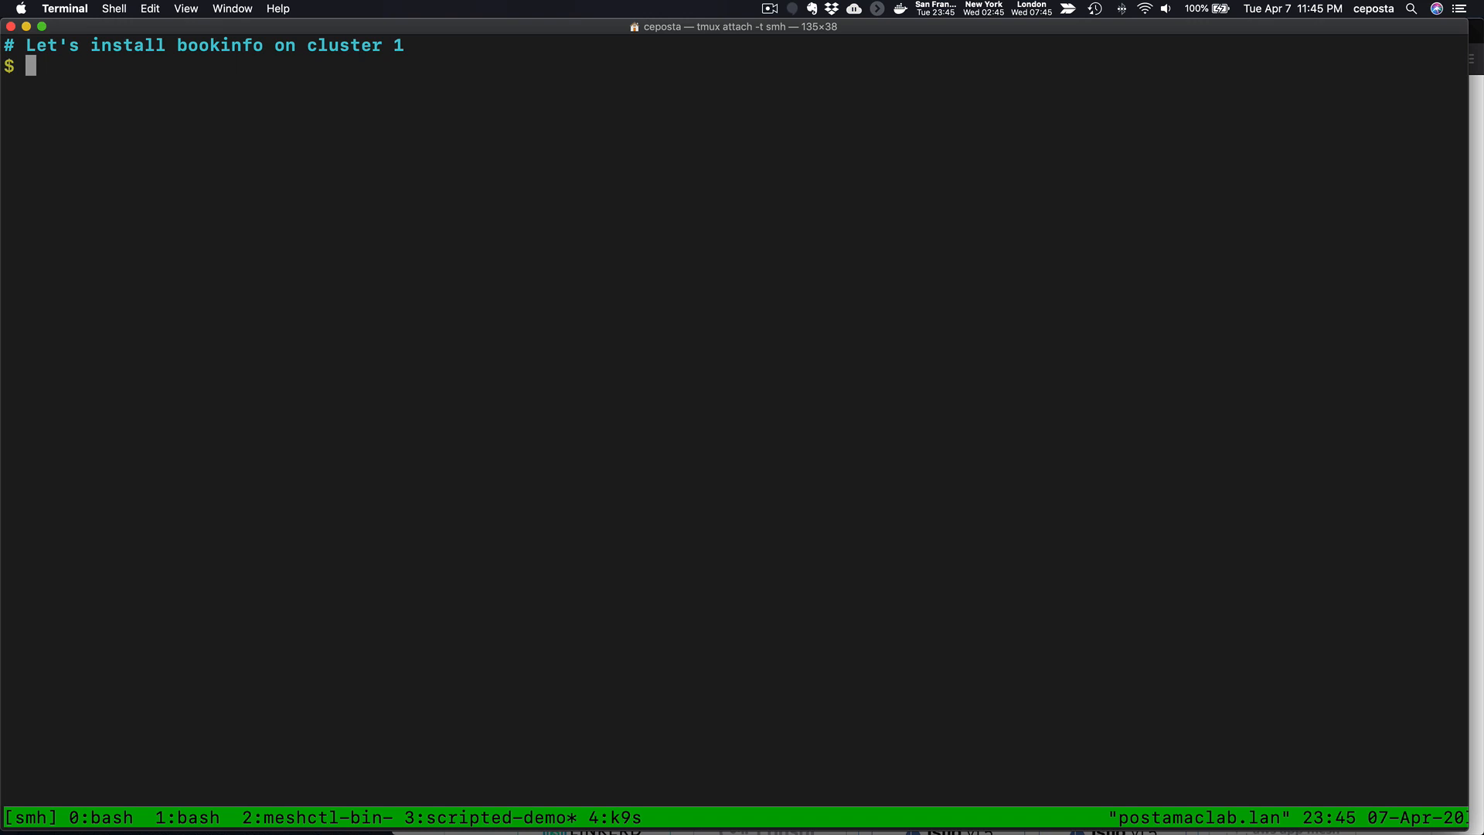
Step: Label cluster 1's default namespace istio-injection=enabled and apply resources/bookinfo-cluster1.yaml
type("kub")
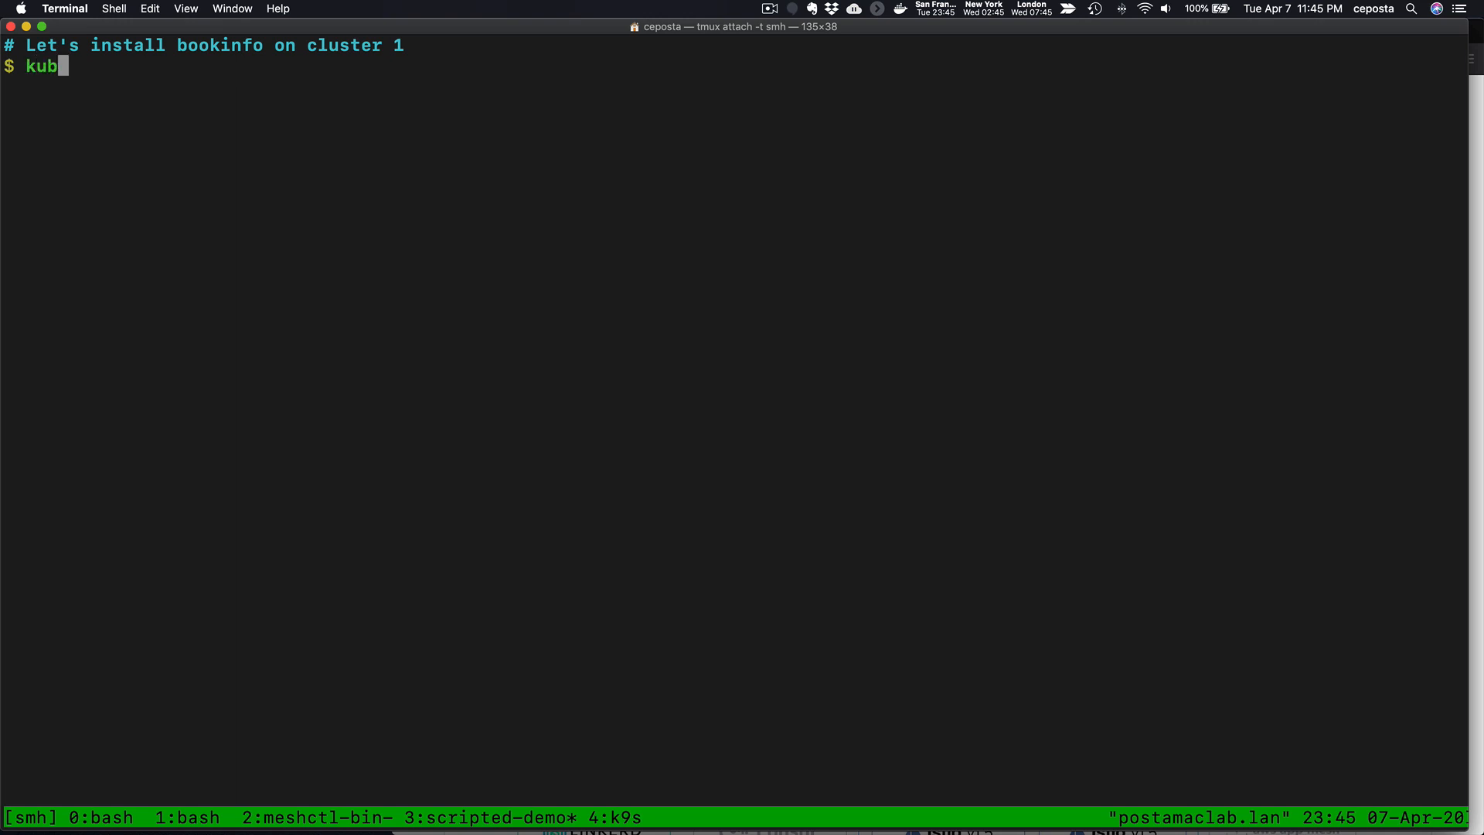
type("ectl --context kind-management-plane-4602ea300787fc54")
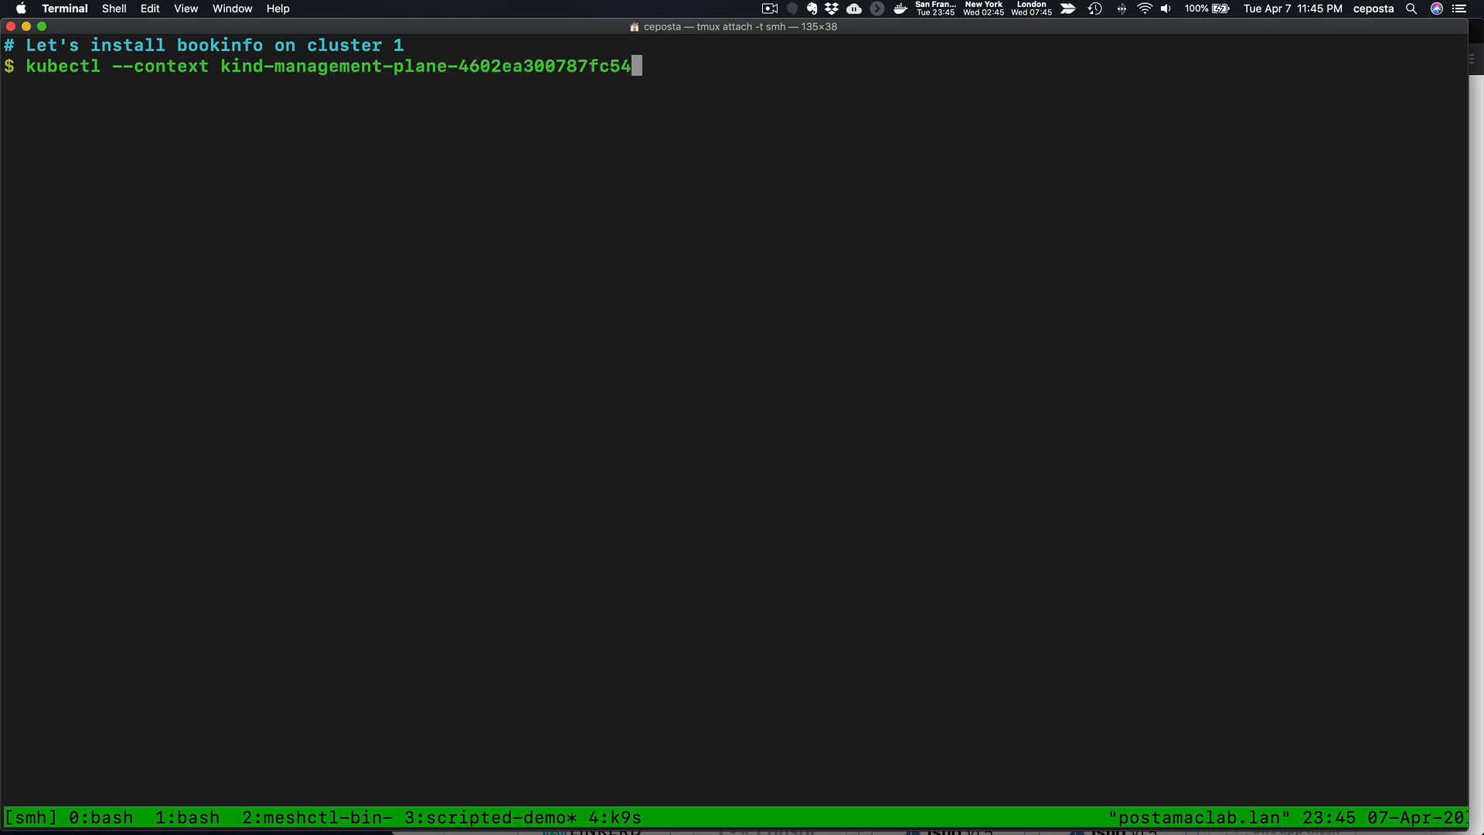
type("9dca6c395f977e5 label namespace default istio-injection=enabled")
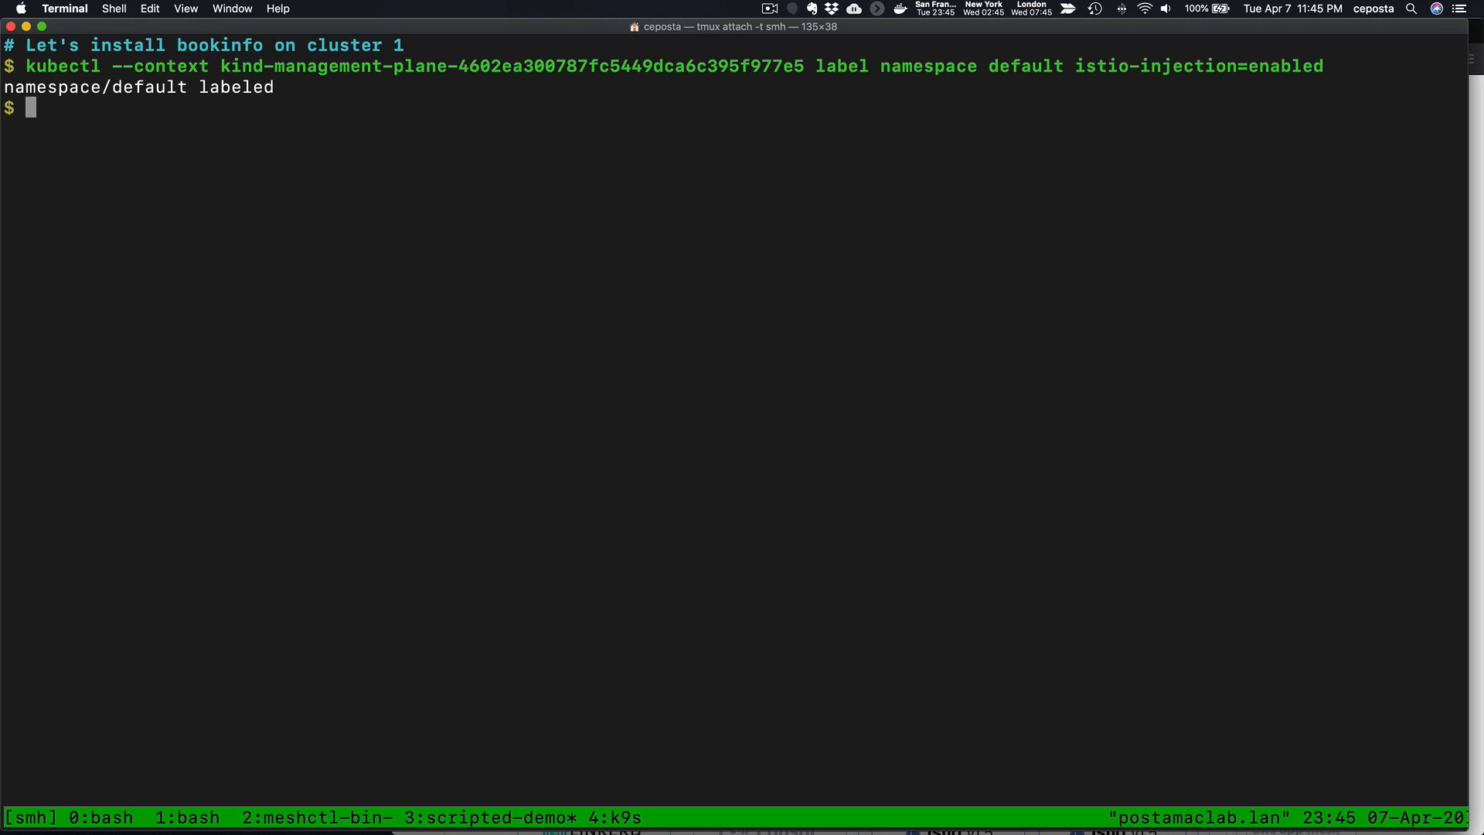
type("kubectl --context kind-man")
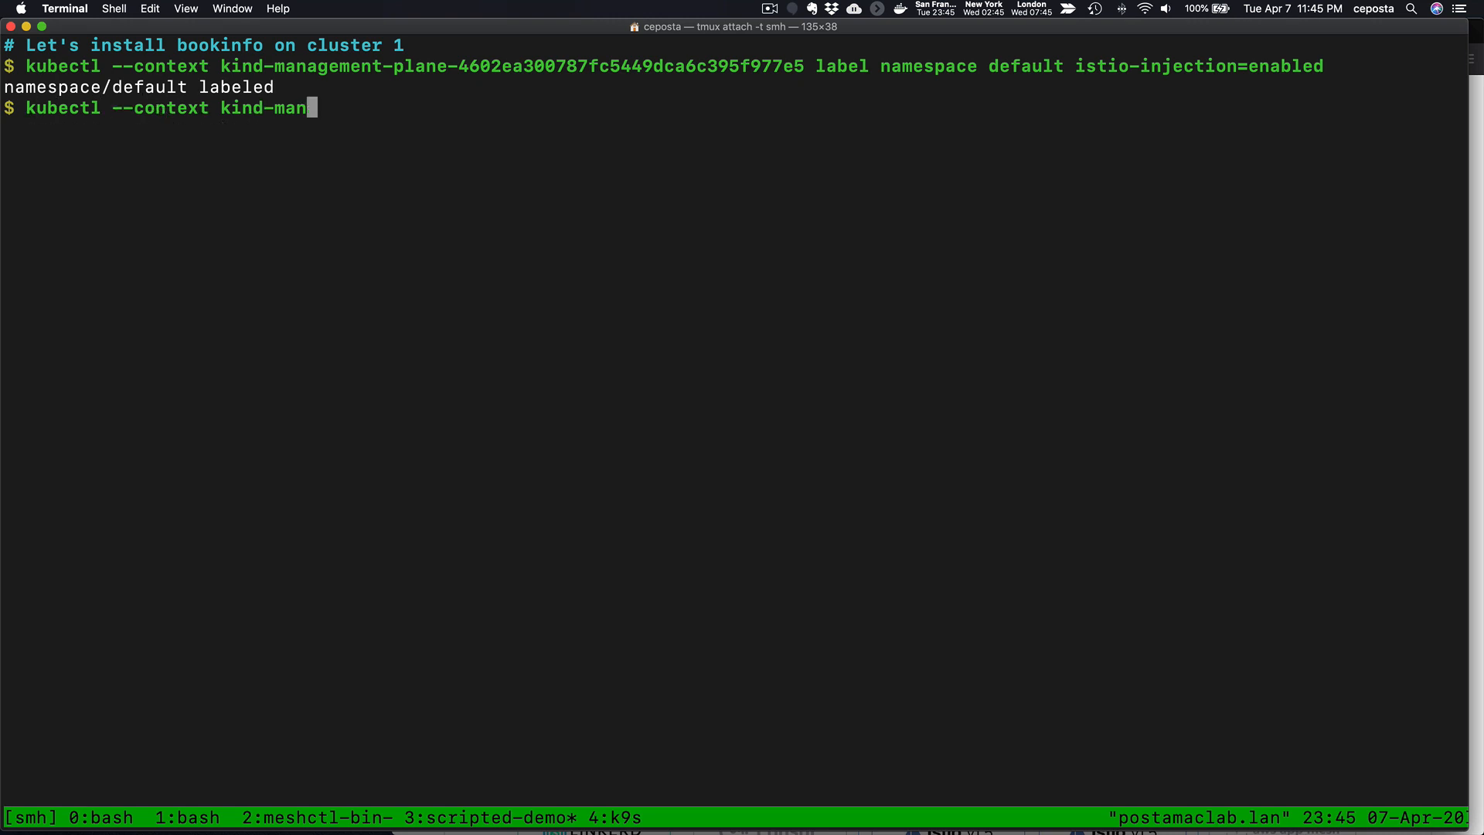
type("agement-plane-4602ea300787fc5449dca6c395f977e5 apply -f resources/bookinfo-cluster1.yaml")
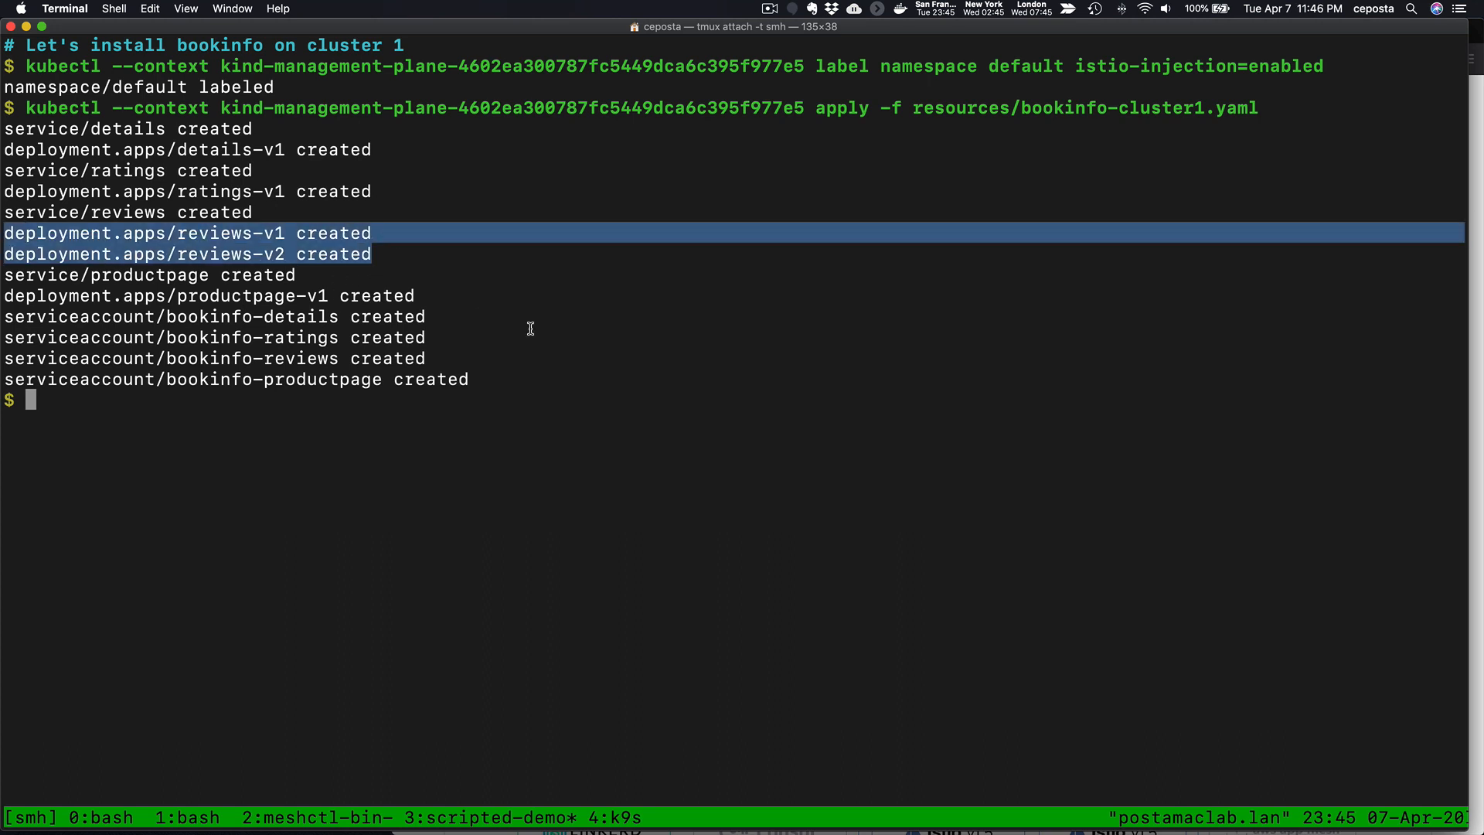
Step: Watch the Bookinfo pods come up and port-forward productpage to 9080 on cluster 1
type("kubectl --context kin")
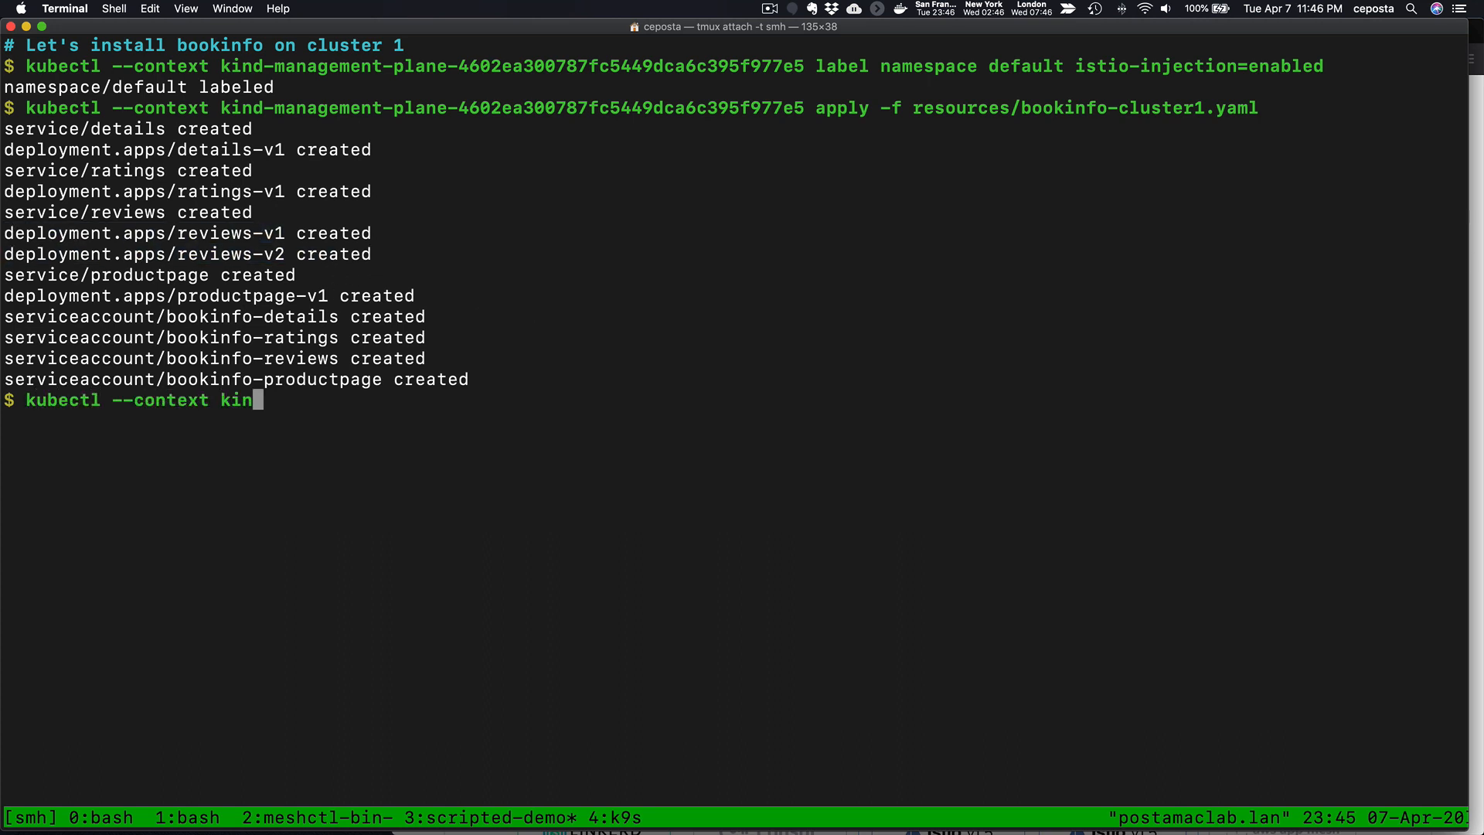
type("d-management-plane-4602ea300787fc5449dca6c395f9")
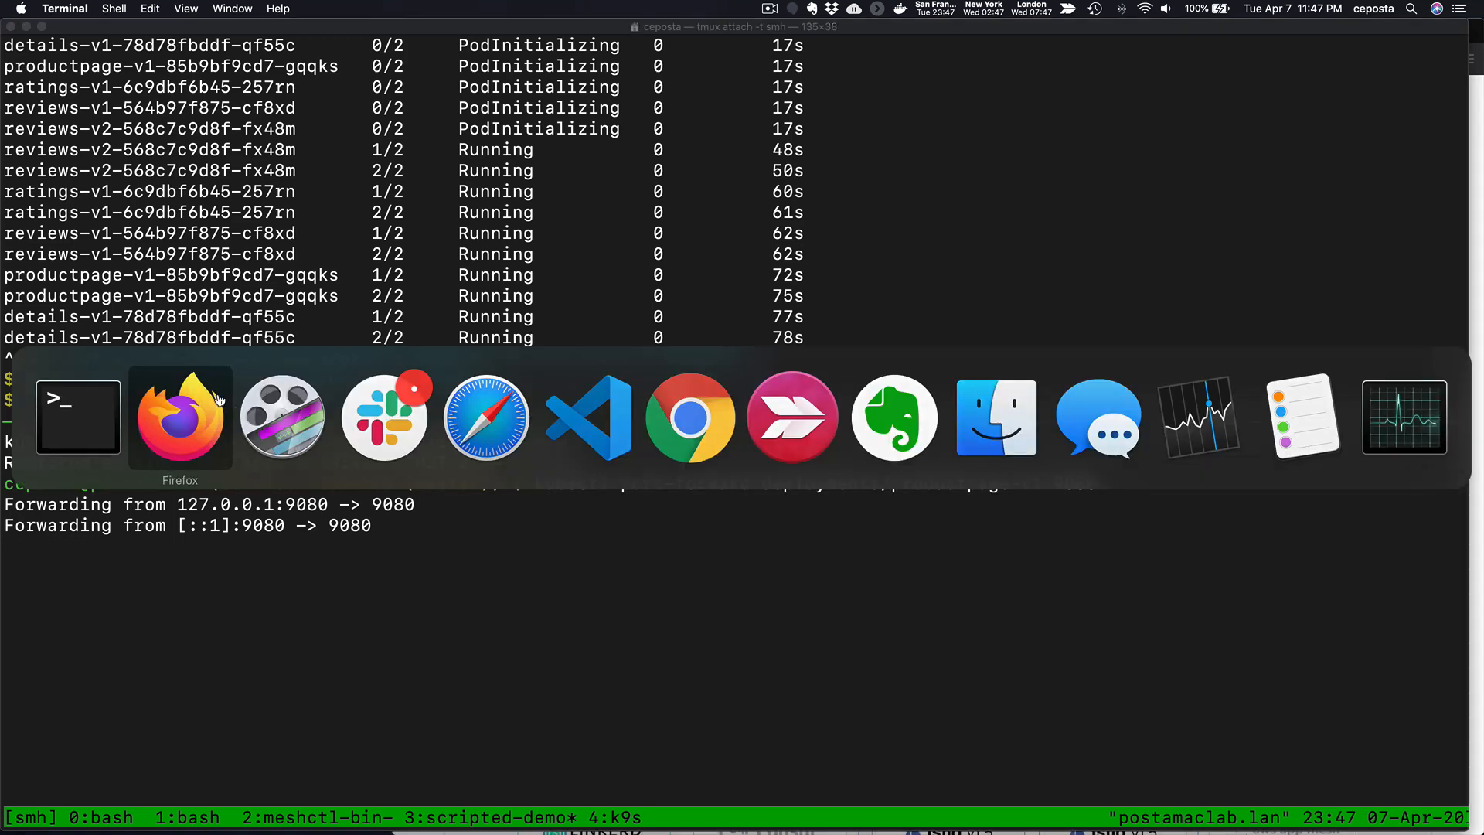
Step: Load localhost:9080 in Firefox and enter the Bookinfo product page as a normal user
left_click(180, 416)
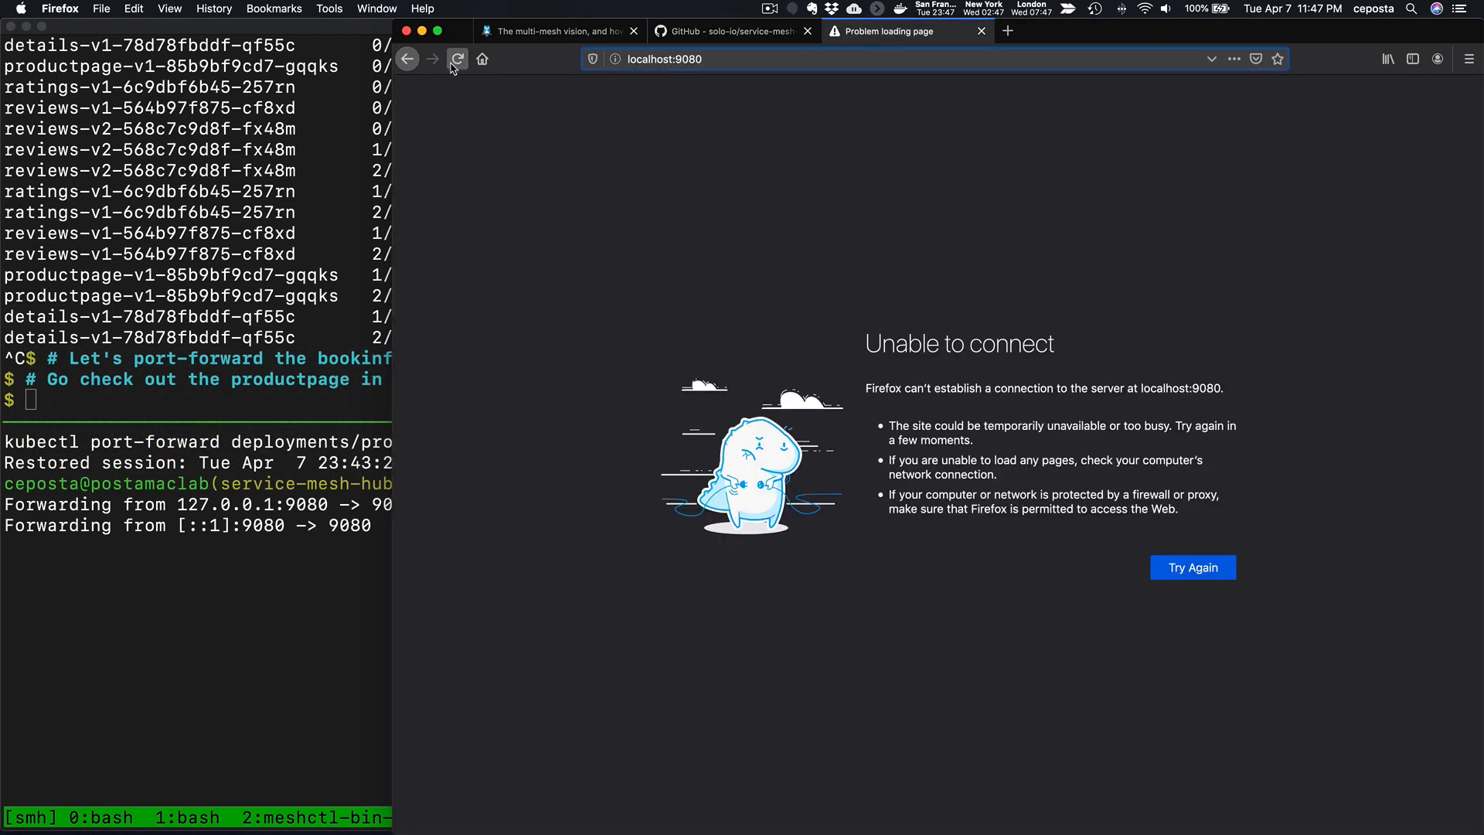
left_click(457, 59)
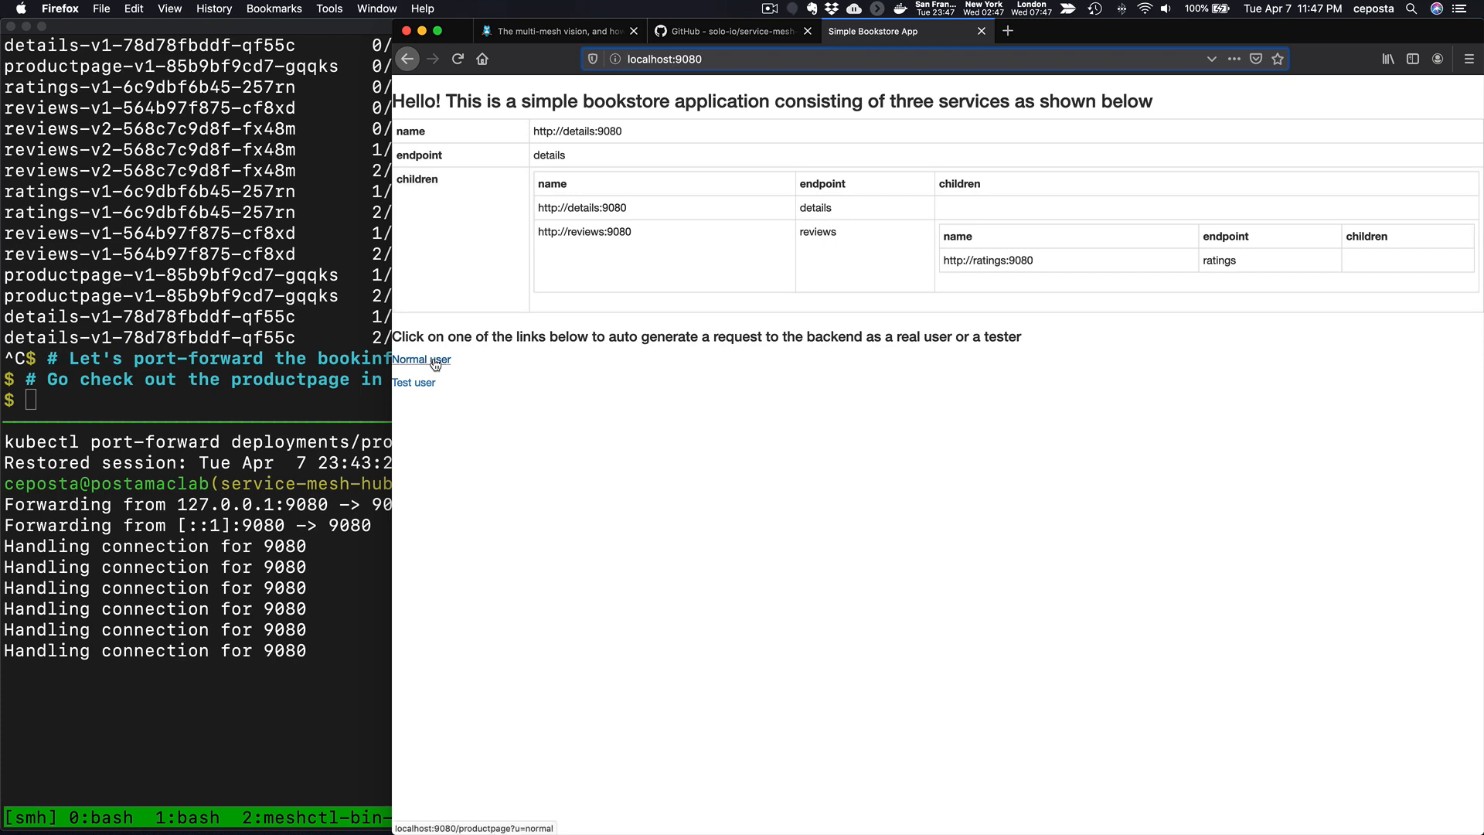
left_click(421, 360)
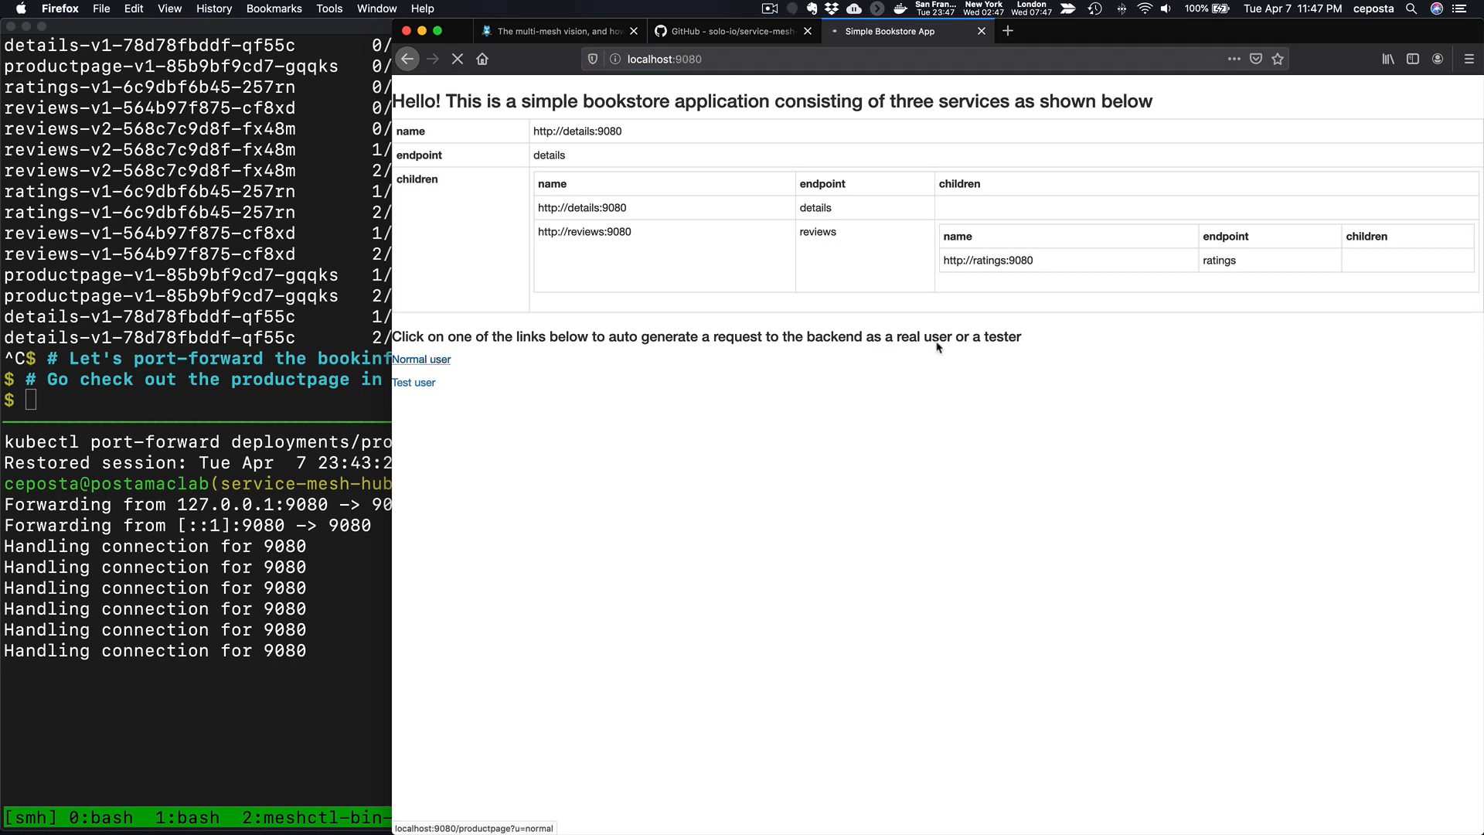
left_click(420, 359)
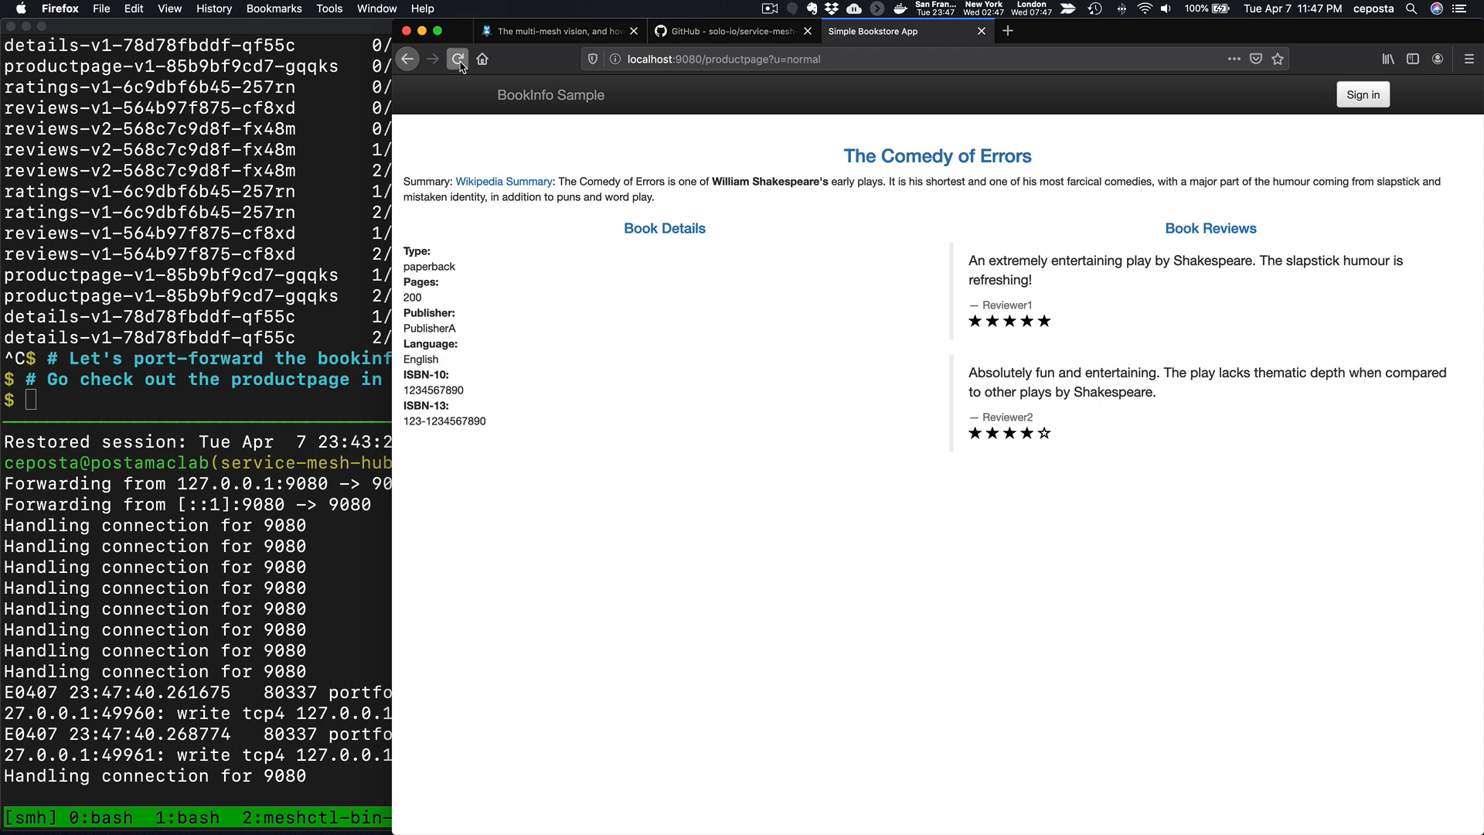
Step: Reload the product page repeatedly to see reviews alternate between black stars and no stars
left_click(459, 59)
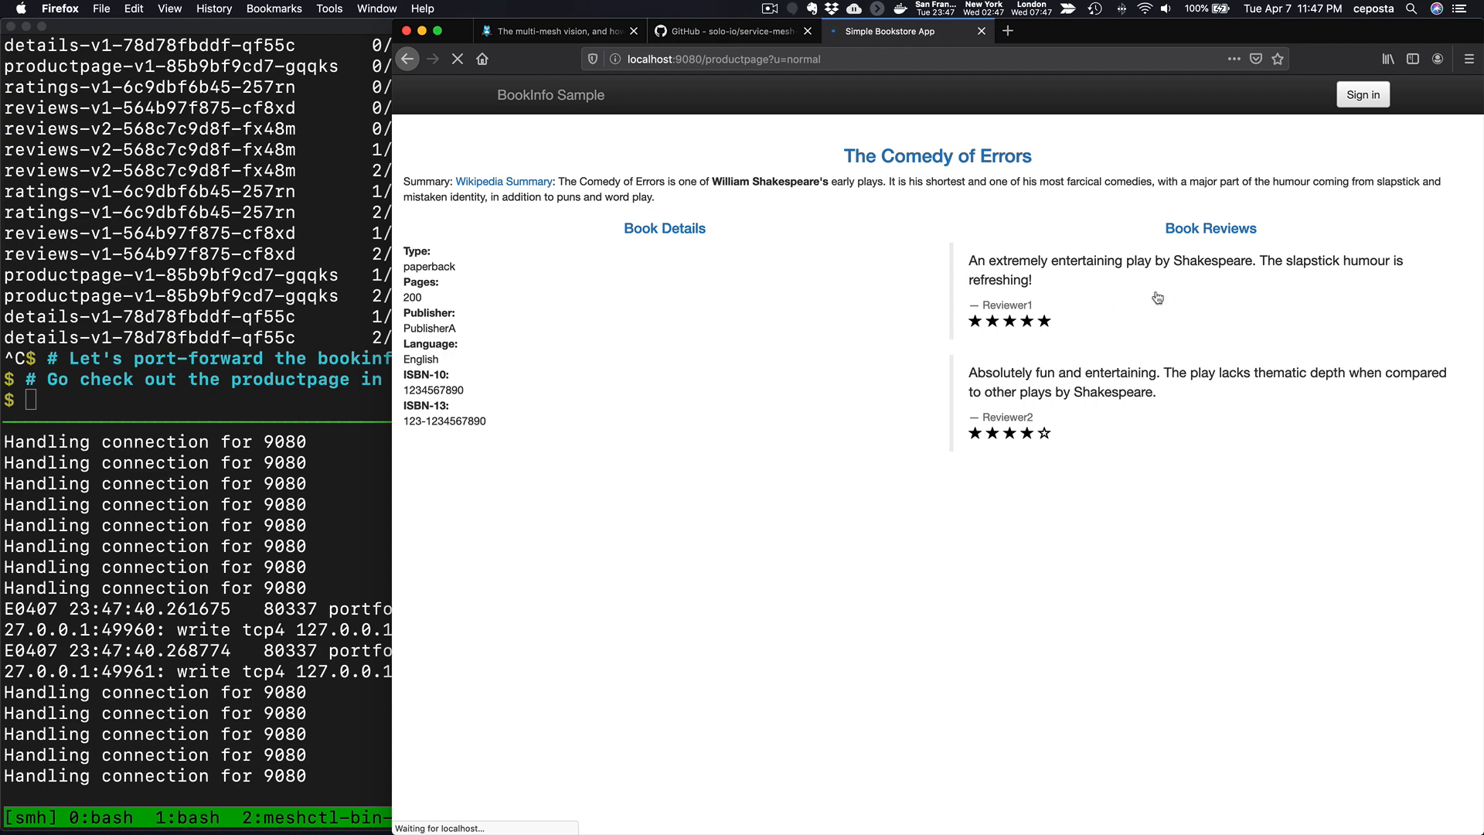
mouse_move(1203, 306)
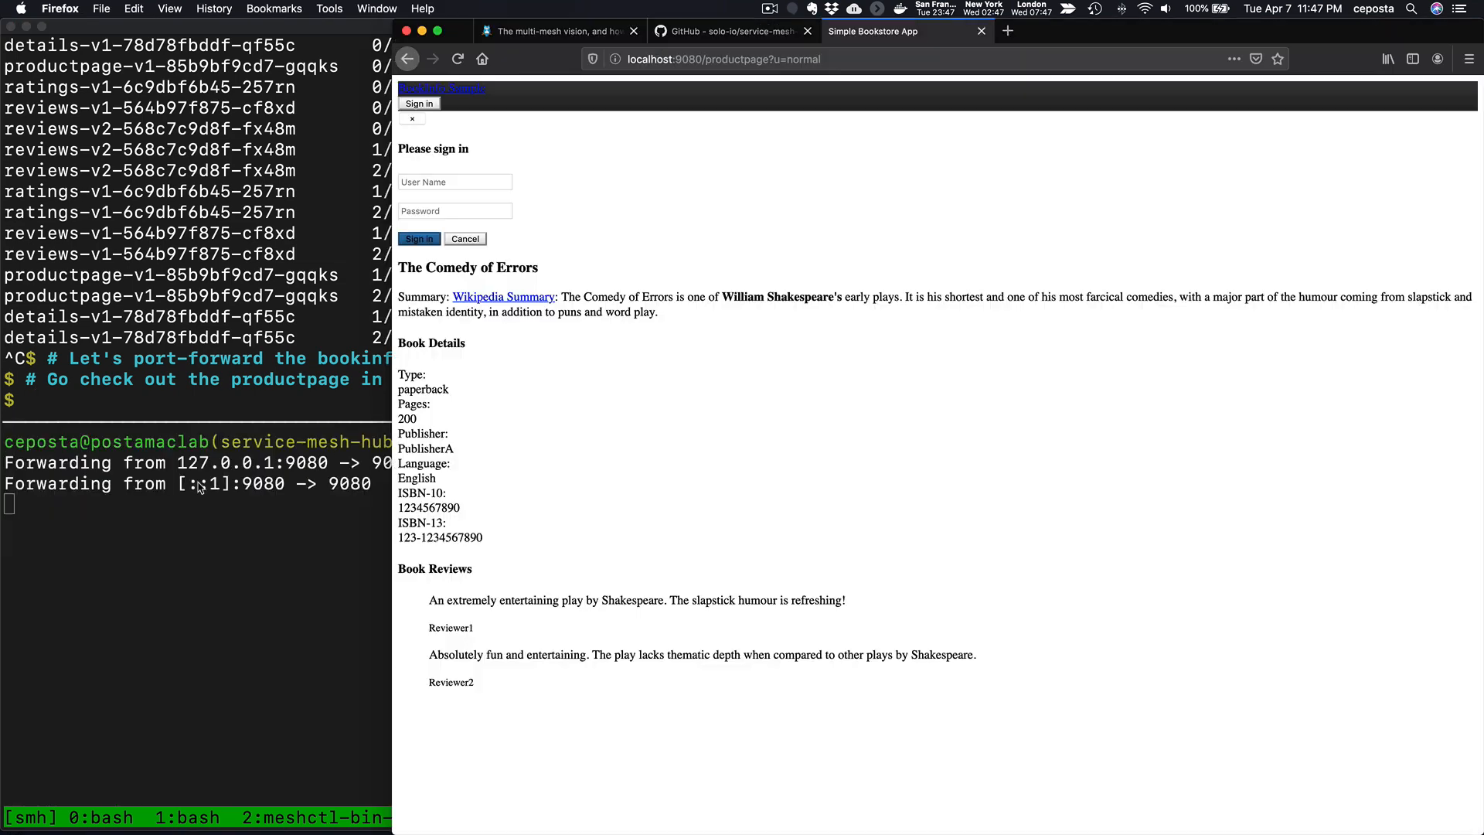
left_click(458, 59)
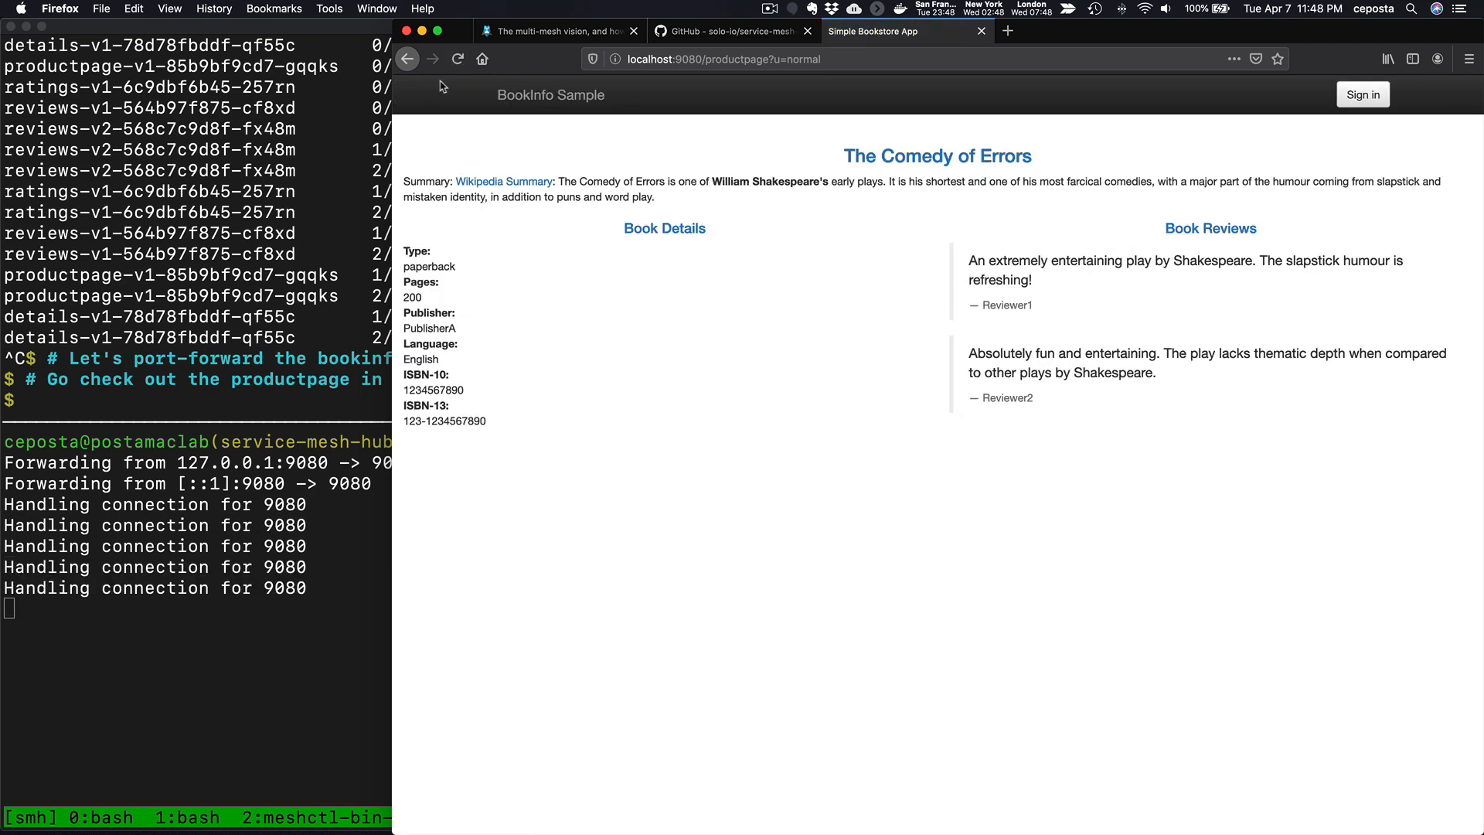
left_click(458, 59)
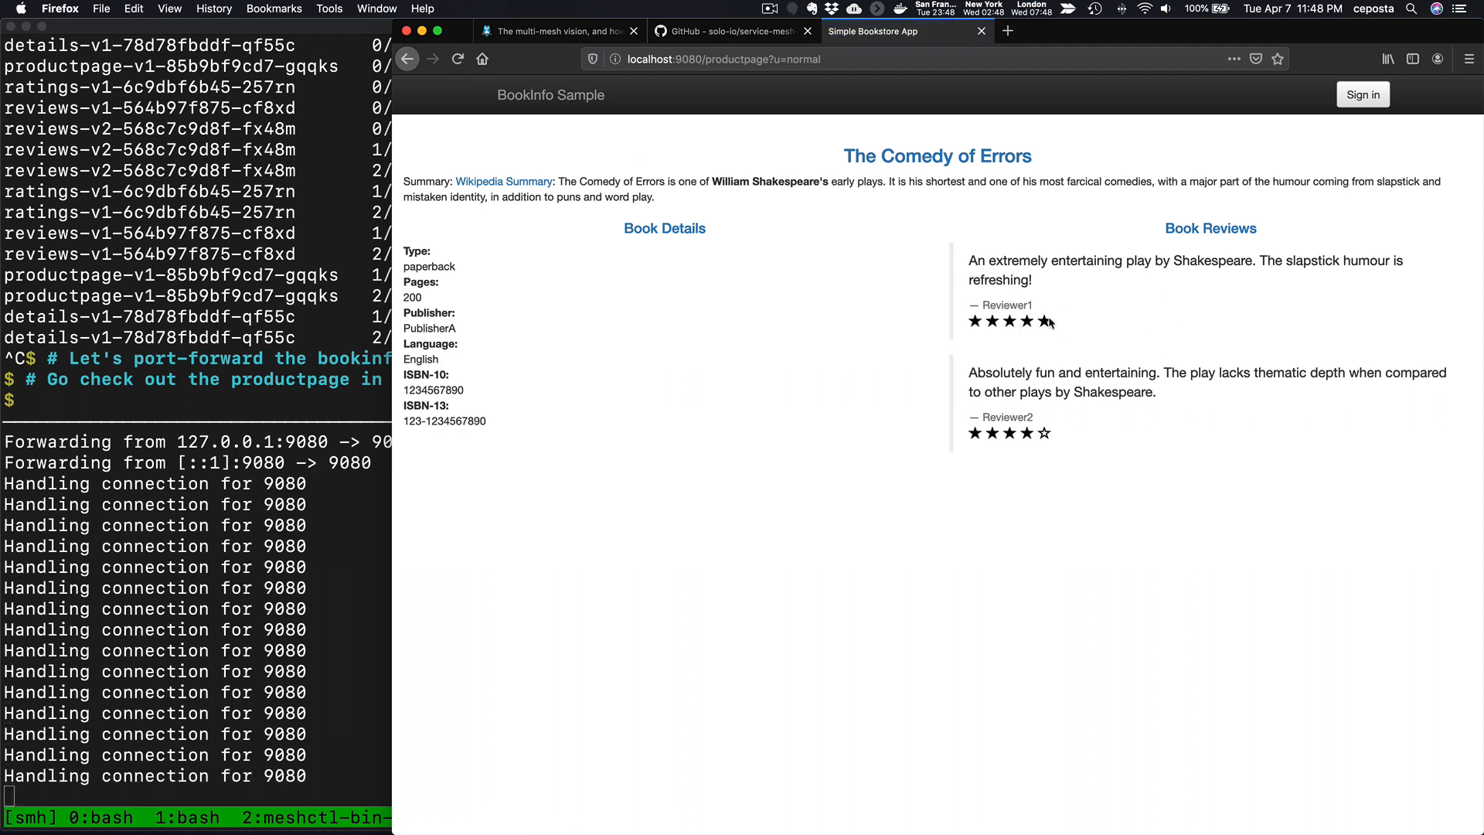
left_click(457, 59)
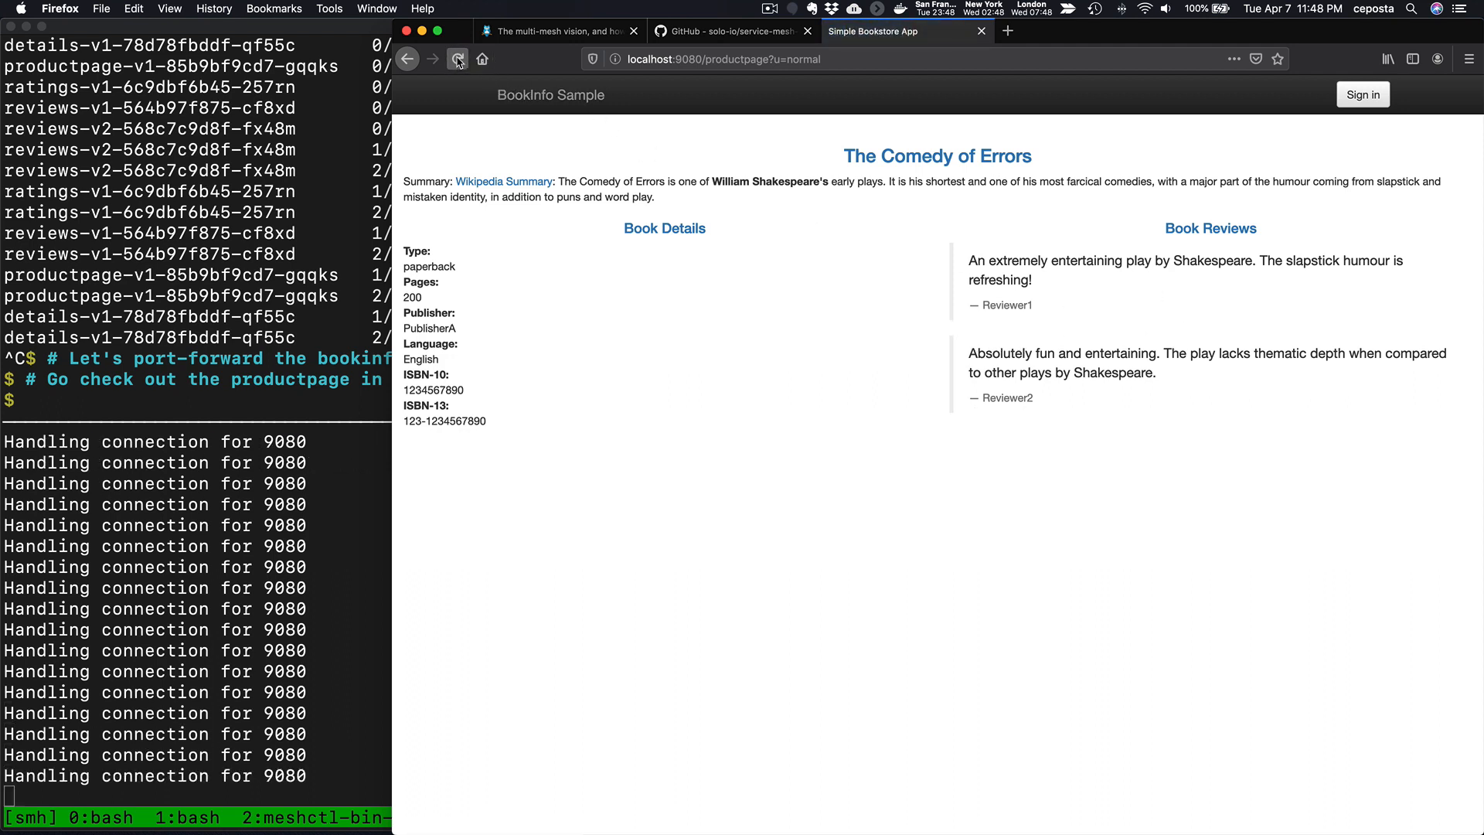
left_click(458, 58)
type("# Let's install reviews-v3 on cluster 2")
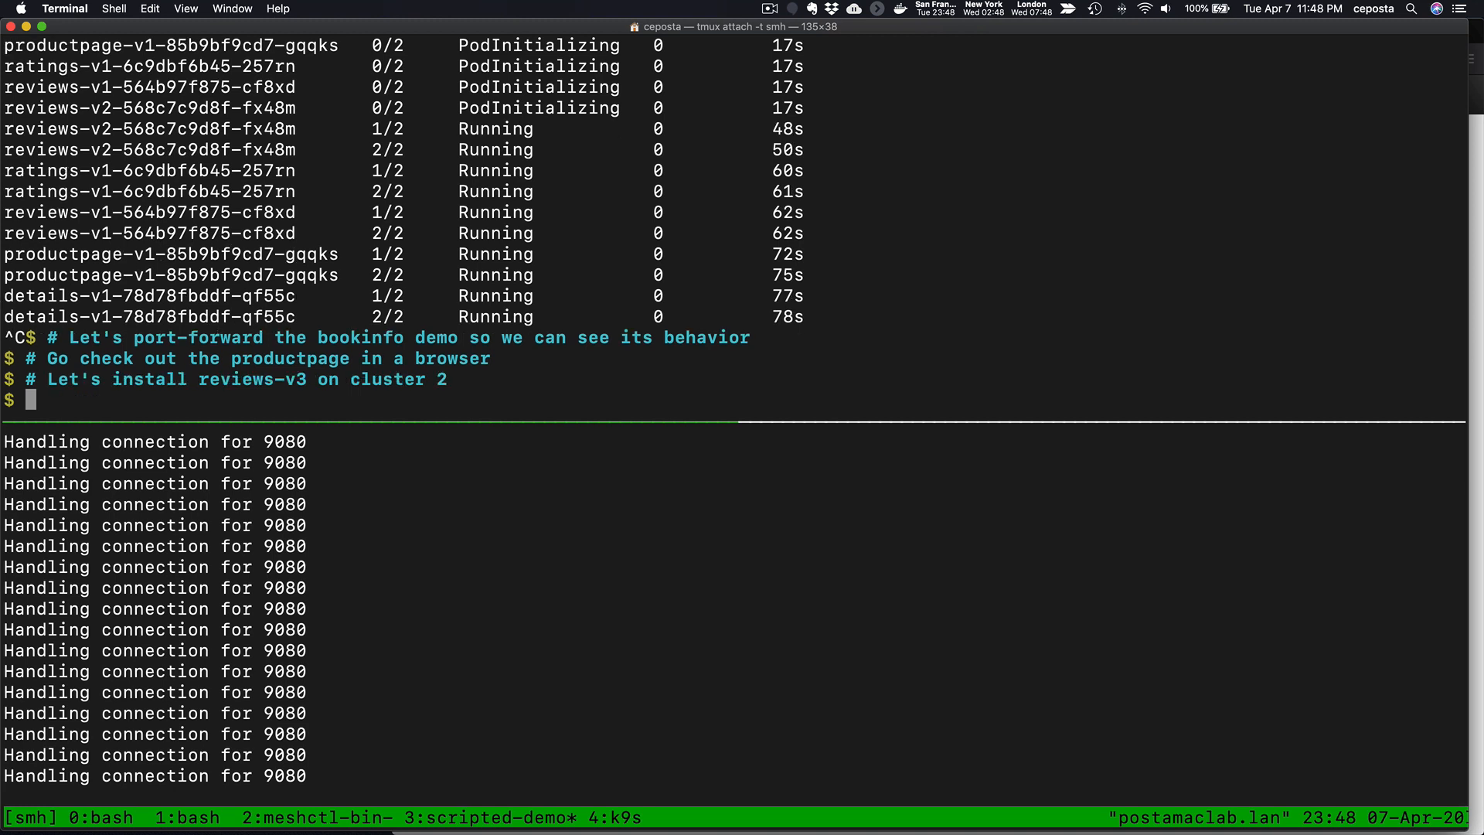
Step: Label kind-remote-cluster's default namespace for injection, apply resources/bookinfo-cluster2.yaml and watch its pods
type("kubectl --context kind-remote-cluste")
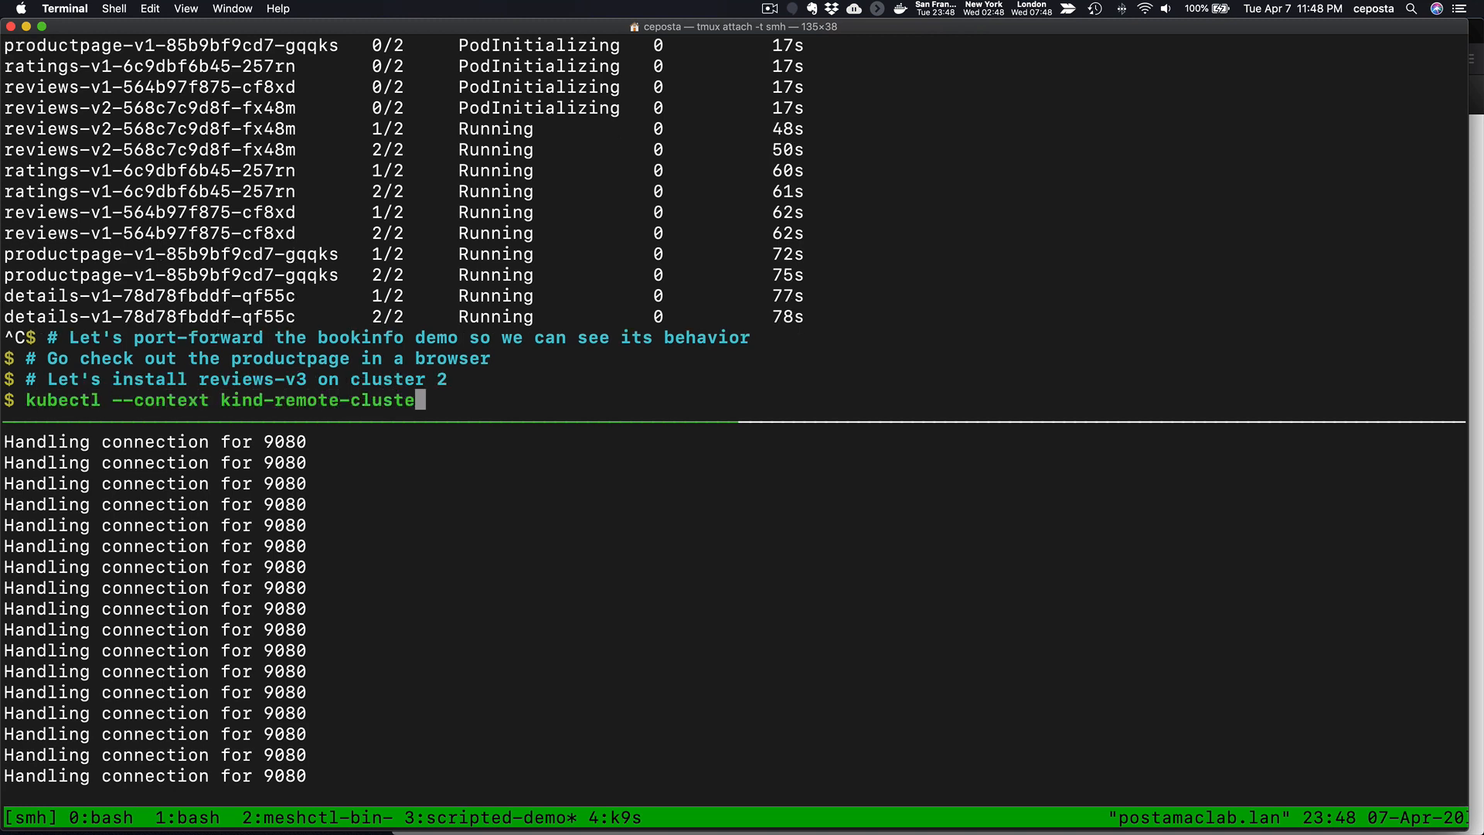
type("-1cfb755a2f2836551ddaf0e4b77e4254 label namespace default istio-injection=enabled")
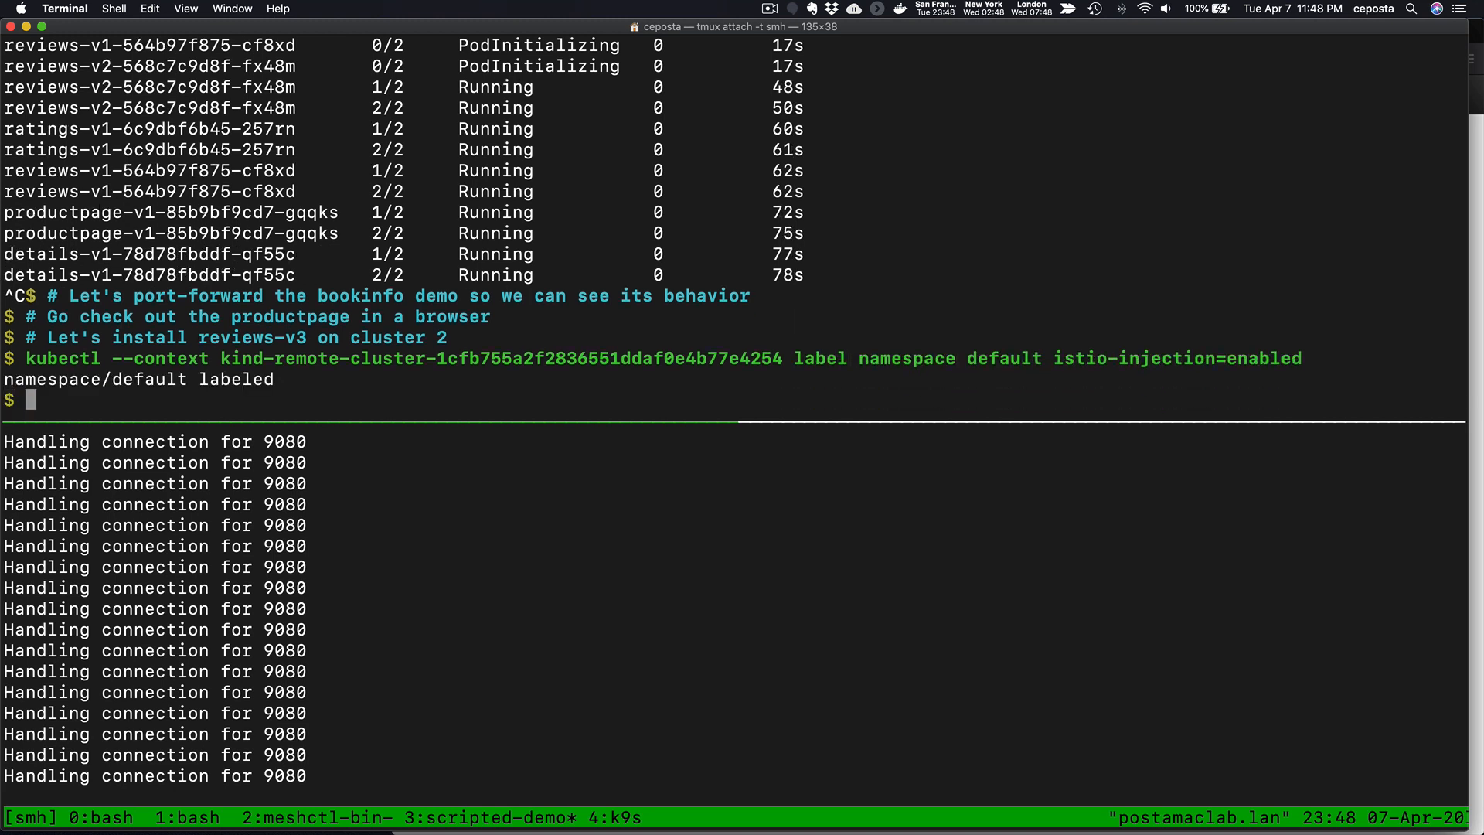
type("kubectl --context kind-remote-cluster-1cfb755a2f2836551ddaf0e4b77e4254 apply -f resources/bookinfo-cluster2.yaml")
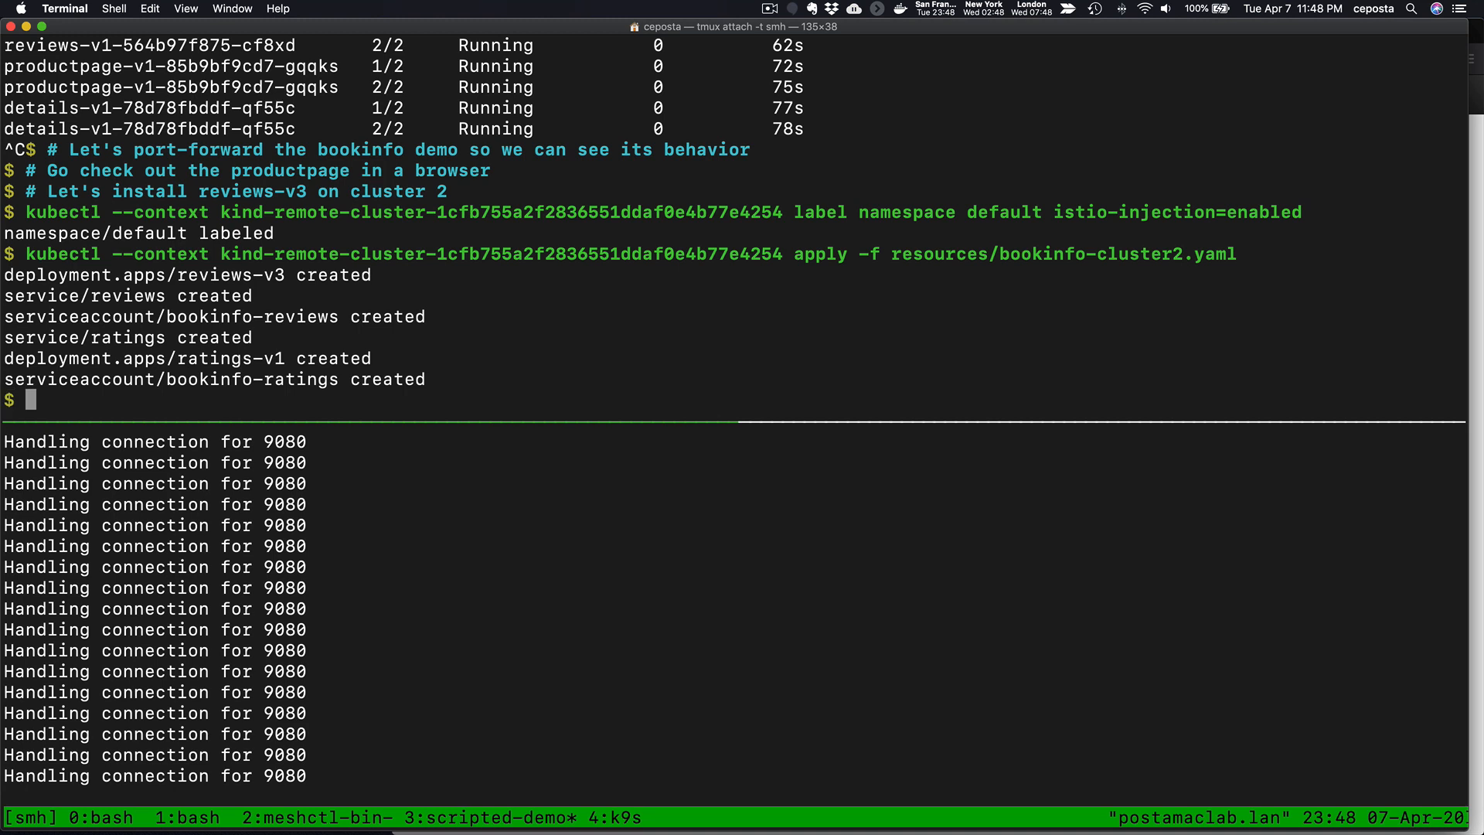
type("kubectl --context kind-remote-cluster-1cfb755a2f")
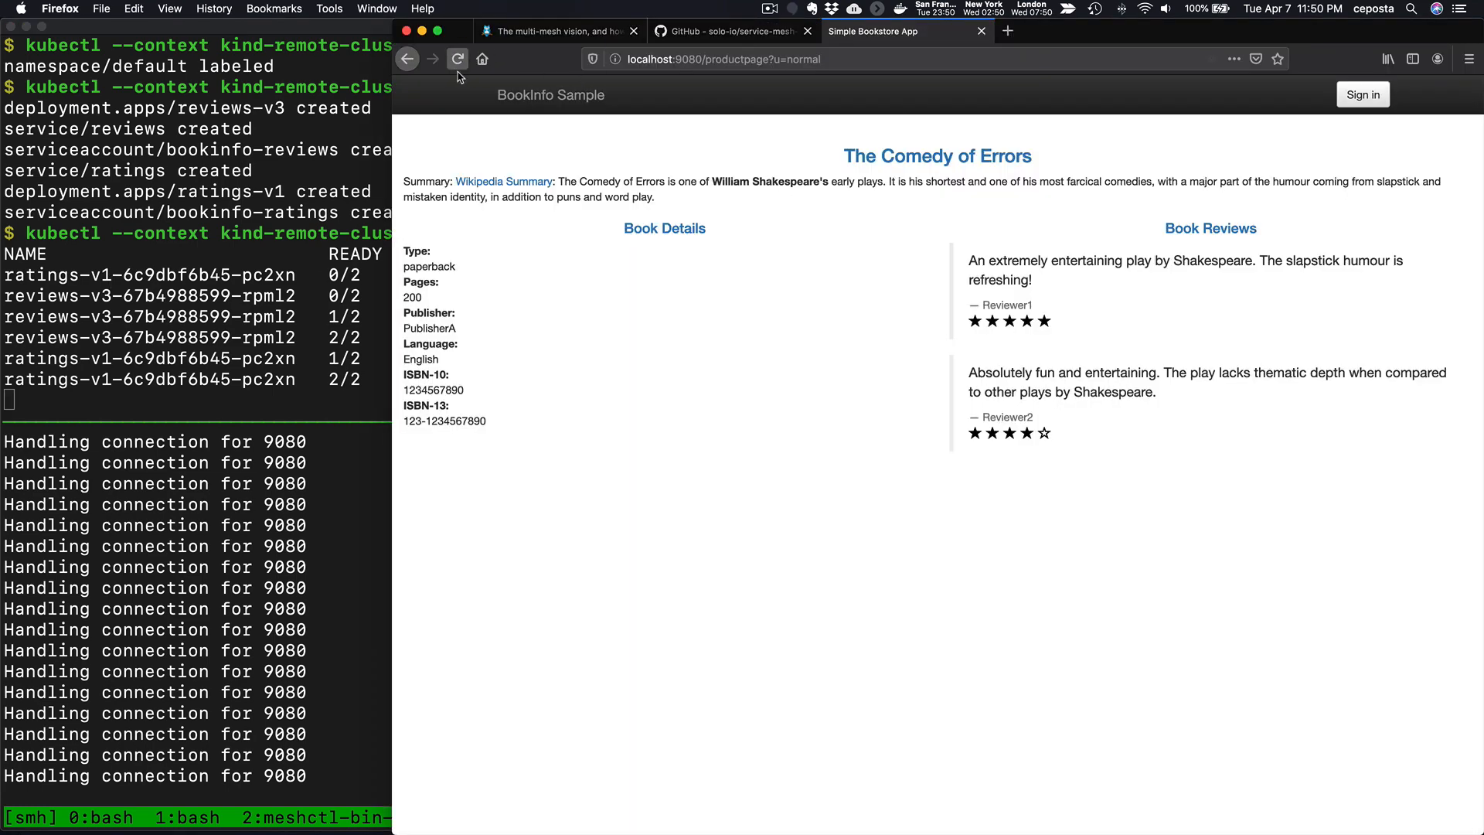
Step: Reload the Bookinfo page twice, still seeing only black-star or star-less reviews
left_click(458, 59)
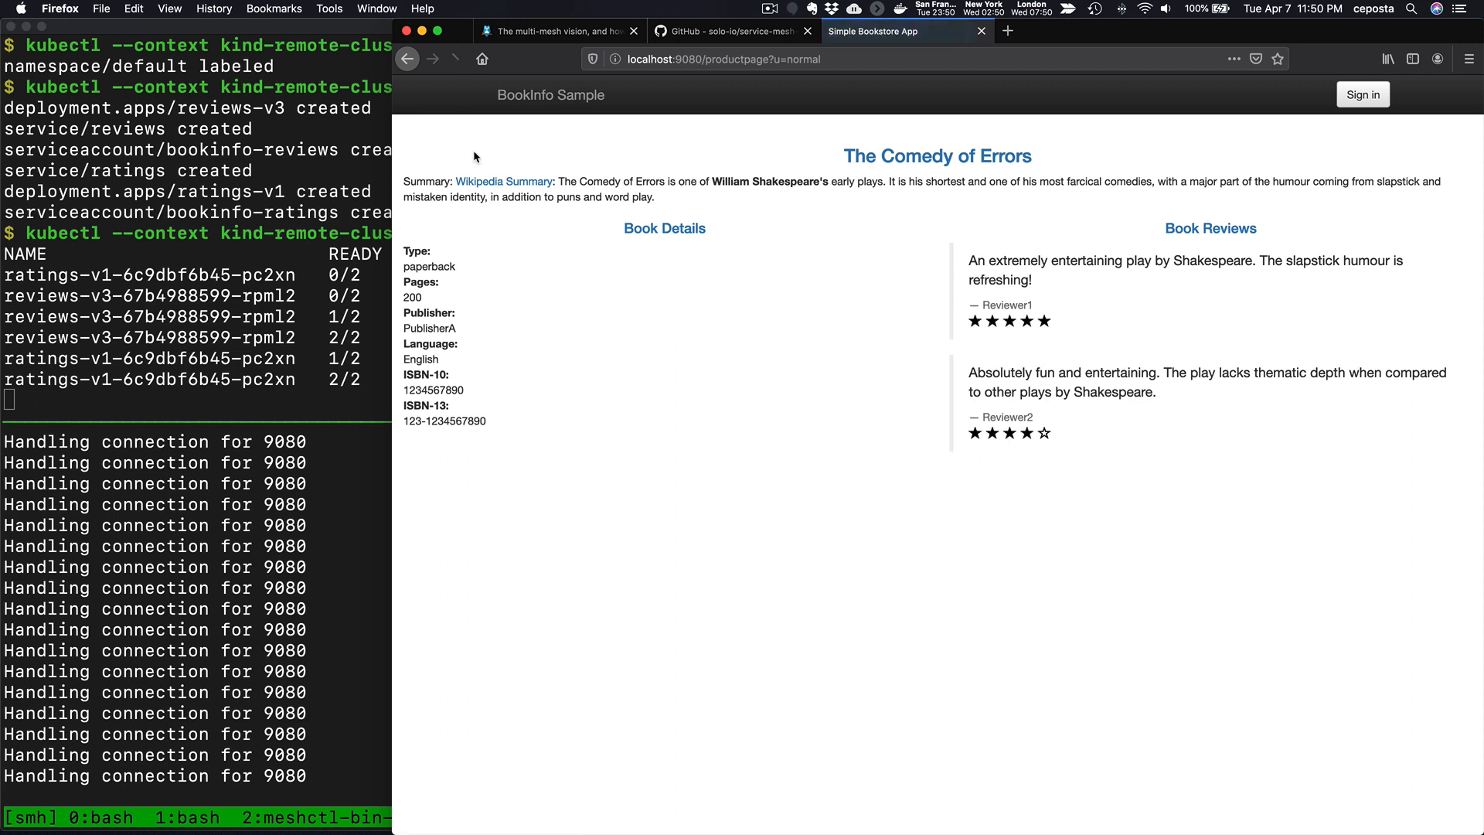
left_click(458, 59)
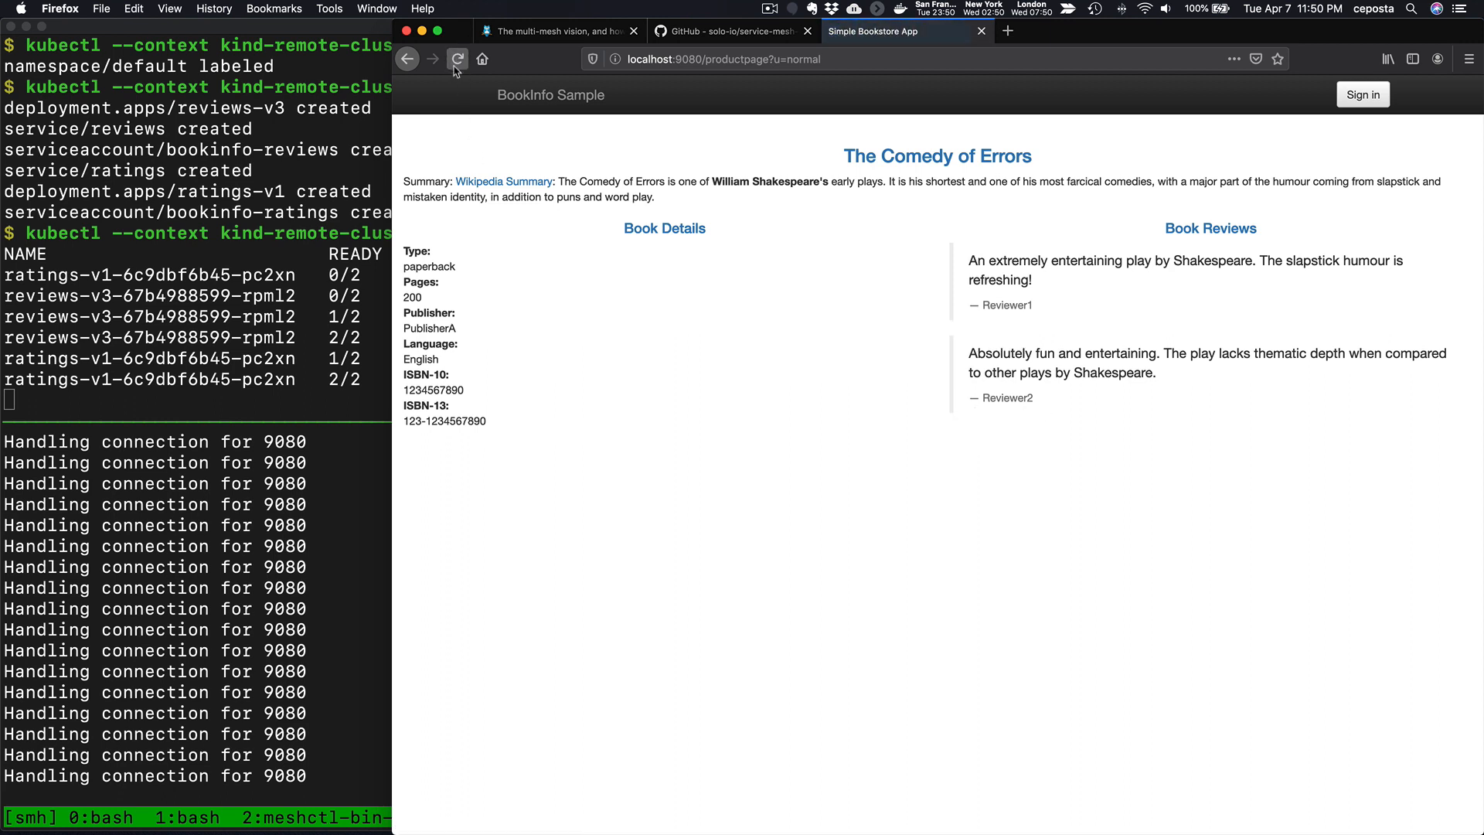
mouse_move(464, 97)
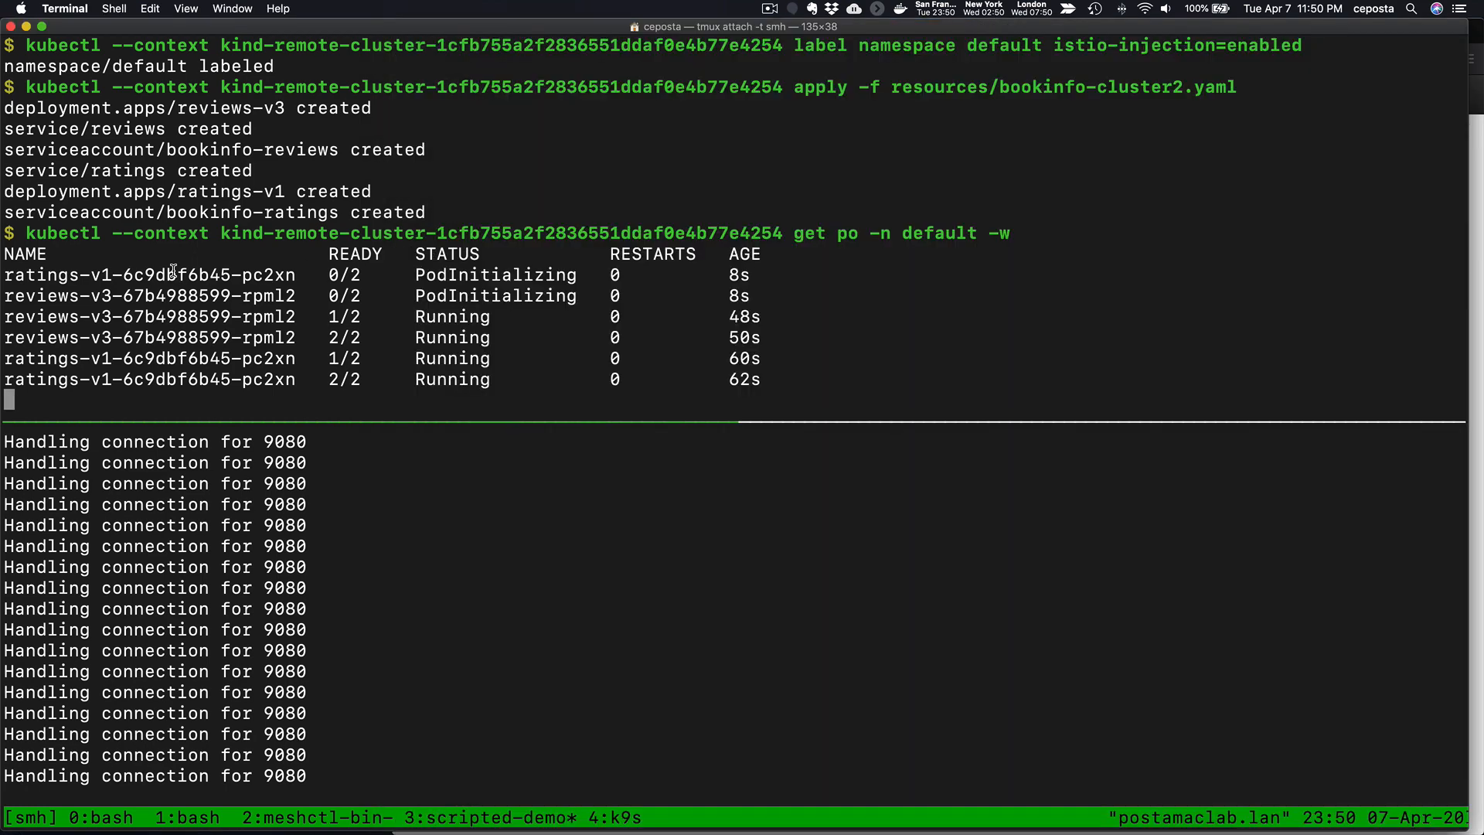
Step: Stop the pod watch with Ctrl+C and cat ./resources/virtual-mesh-cluster1-2-no-rbac.yaml
key("ctrl+c")
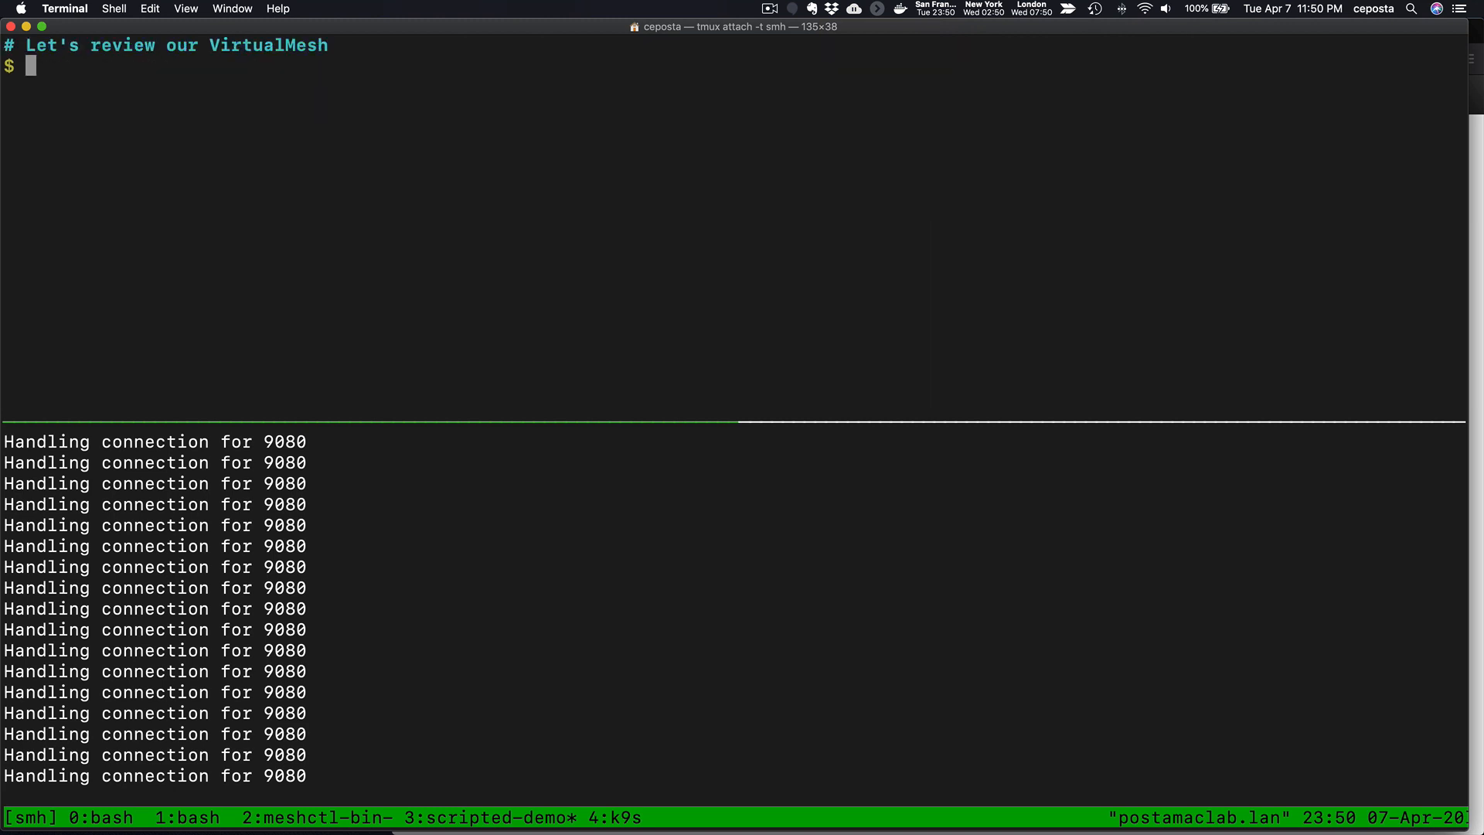
type("cat ./resources/virtual-mesh-cluster")
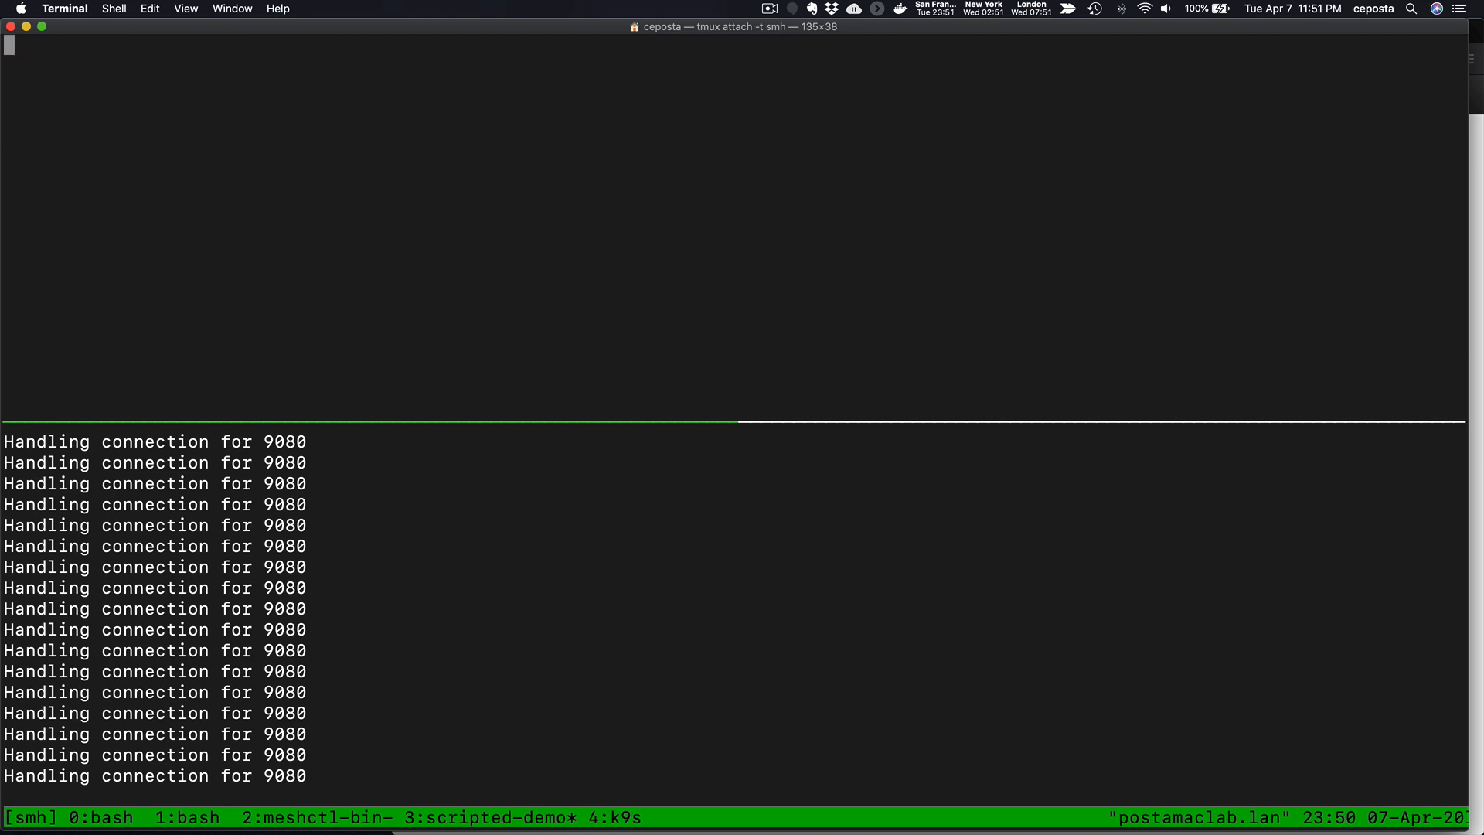
Step: Apply the resources/virtual-mesh-cluster1-2-no-rbac VirtualMesh on the management-plane cluster
type("kubectl --context kind-")
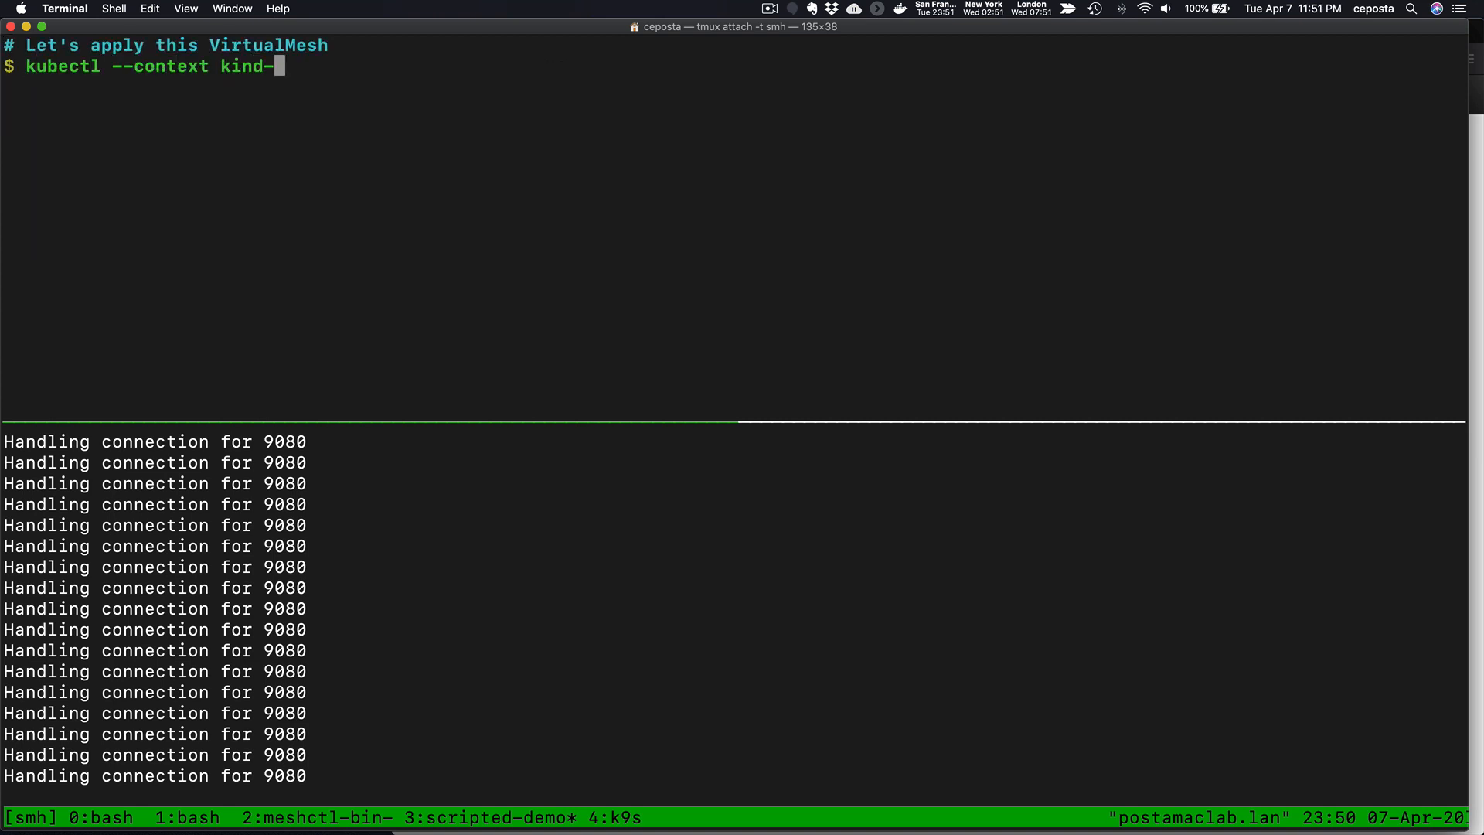
type("management-plane-4602ea300787fc5449dca6c395f977e")
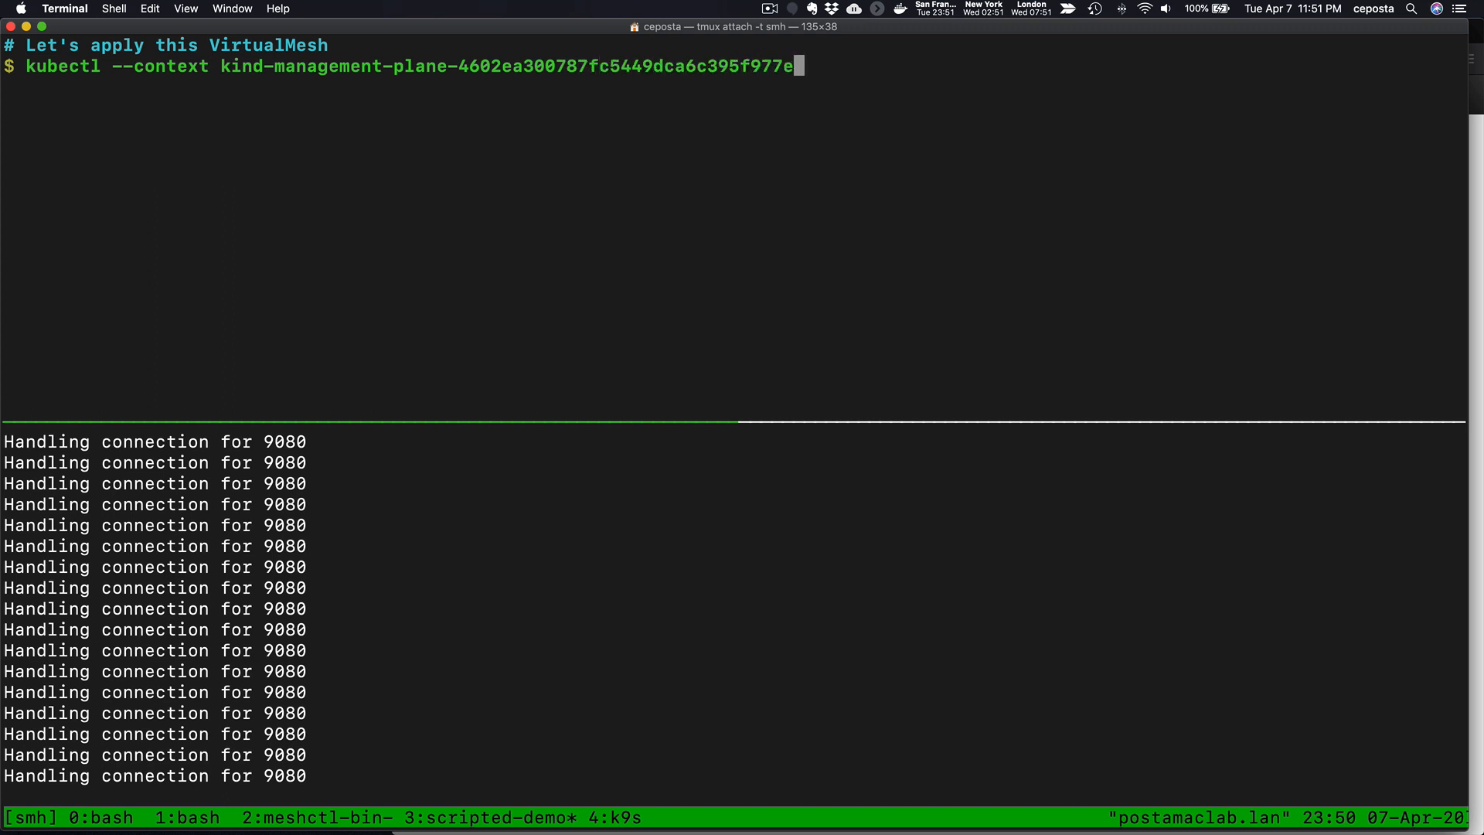
type("apply -f resources/virtual-mesh-cluster1-2-no-rbac.yaml")
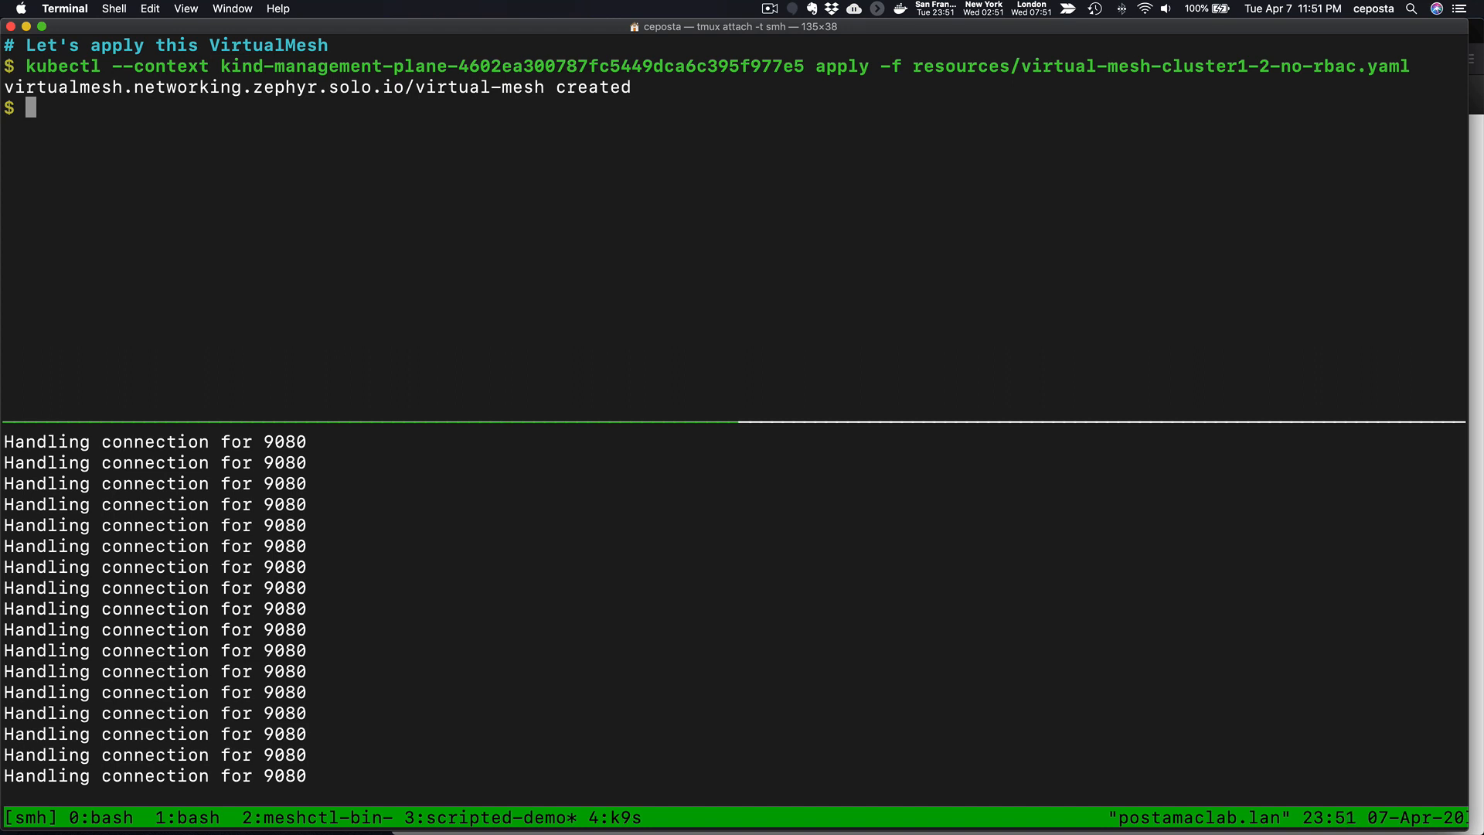
Step: List the istio-virtual-mesh-cert-request CSR in service-mesh-hub on both clusters
type("kubectl --context kind-management-plane-4602ea300787fc5449")
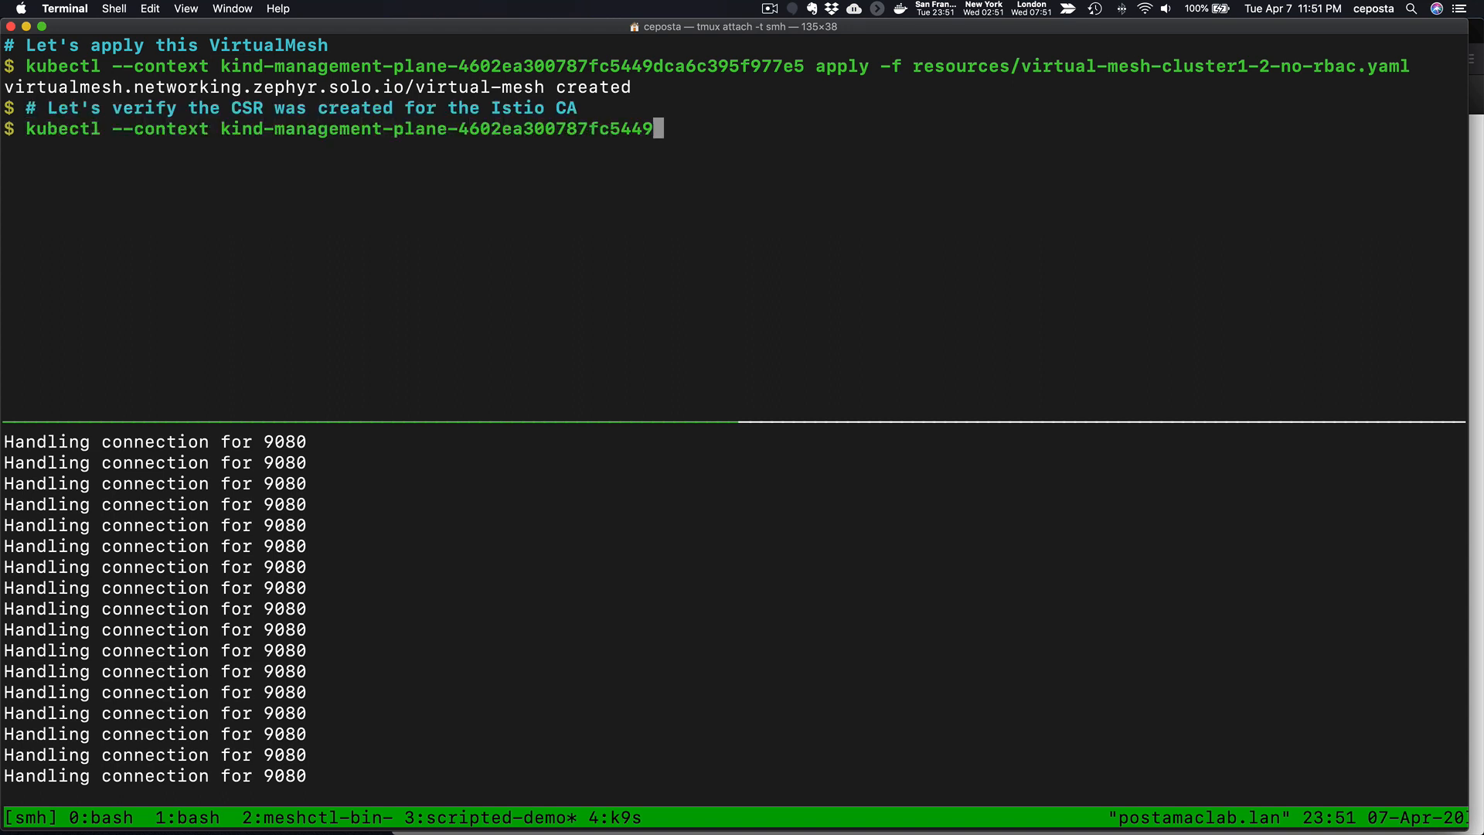
type("dca6c395f977e5 get virtualmeshcertificatesigningrequests -n service-mesh-hub")
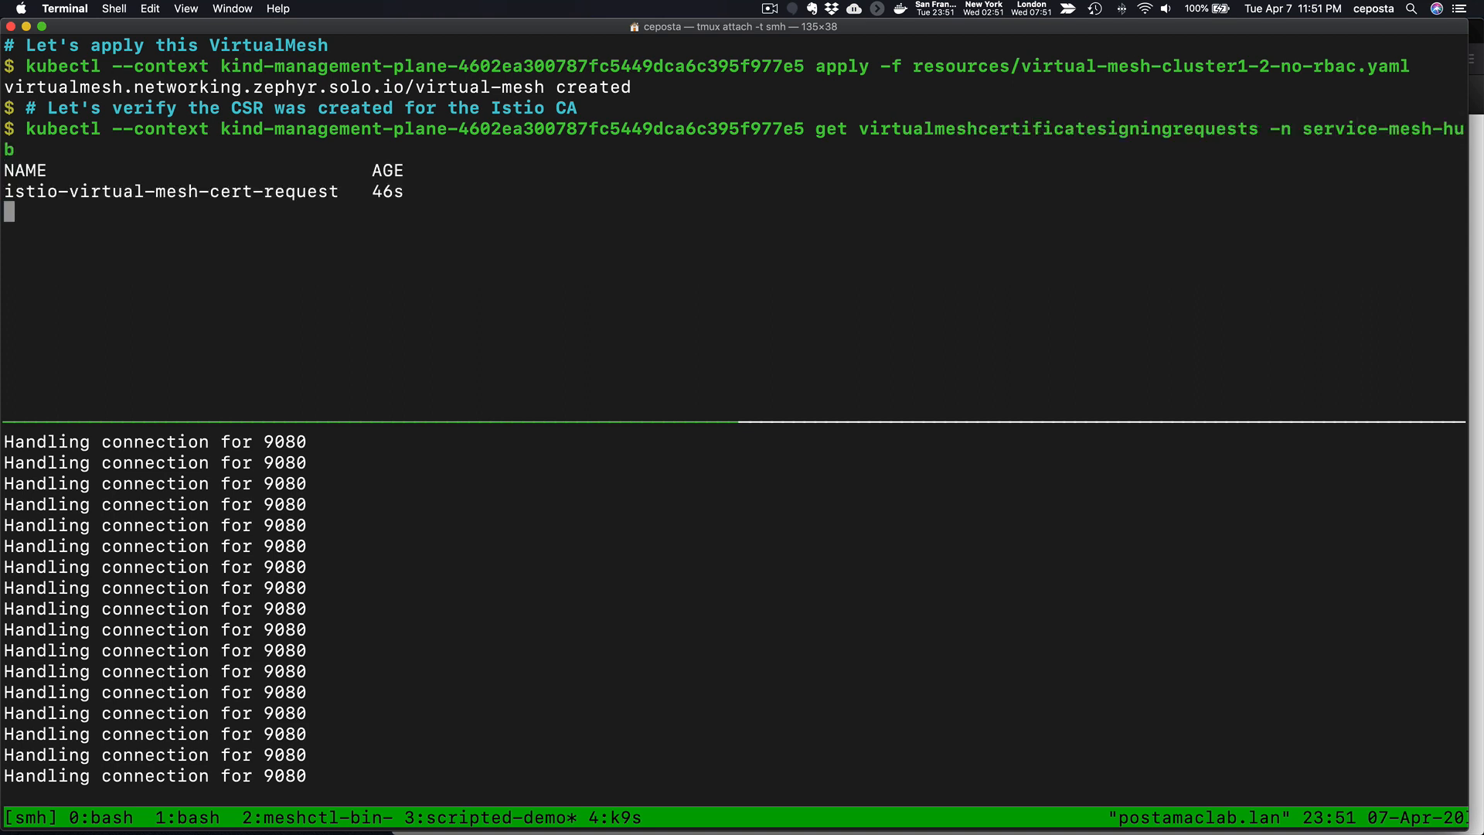
type("kubectl --context kind-")
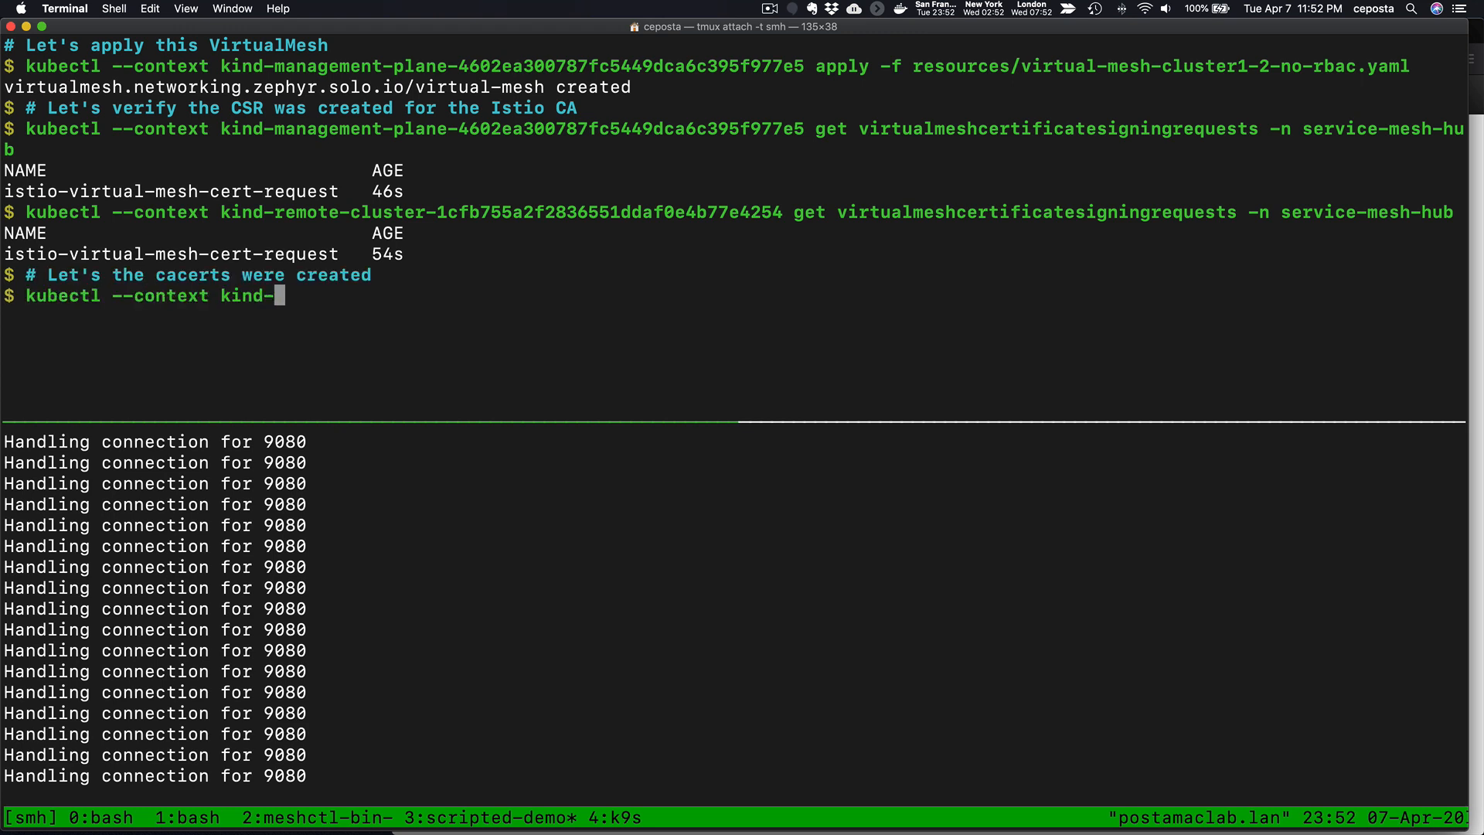
Step: Show the cacerts ca-intermediate secret in istio-system on management-plane and remote clusters
type("management-plane-4602ea300787fc5449dca6c395f977e5 get secret -n istio-system cacerts")
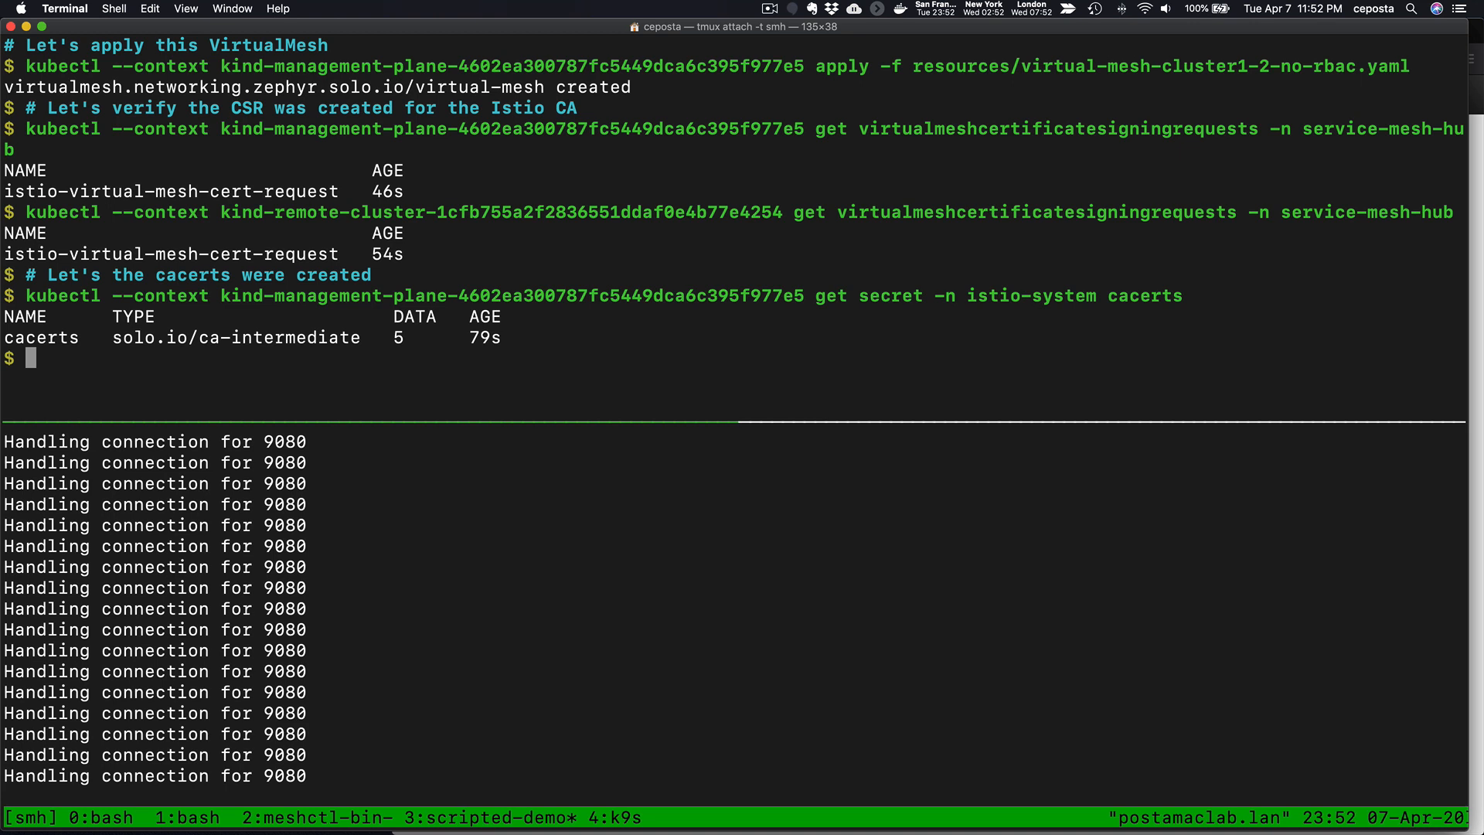
type("kubectl --context kind-remote-cluster-1cfb755a2f2836551ddaf0e4b77e4254 get secret -n istio-system cacerts")
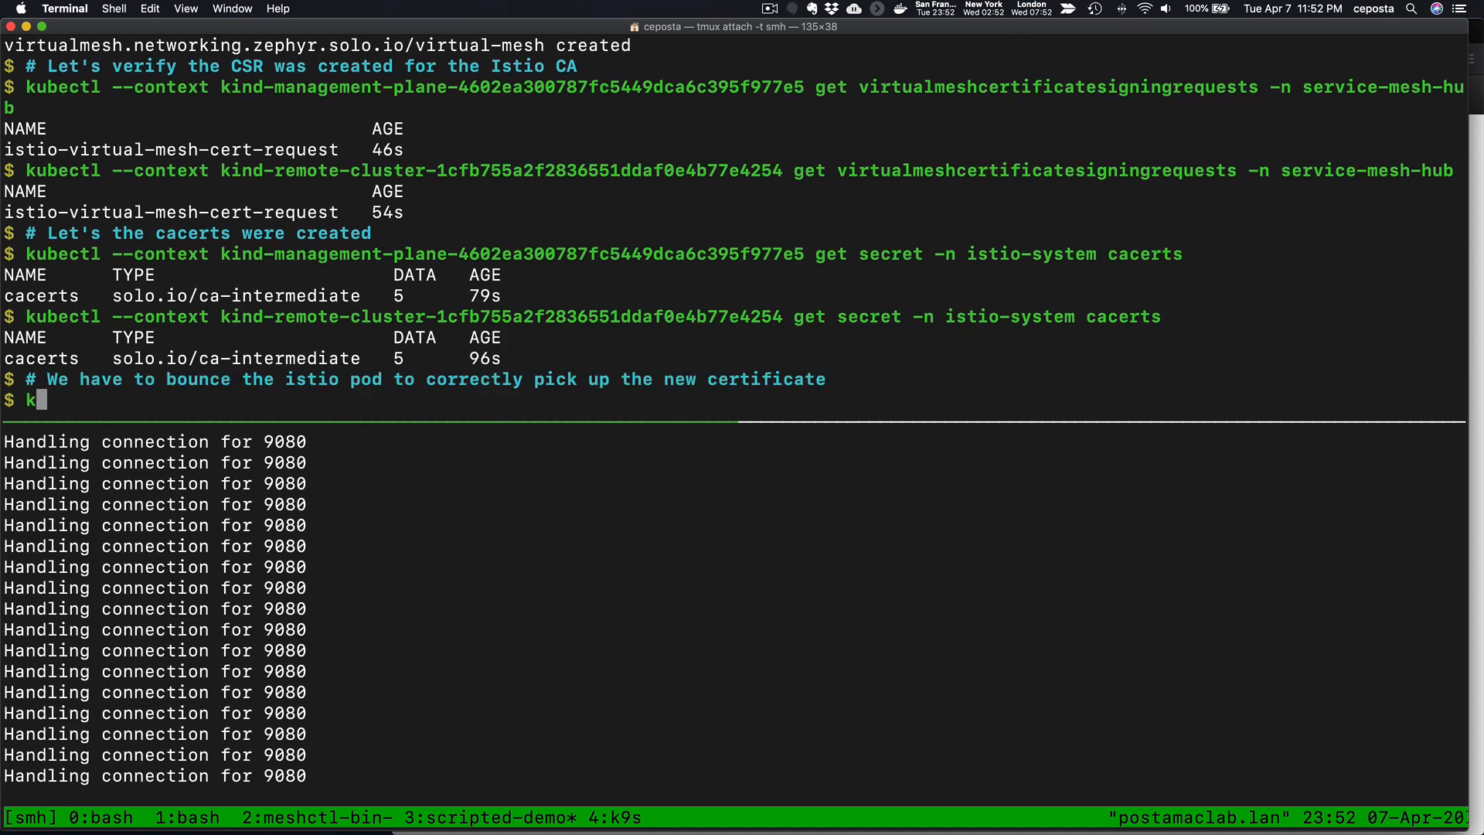
Step: Delete the istiod pod in istio-system on the management-plane cluster
type("ubectl delete pod -n istio-system -l app=istiod --")
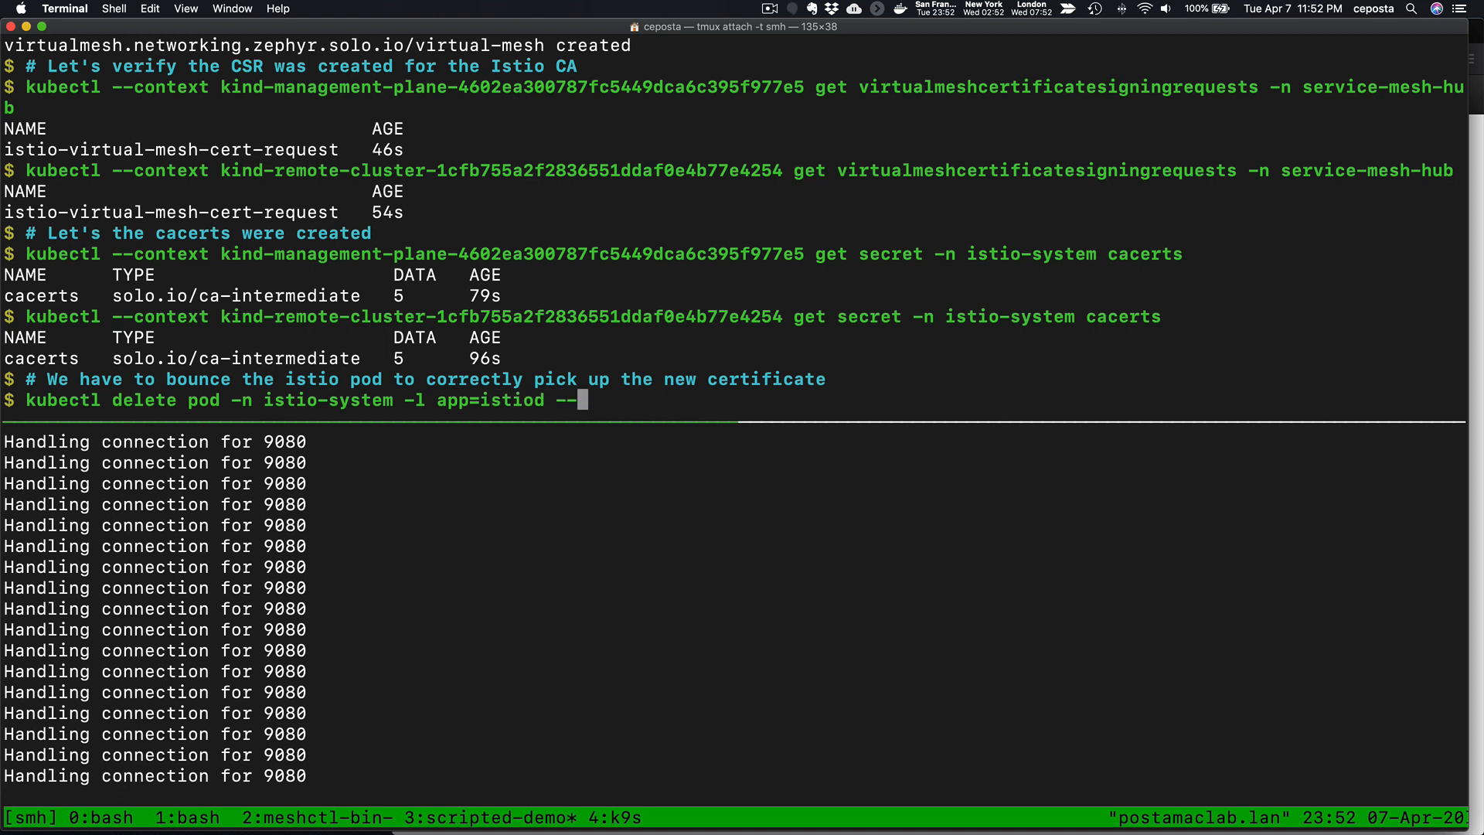
type("context kind-management-plane-4602ea300787fc5449dca6c395f977e5")
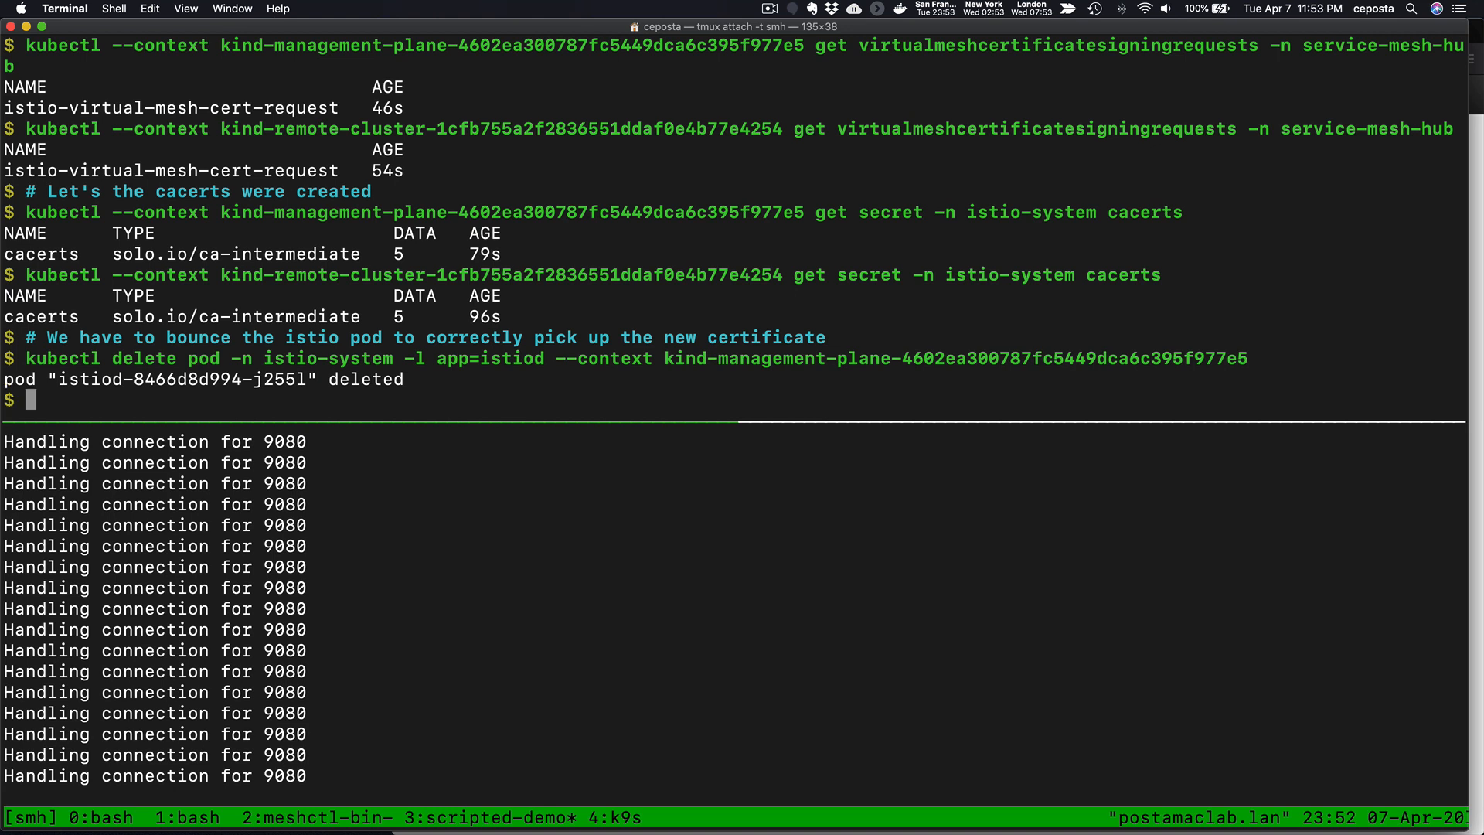
Step: Delete the istiod pod in istio-system on the remote cluster so it picks up the new cert
type("kubectl delete pod -n istio-system -l app")
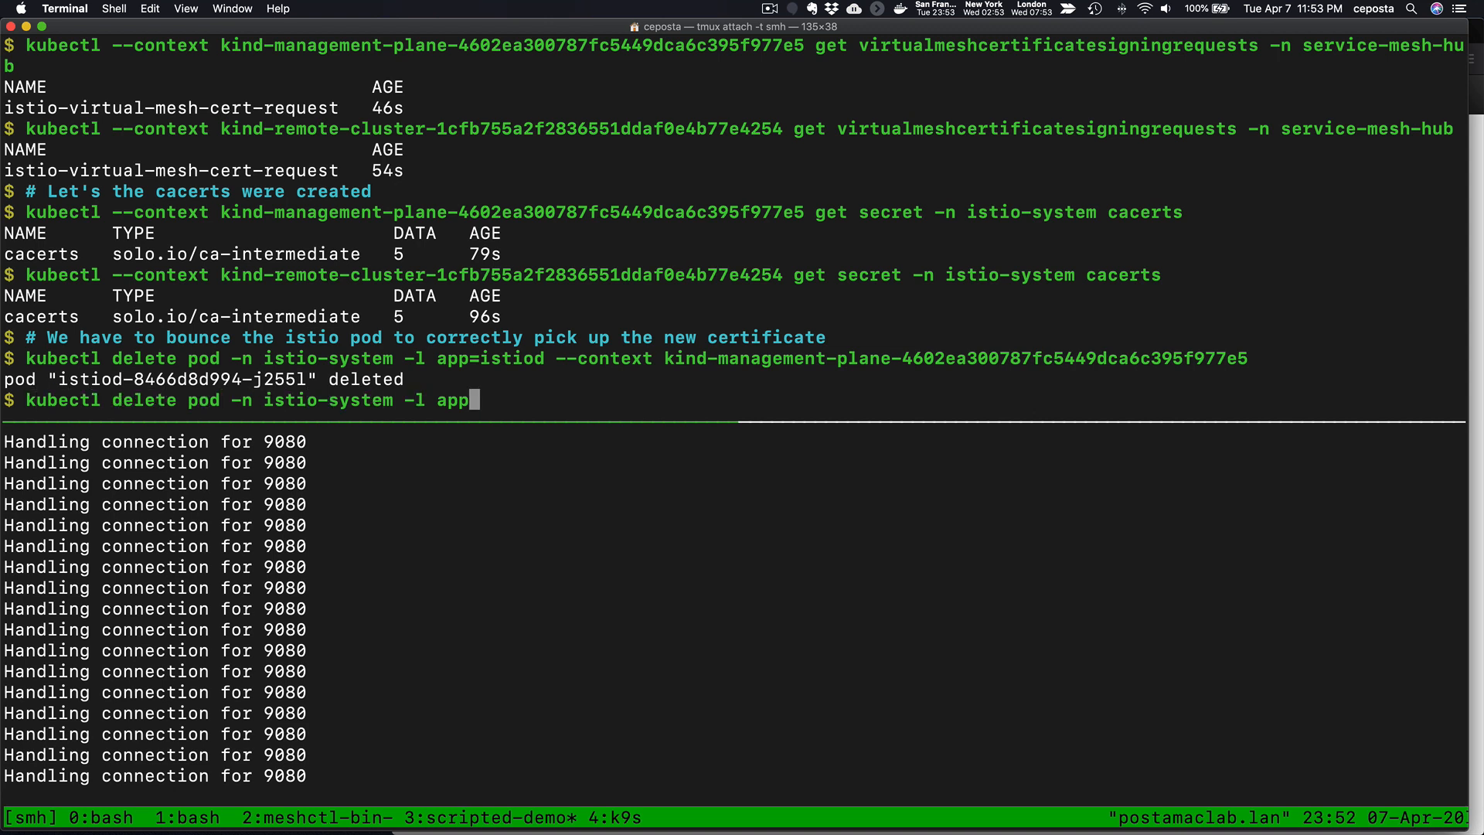
type("istiod --context kind-remote-cluster-1cfb755a2f28")
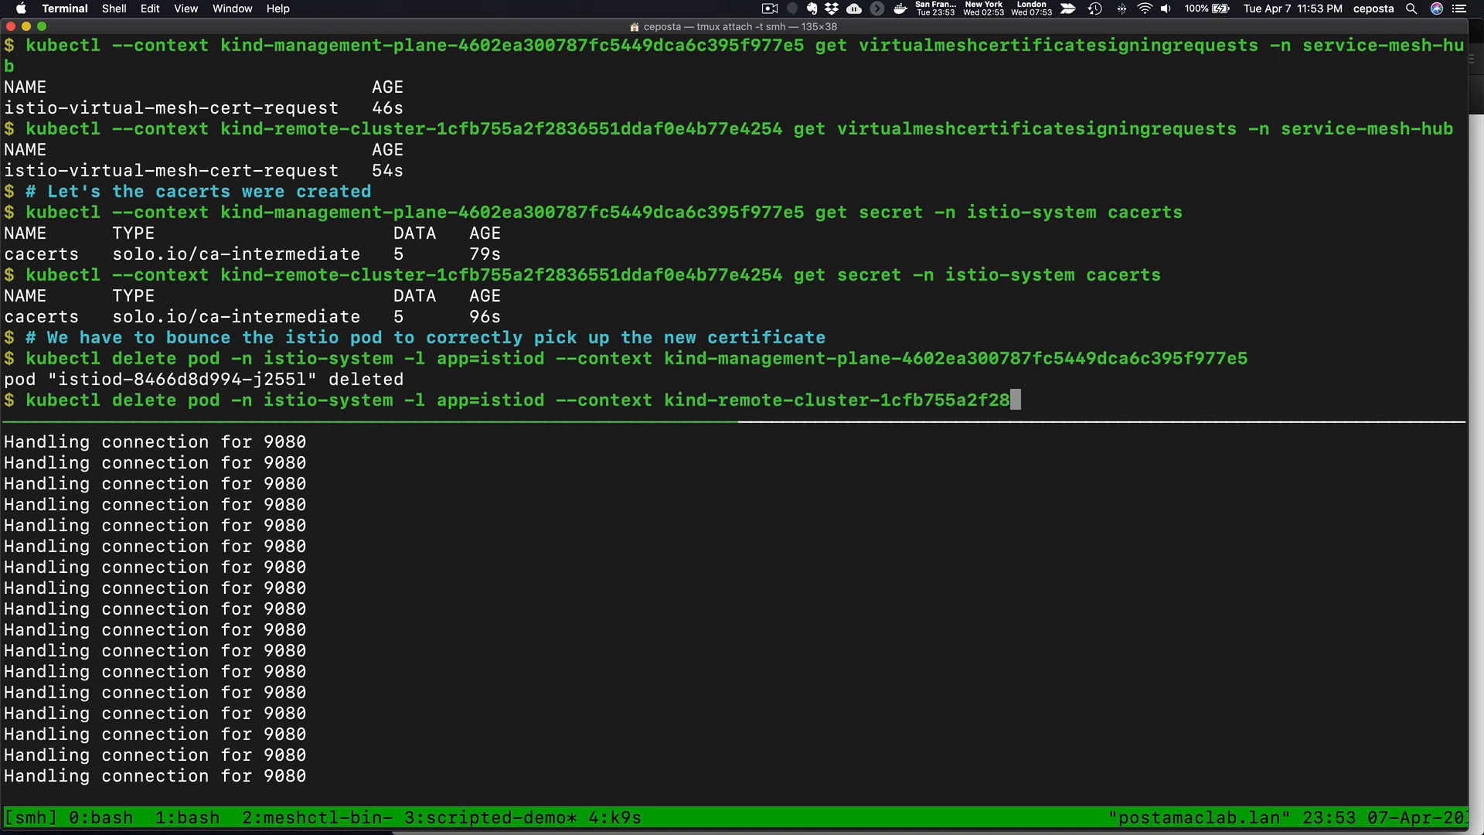
key("Return")
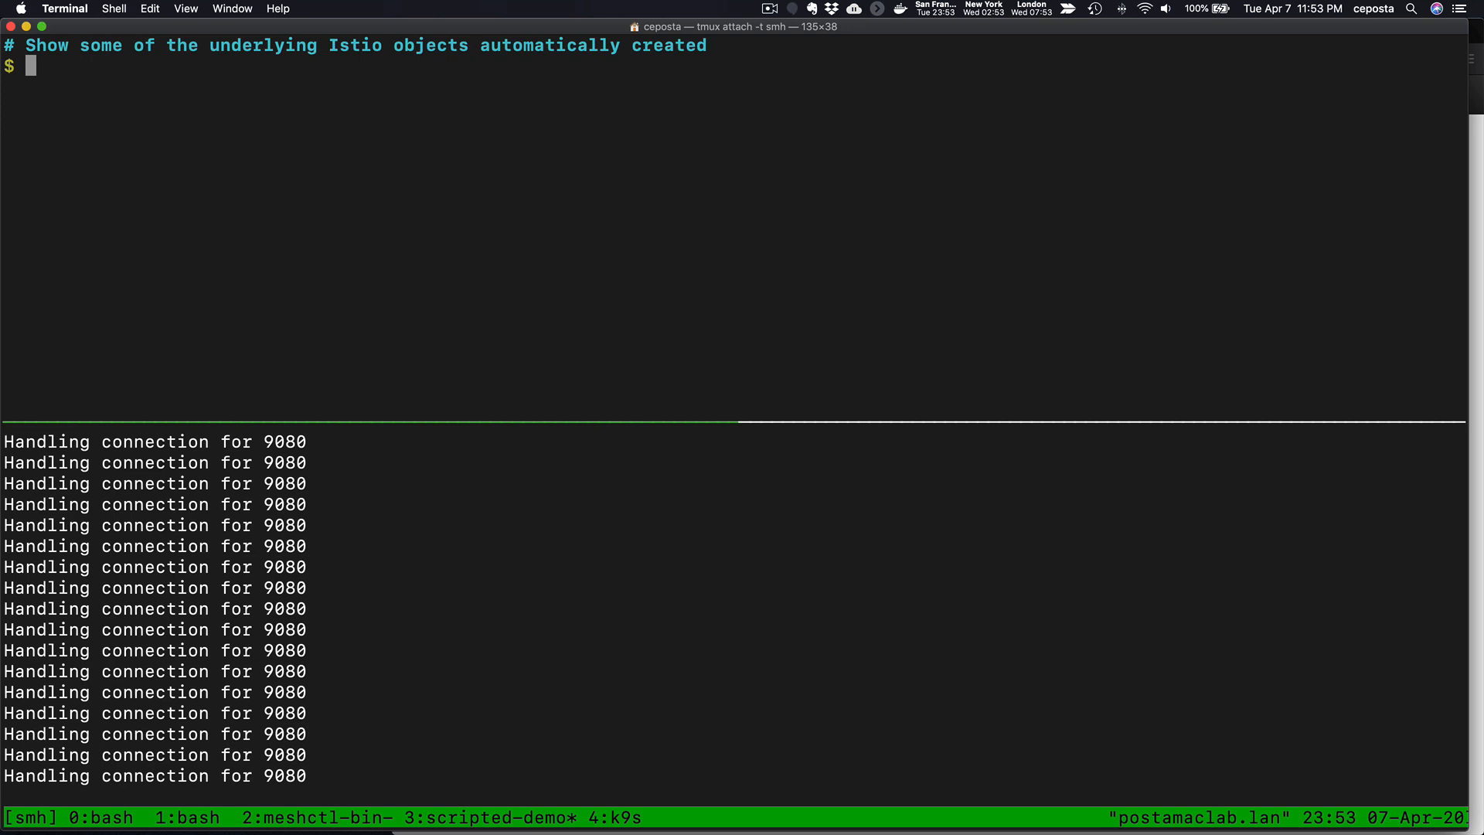
Step: List the automatically generated Istio service entries with kubectl get serviceentries
type("kubectl get serviceentr")
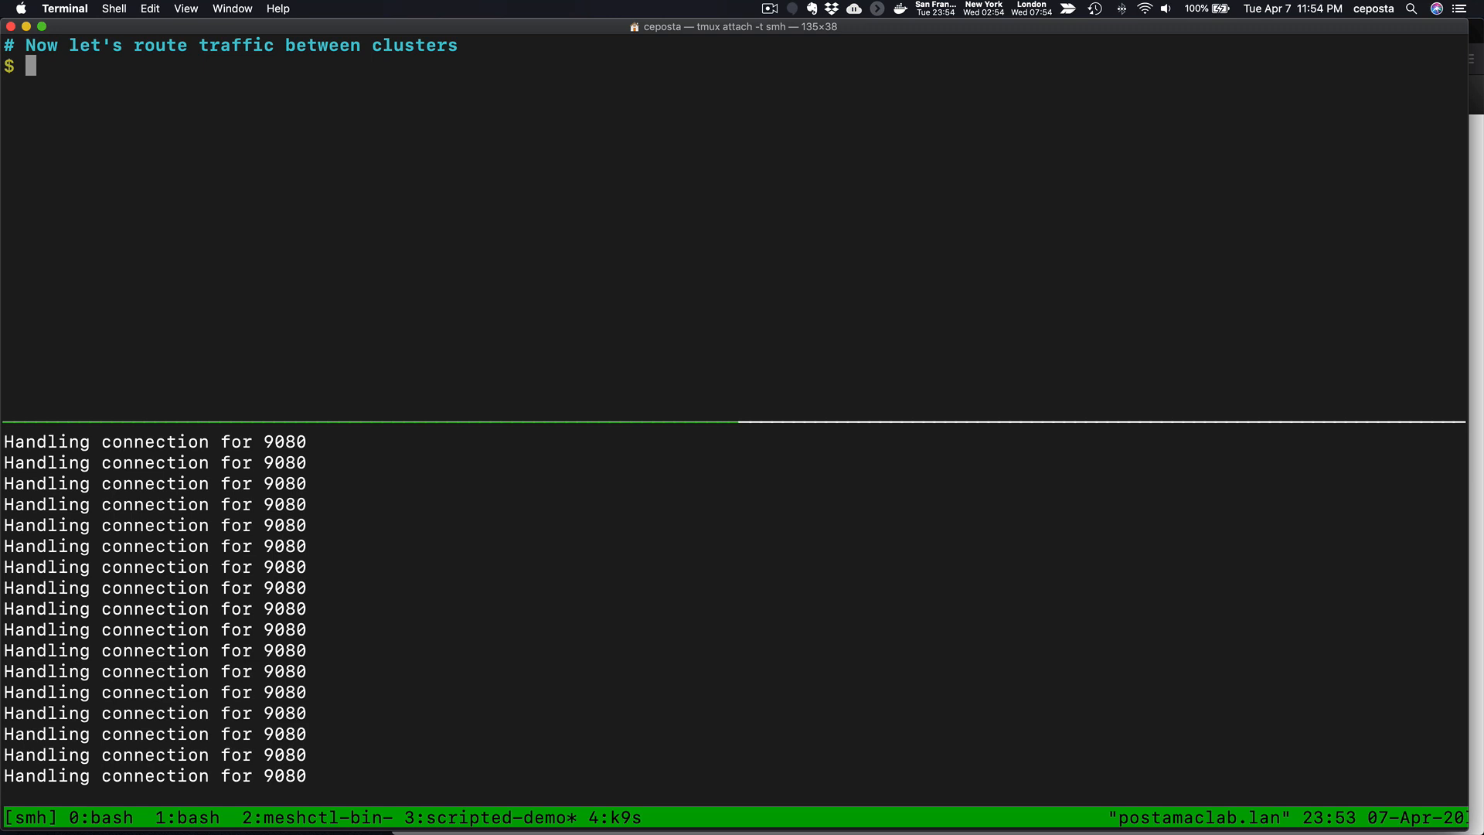
Step: Display the cross-cluster traffic policy YAML, highlighting the 75-weight remote-cluster reviews destination
type("cat")
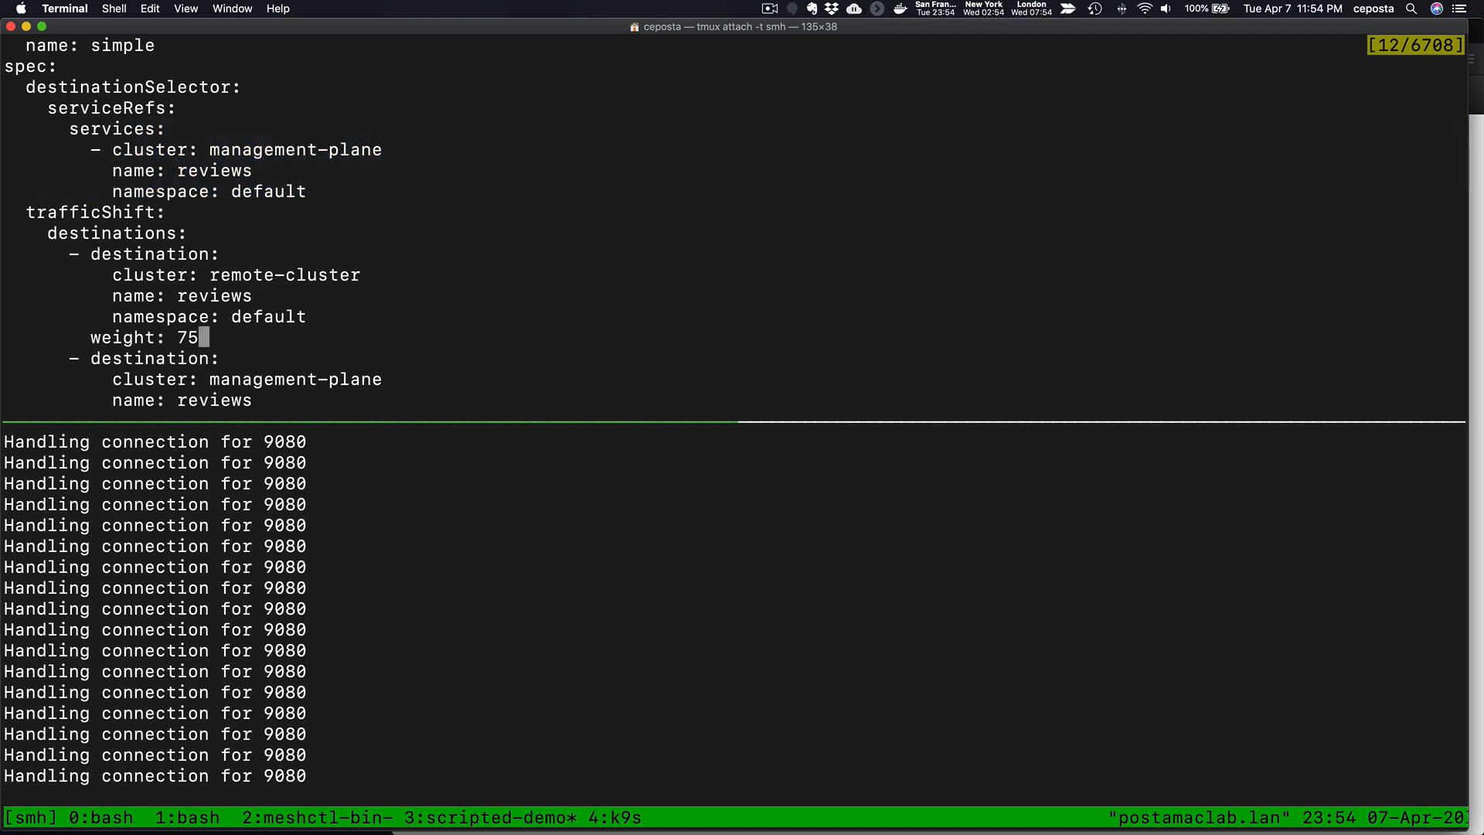
left_click_drag(113, 316, 200, 337)
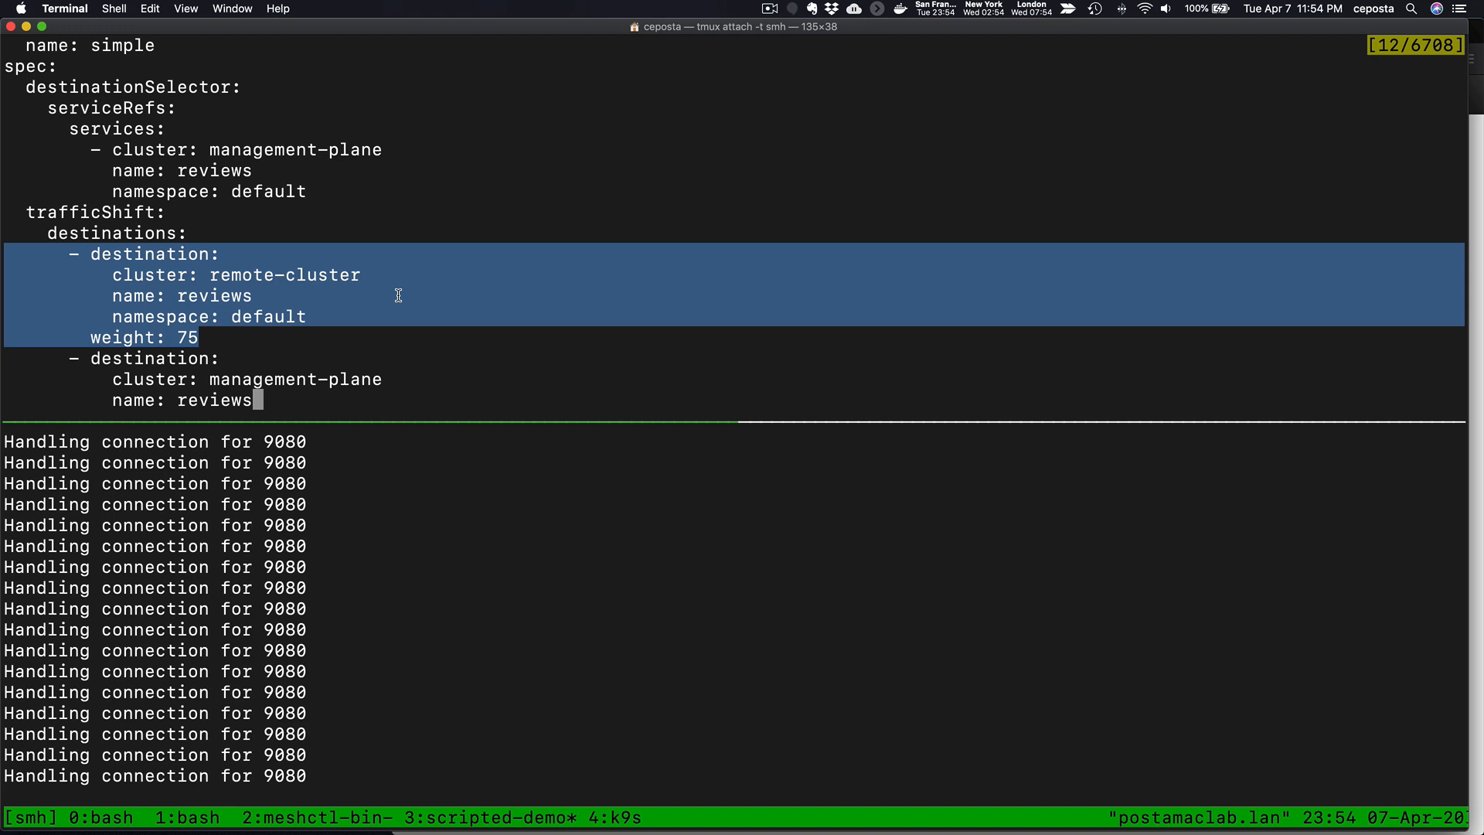
scroll("down", 3)
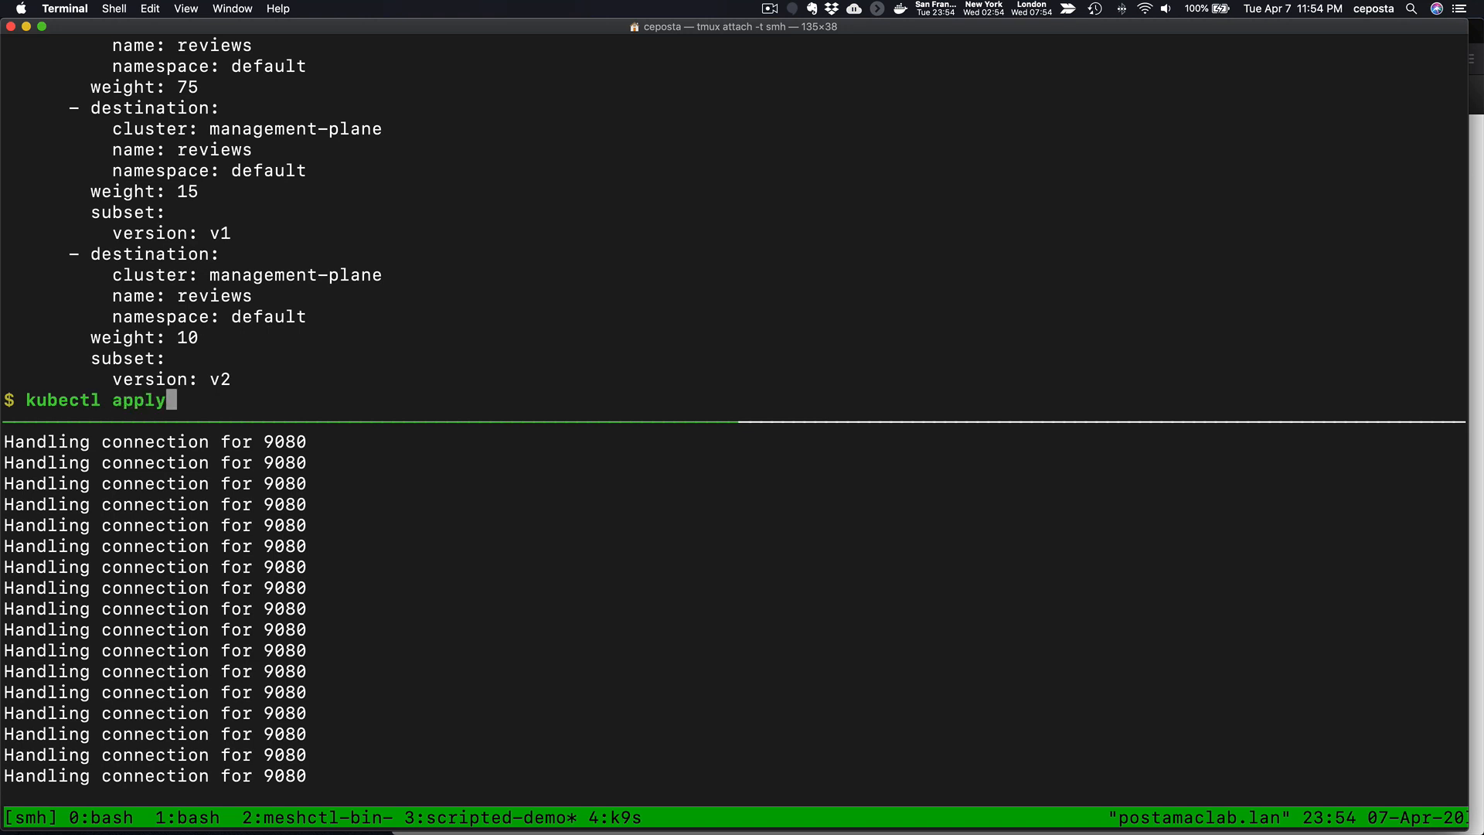
Step: Apply resources/cross-cluster-traffic-policy.yaml to split reviews traffic 75/15/10
type("-f resources/cross-cluster-traffic-policy.yaml")
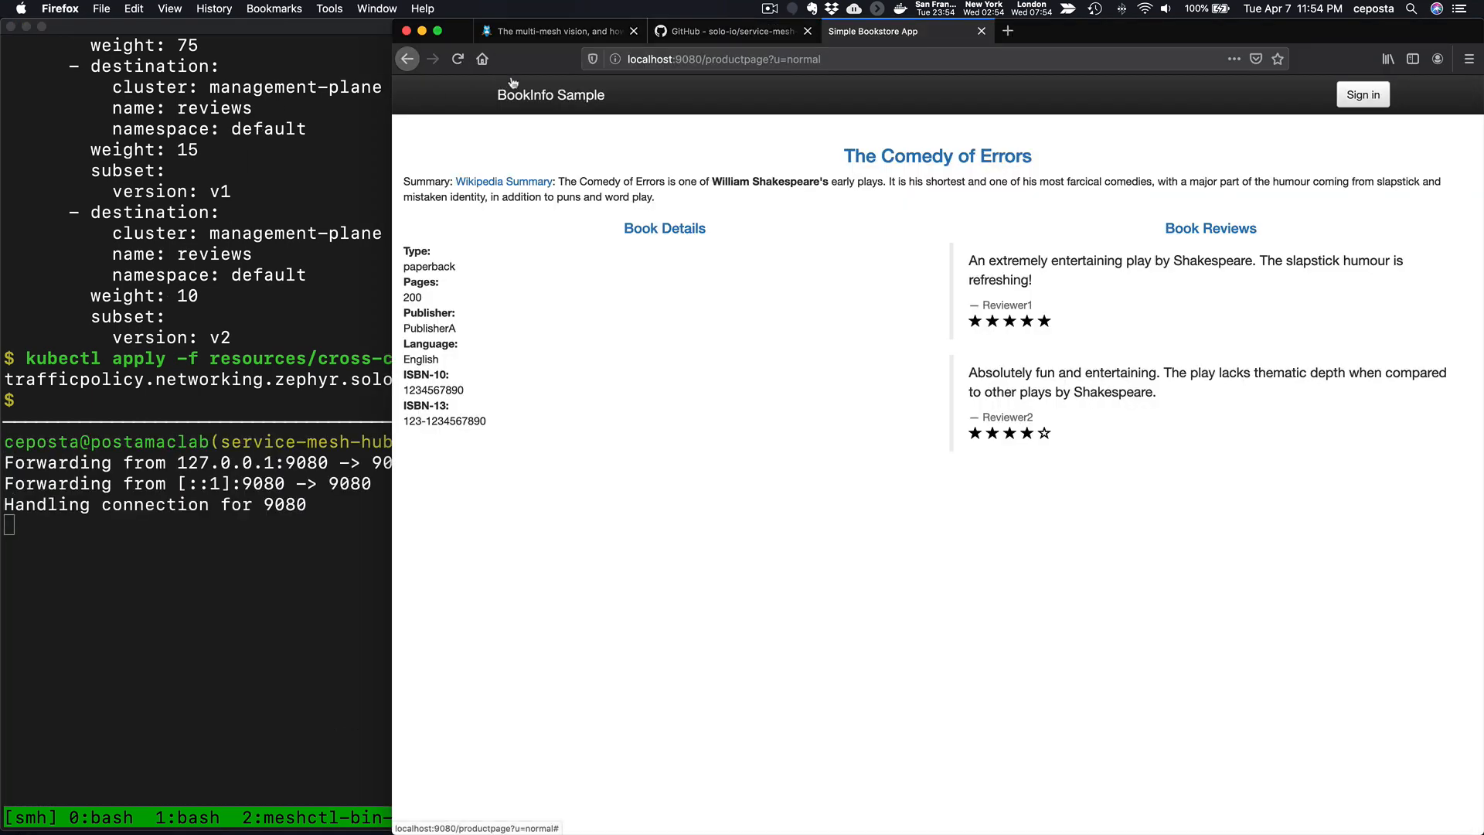
Step: Reload localhost:9080/productpage repeatedly to watch reviews alternate between red, black and no stars
left_click(458, 59)
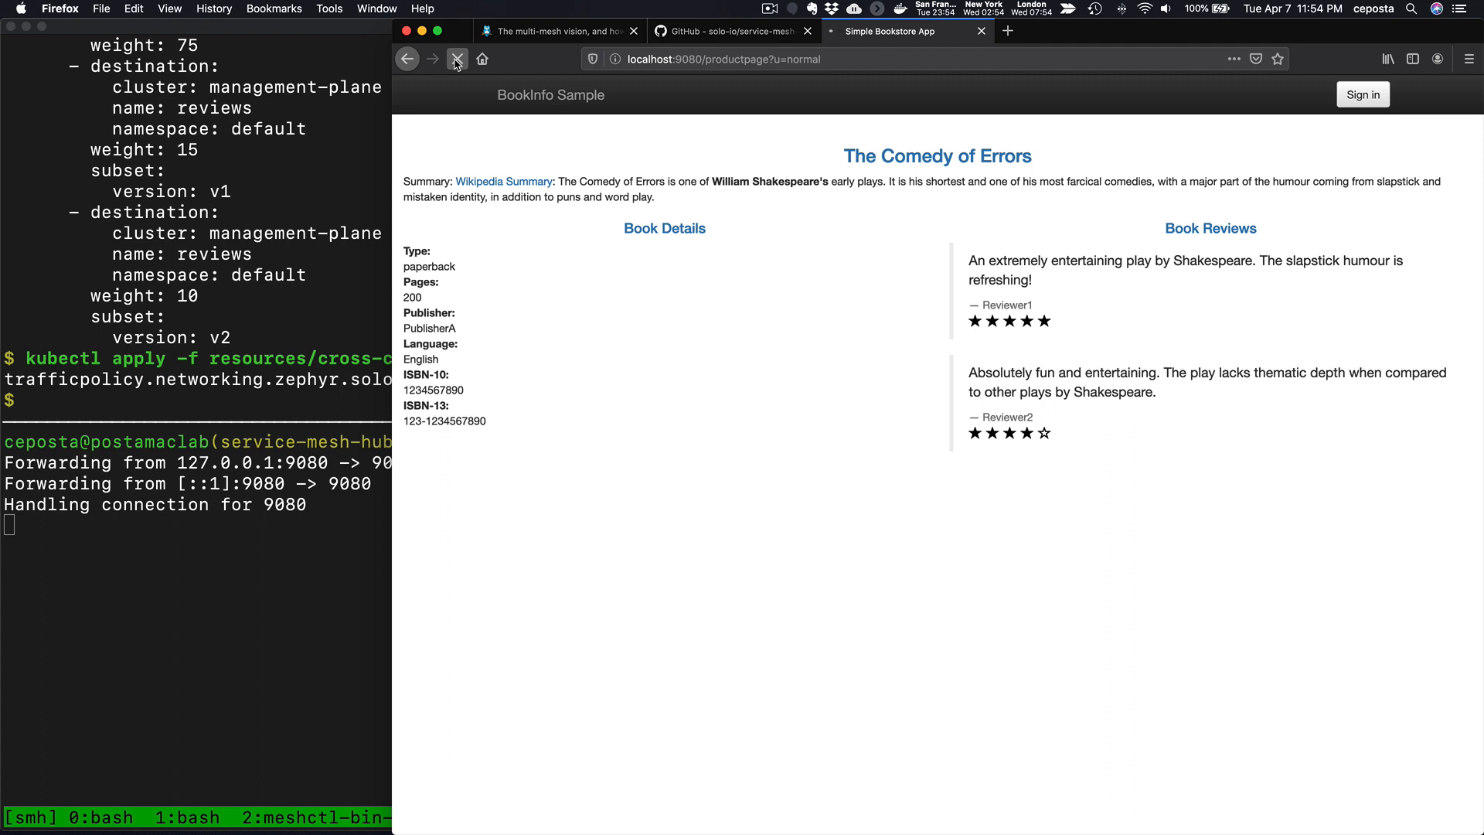
left_click(457, 59)
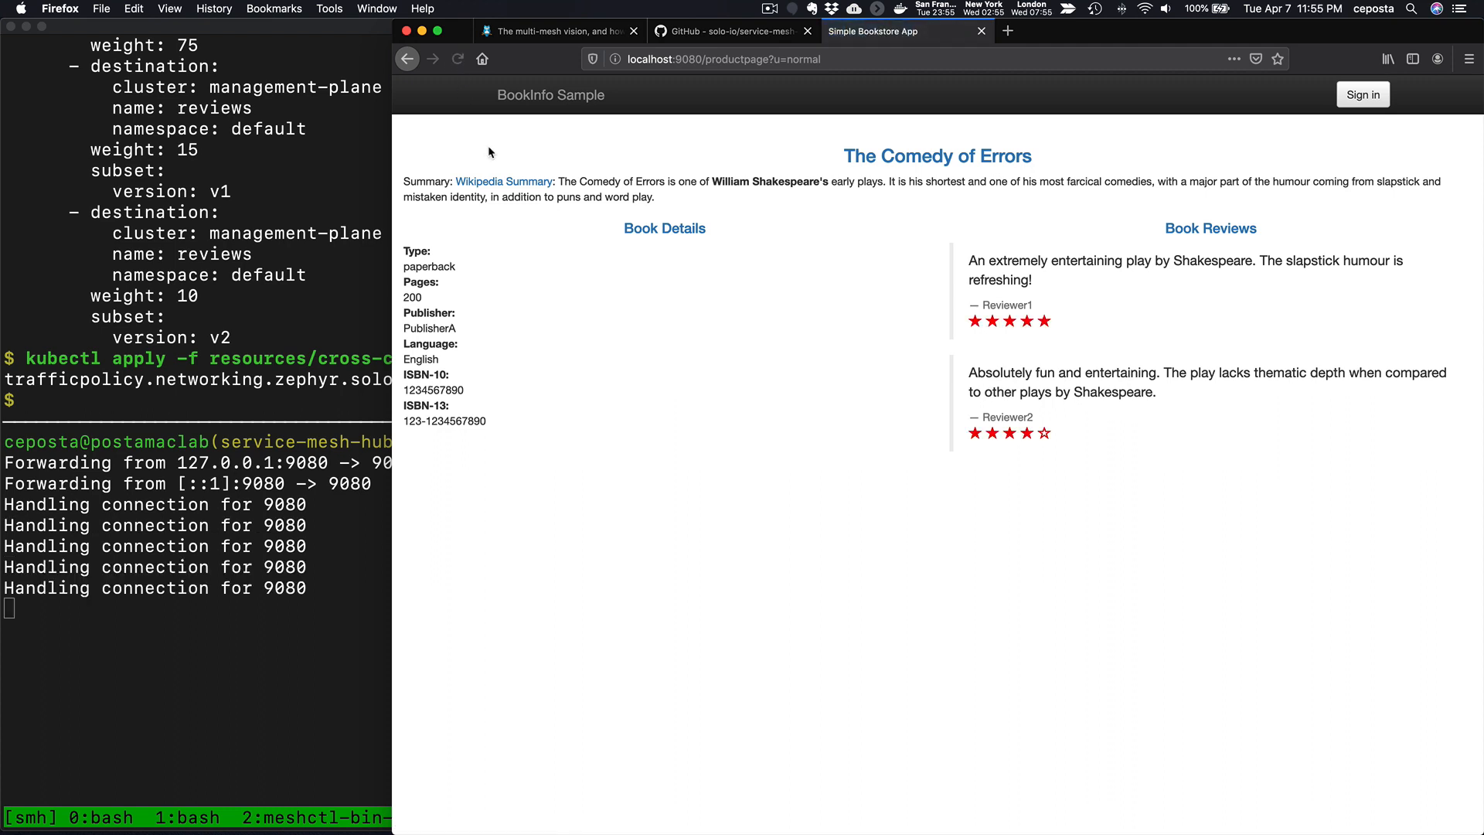
mouse_move(1008, 326)
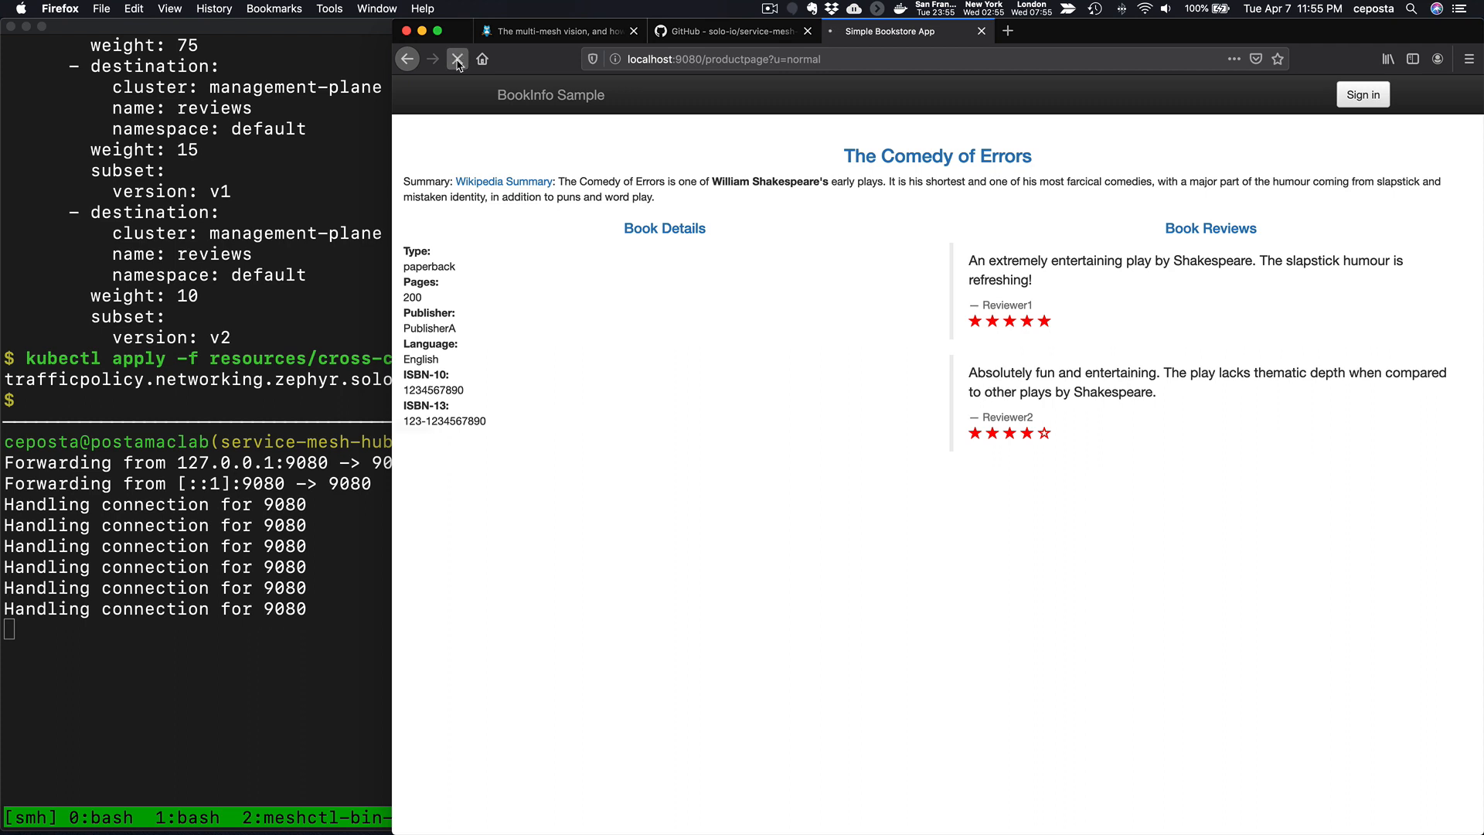
left_click(458, 58)
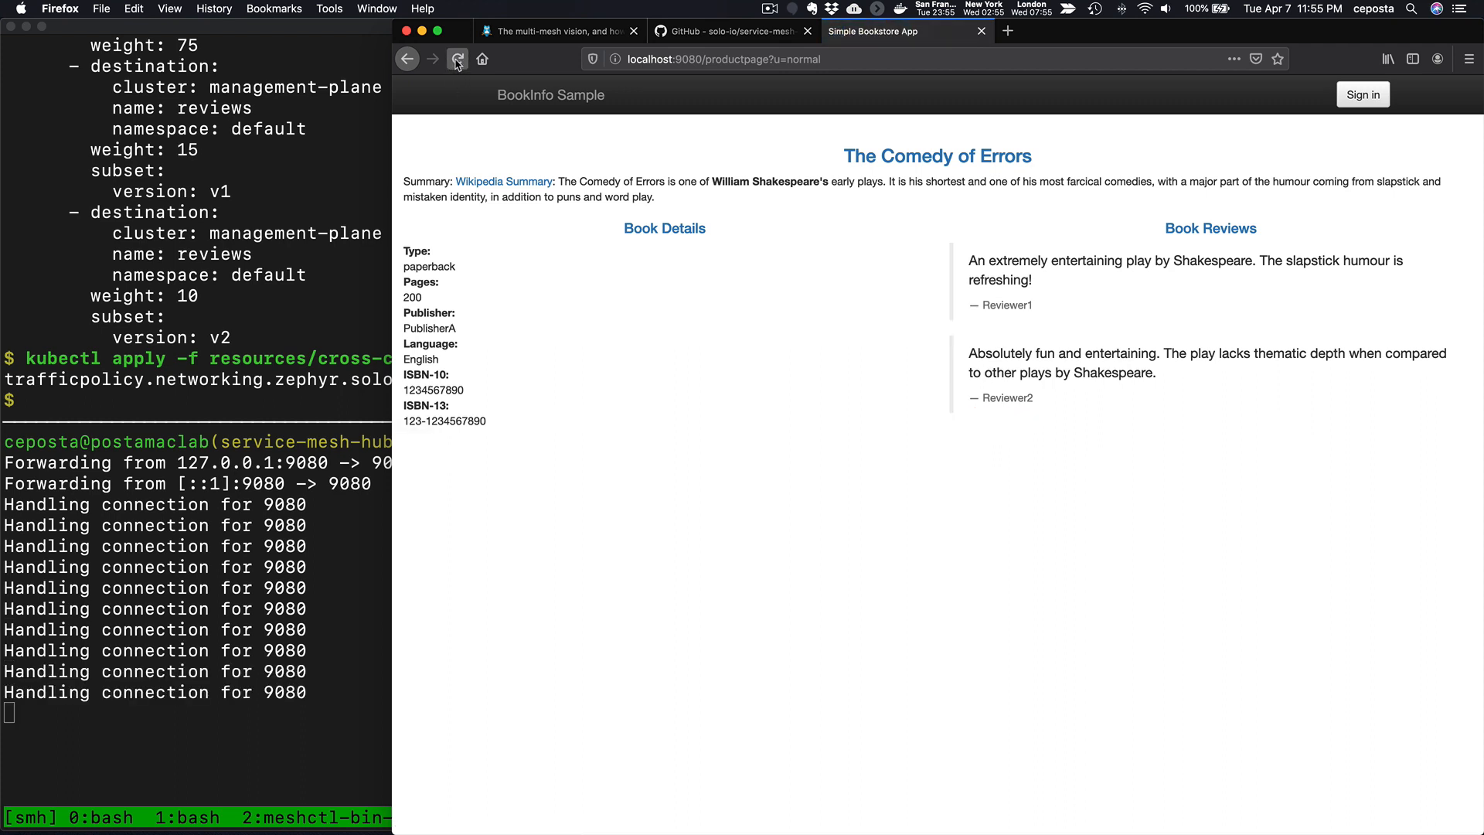
left_click(457, 59)
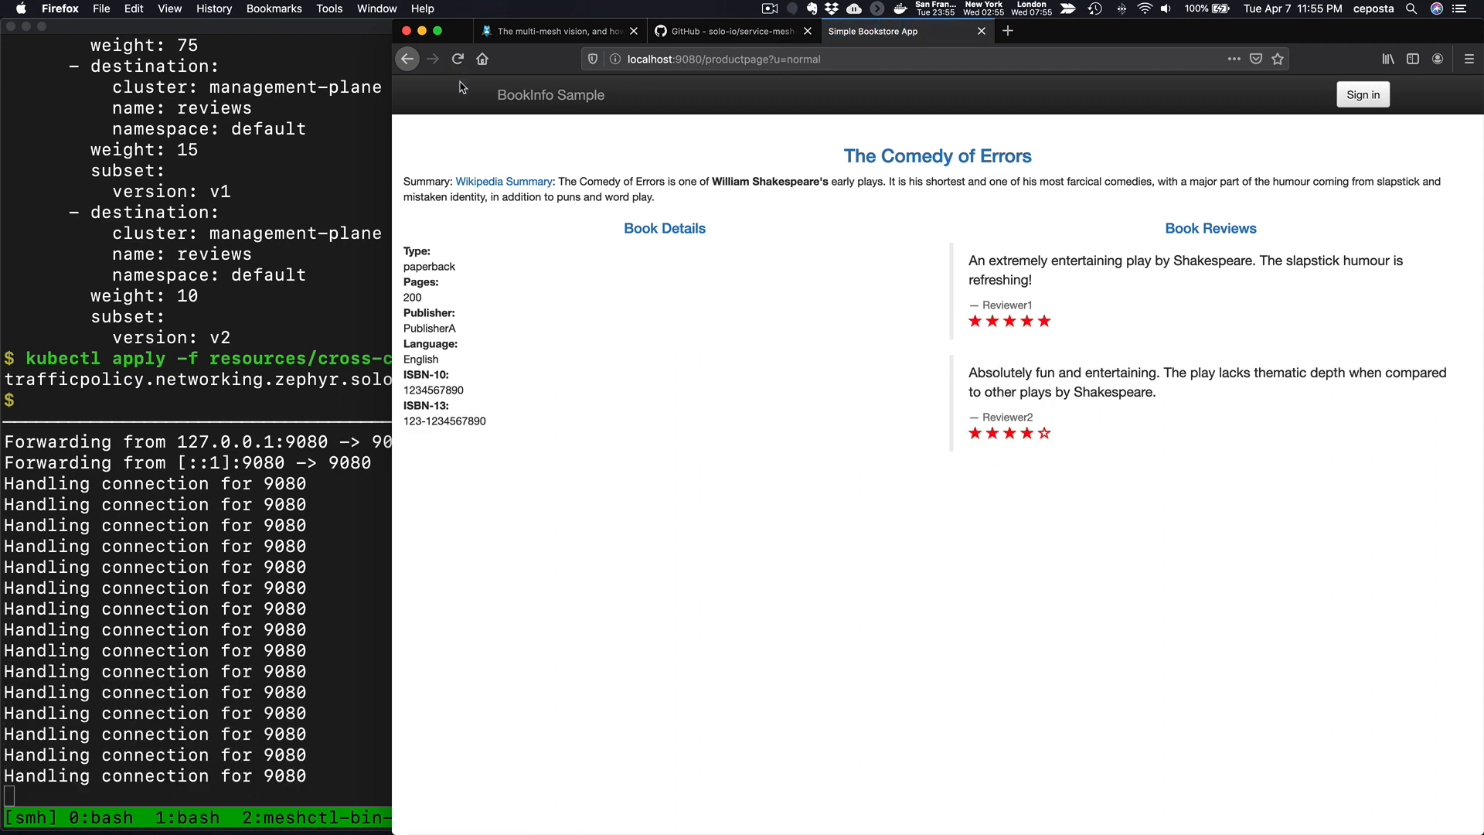
left_click(458, 59)
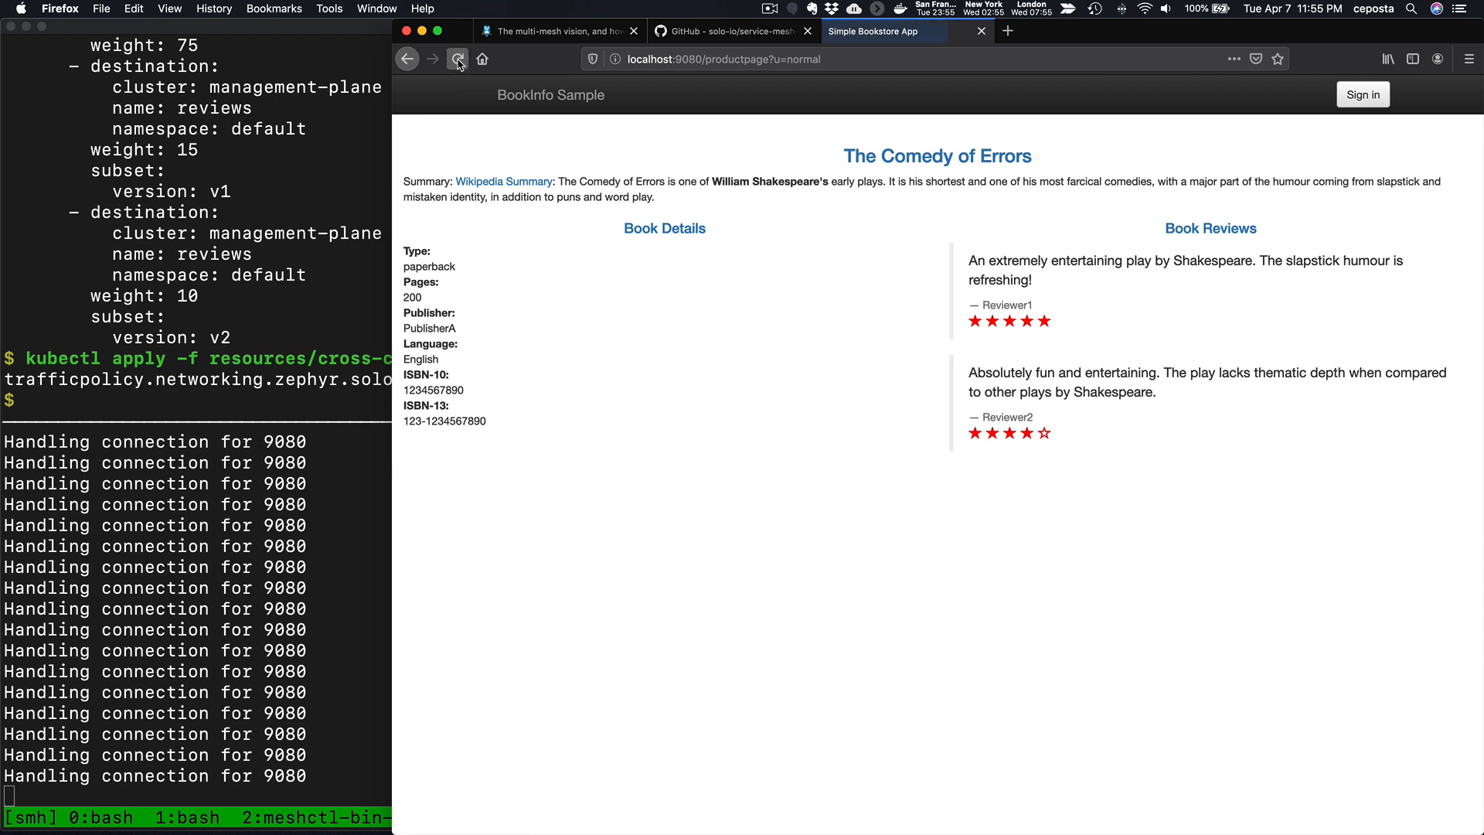
left_click(457, 59)
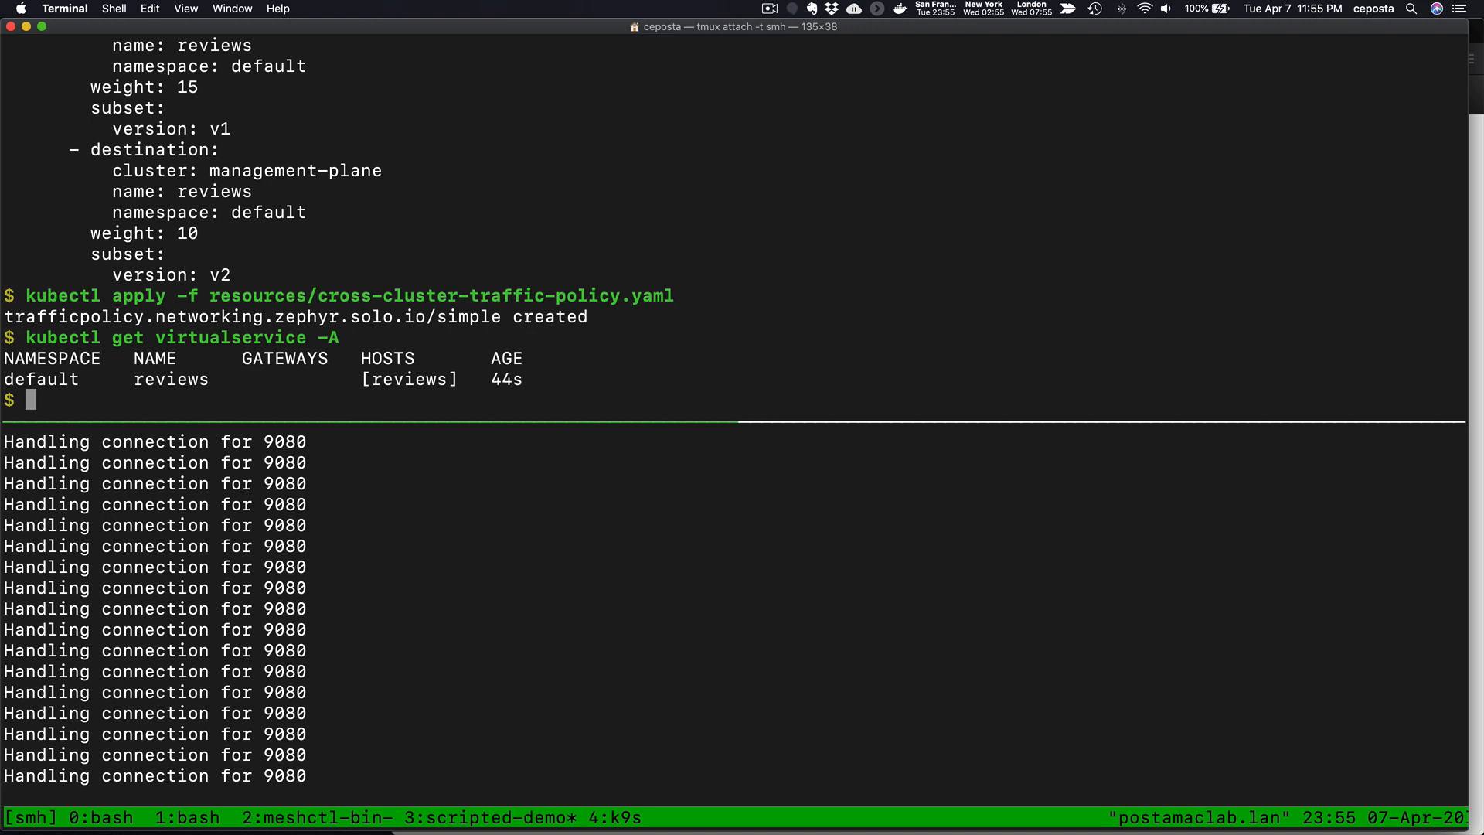
Step: Show the generated reviews VirtualService with 75/15/10 weights, then return to the Service Mesh Hub GitHub page
type("kubectl get virtualservice")
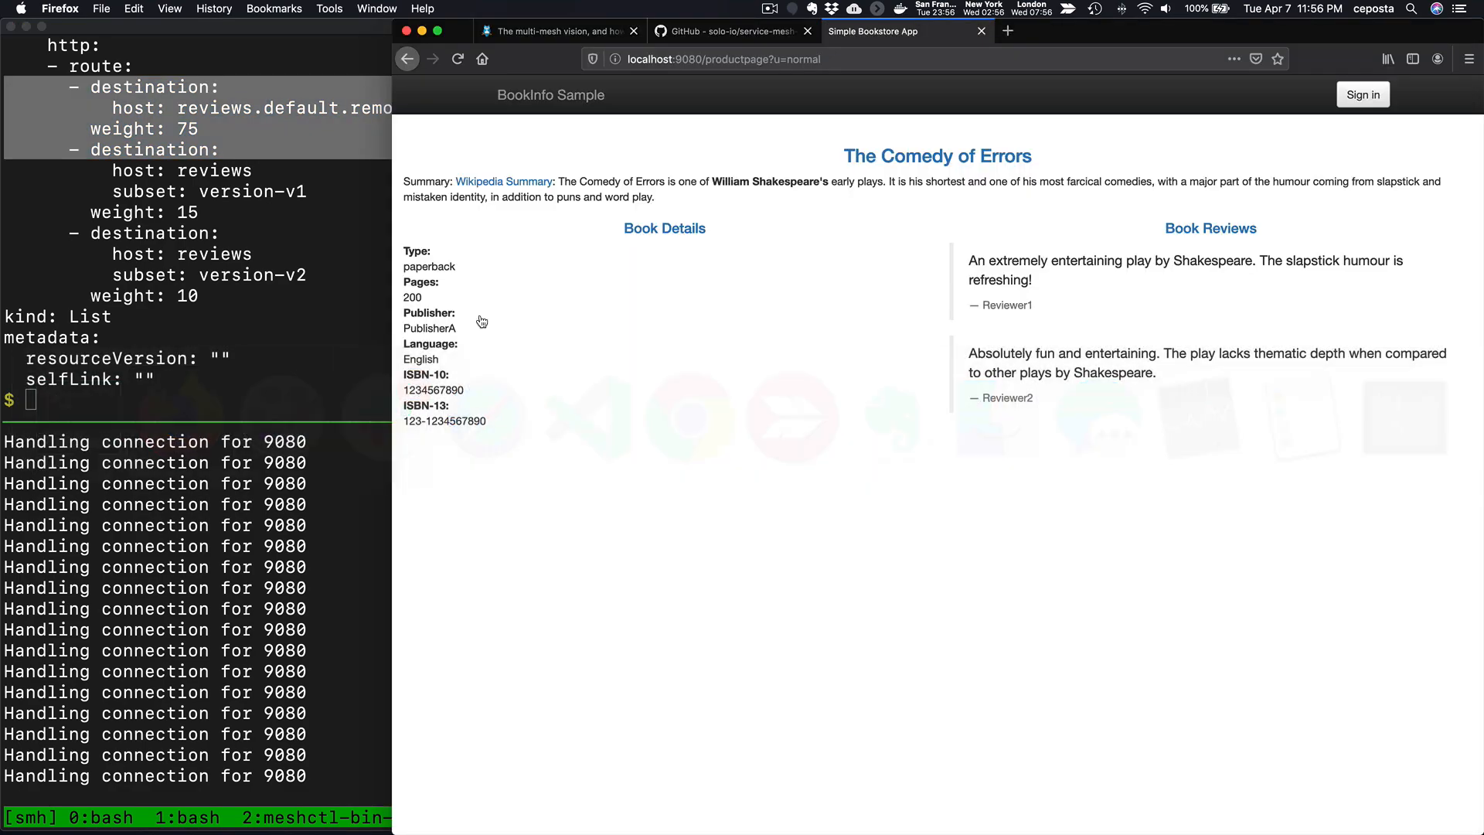
left_click(728, 31)
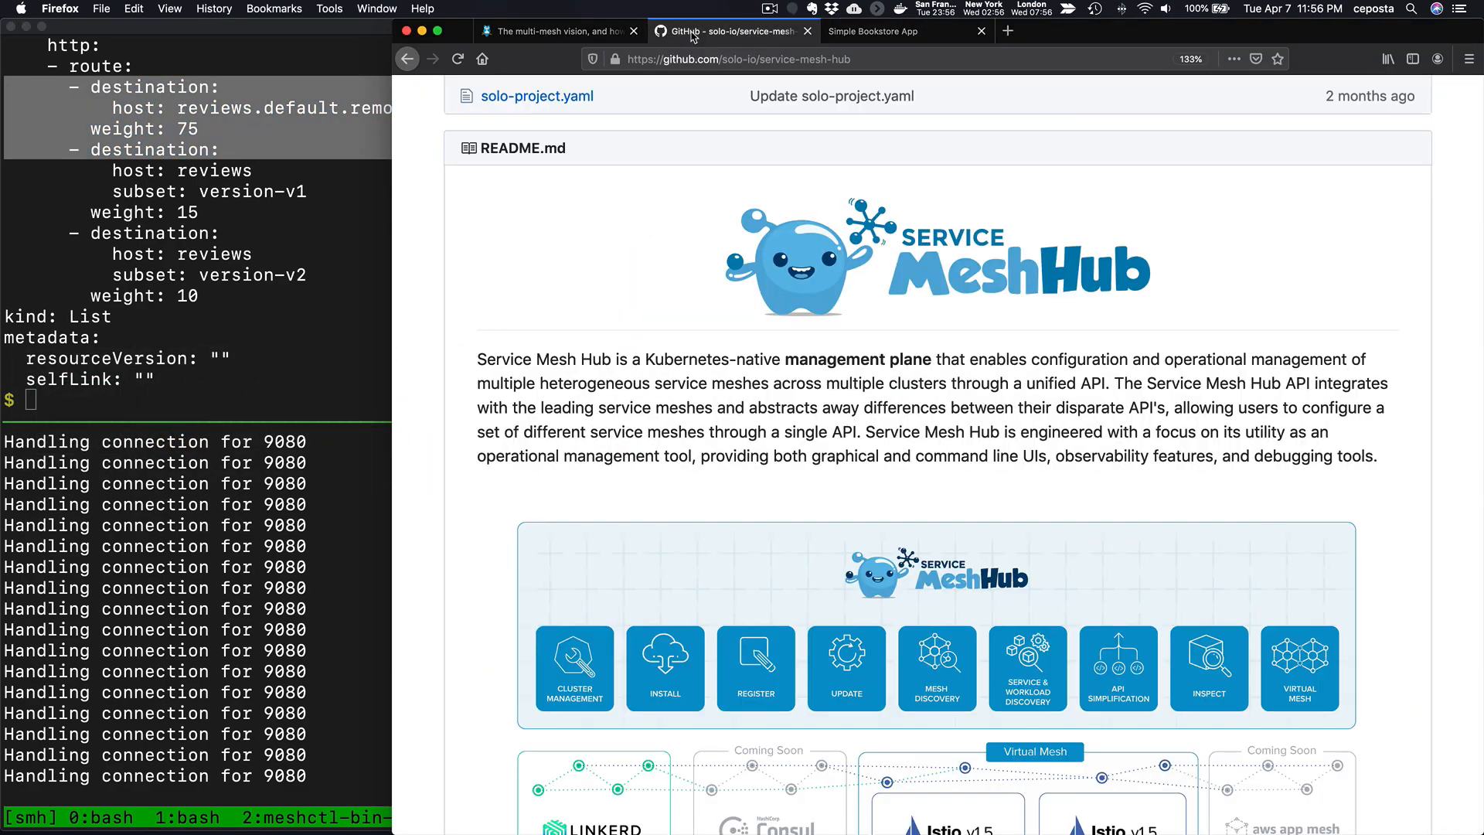